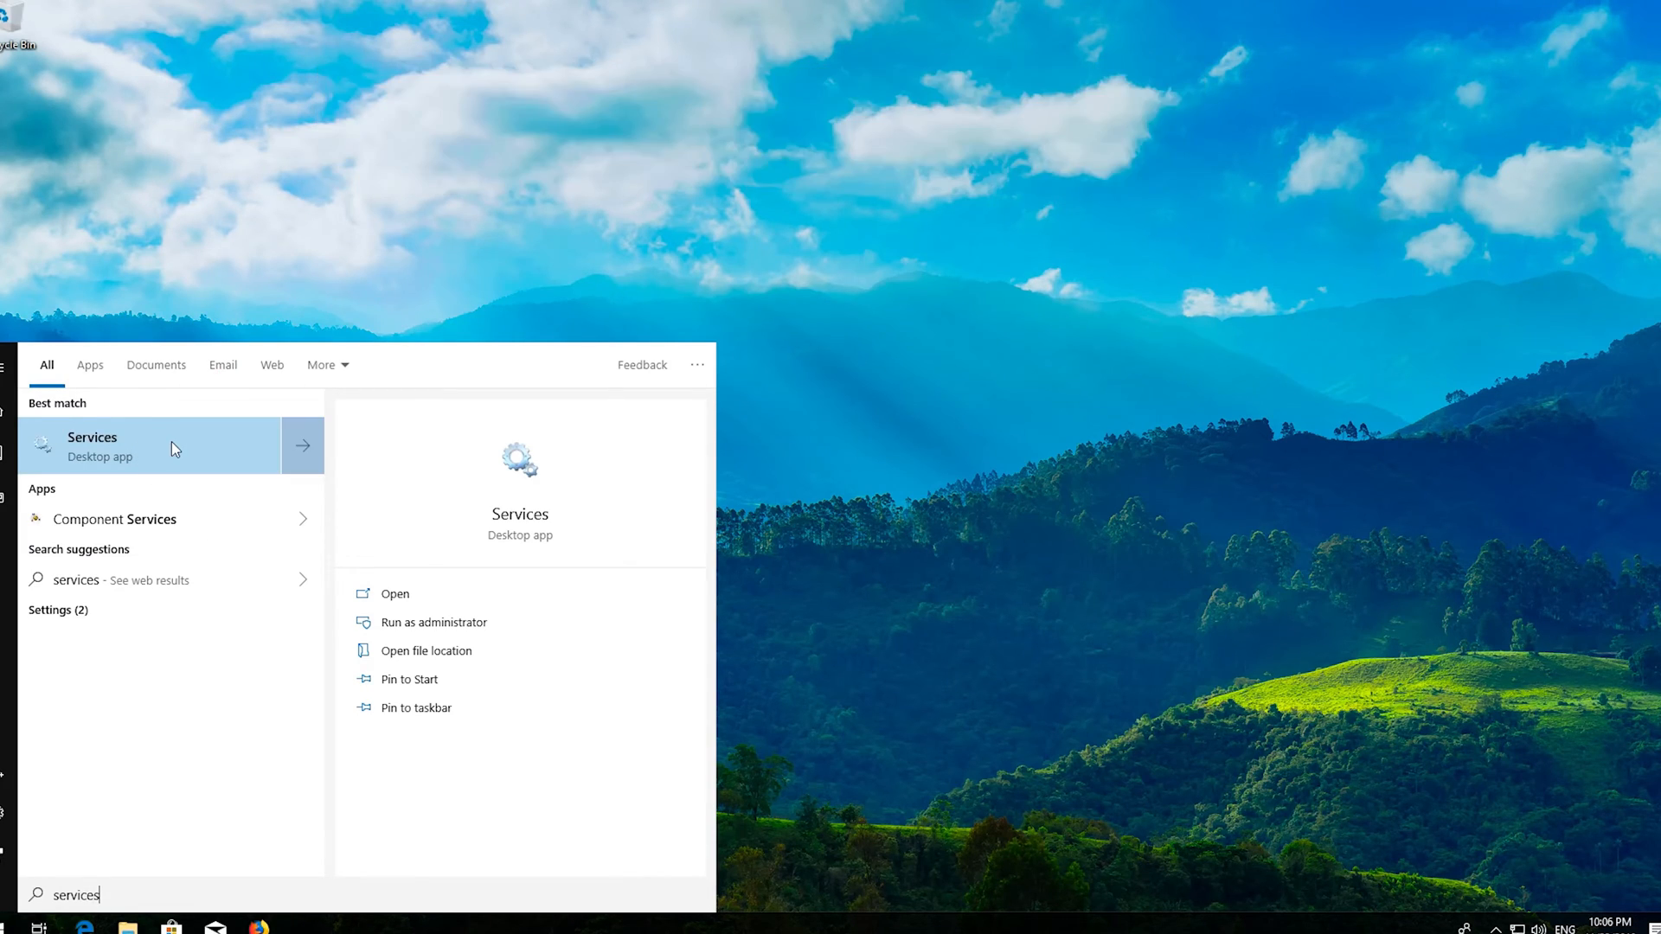
- Launch Services from the search result and scroll the local services list down to Windows Update
click(94, 446)
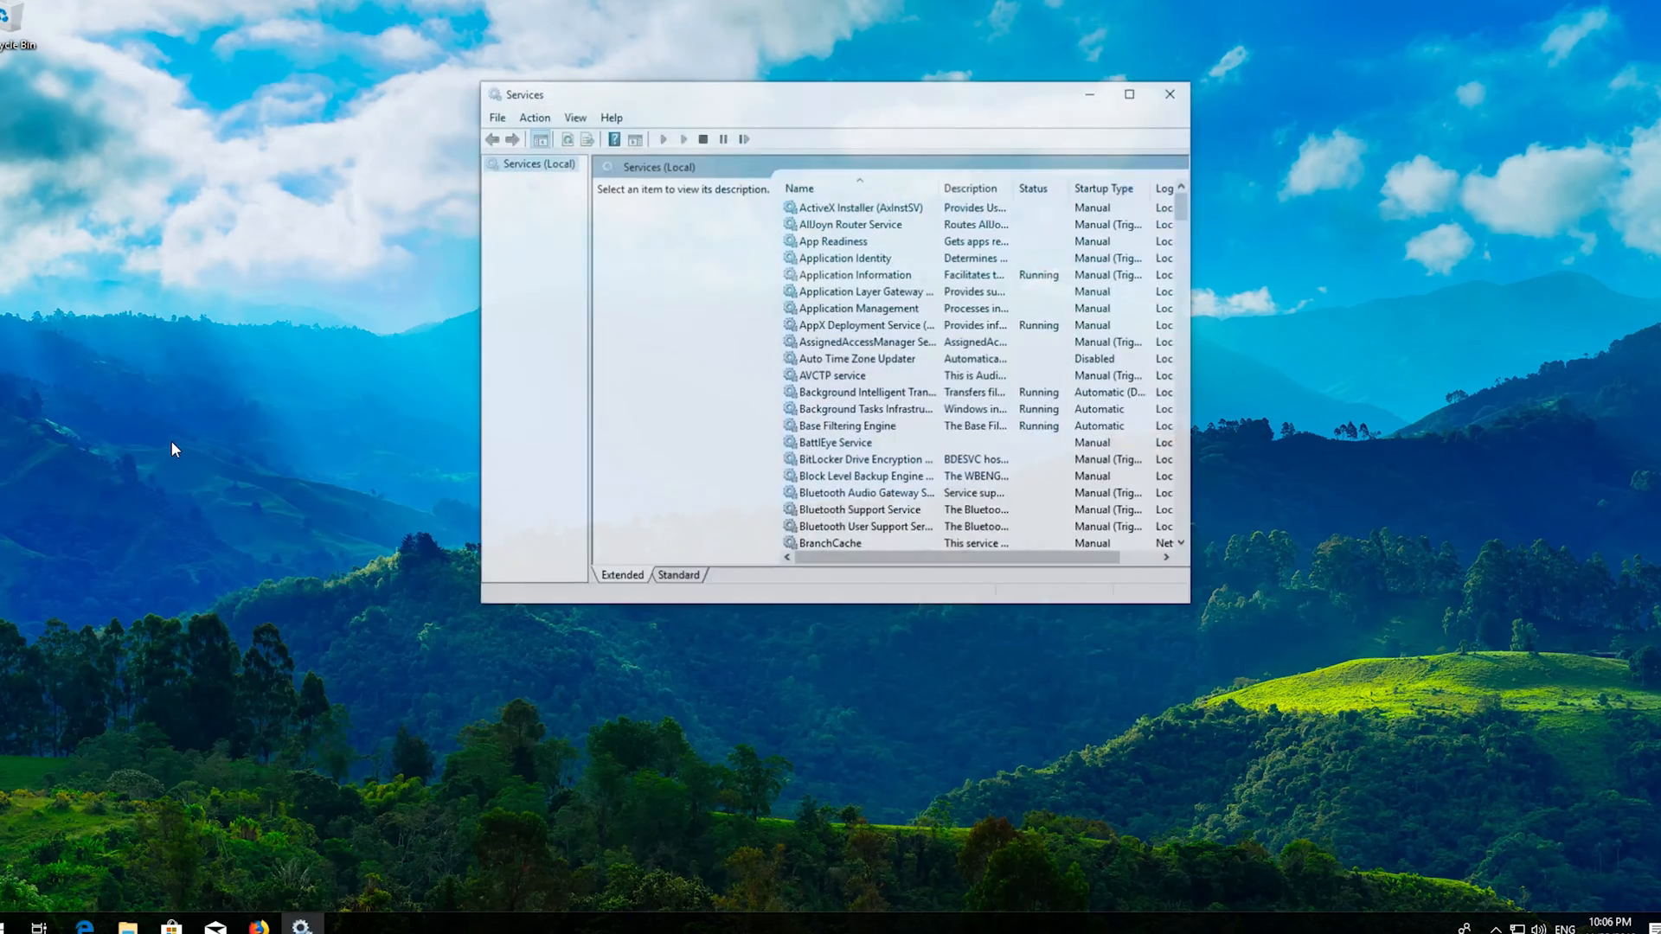
click(833, 376)
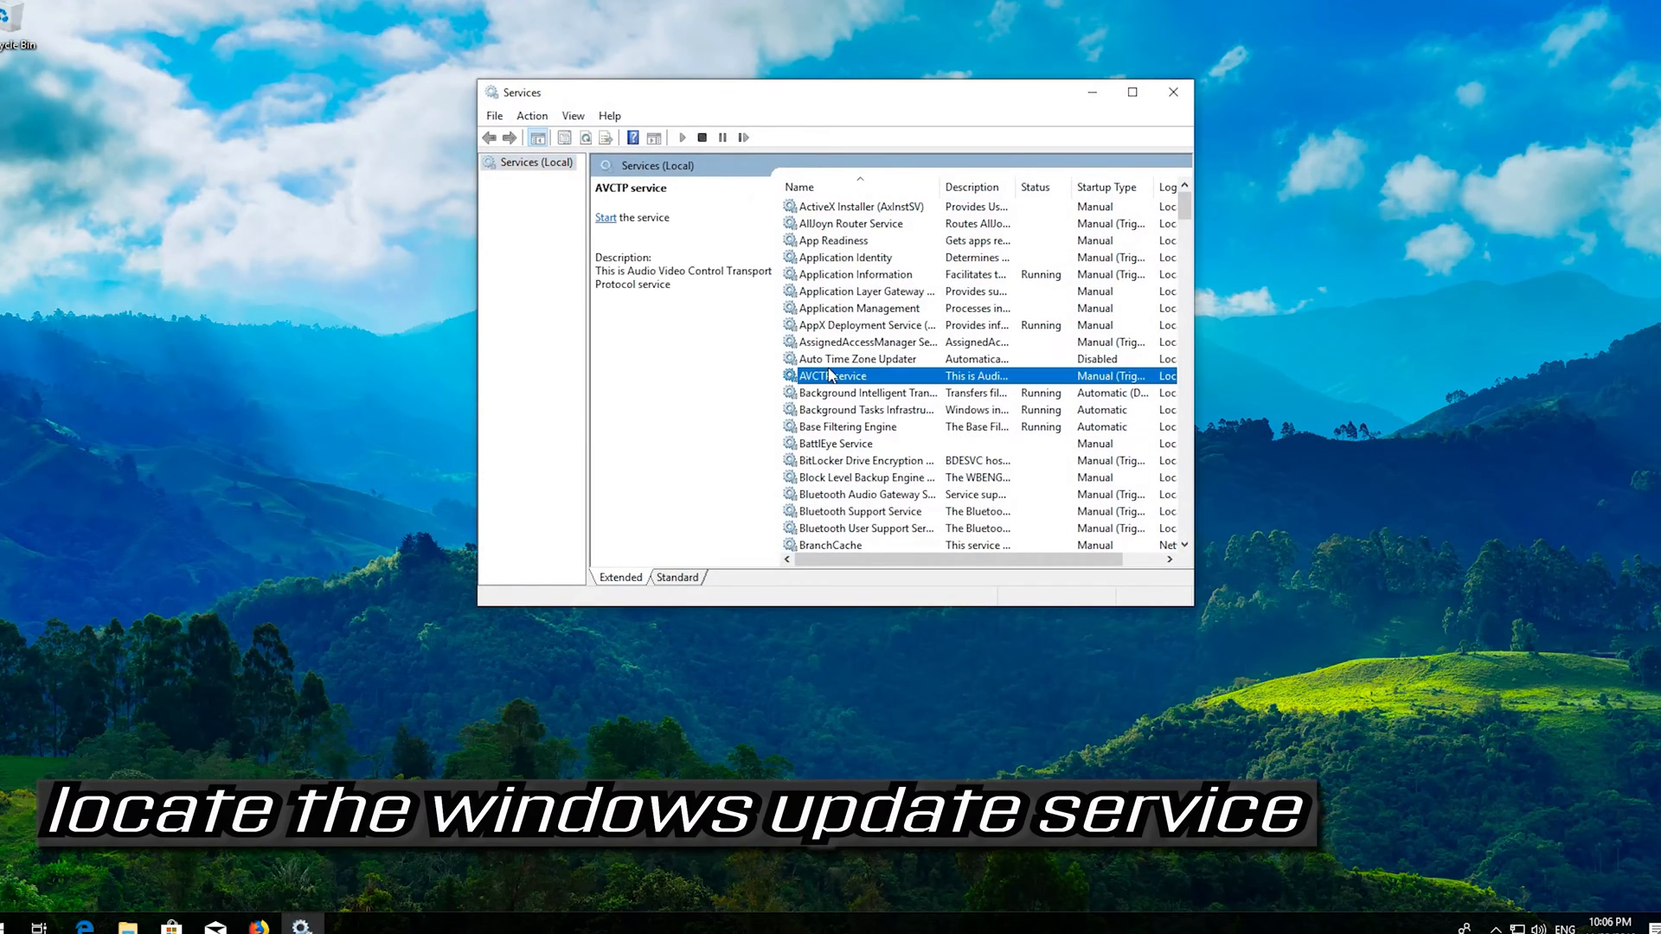
scroll(down, 3)
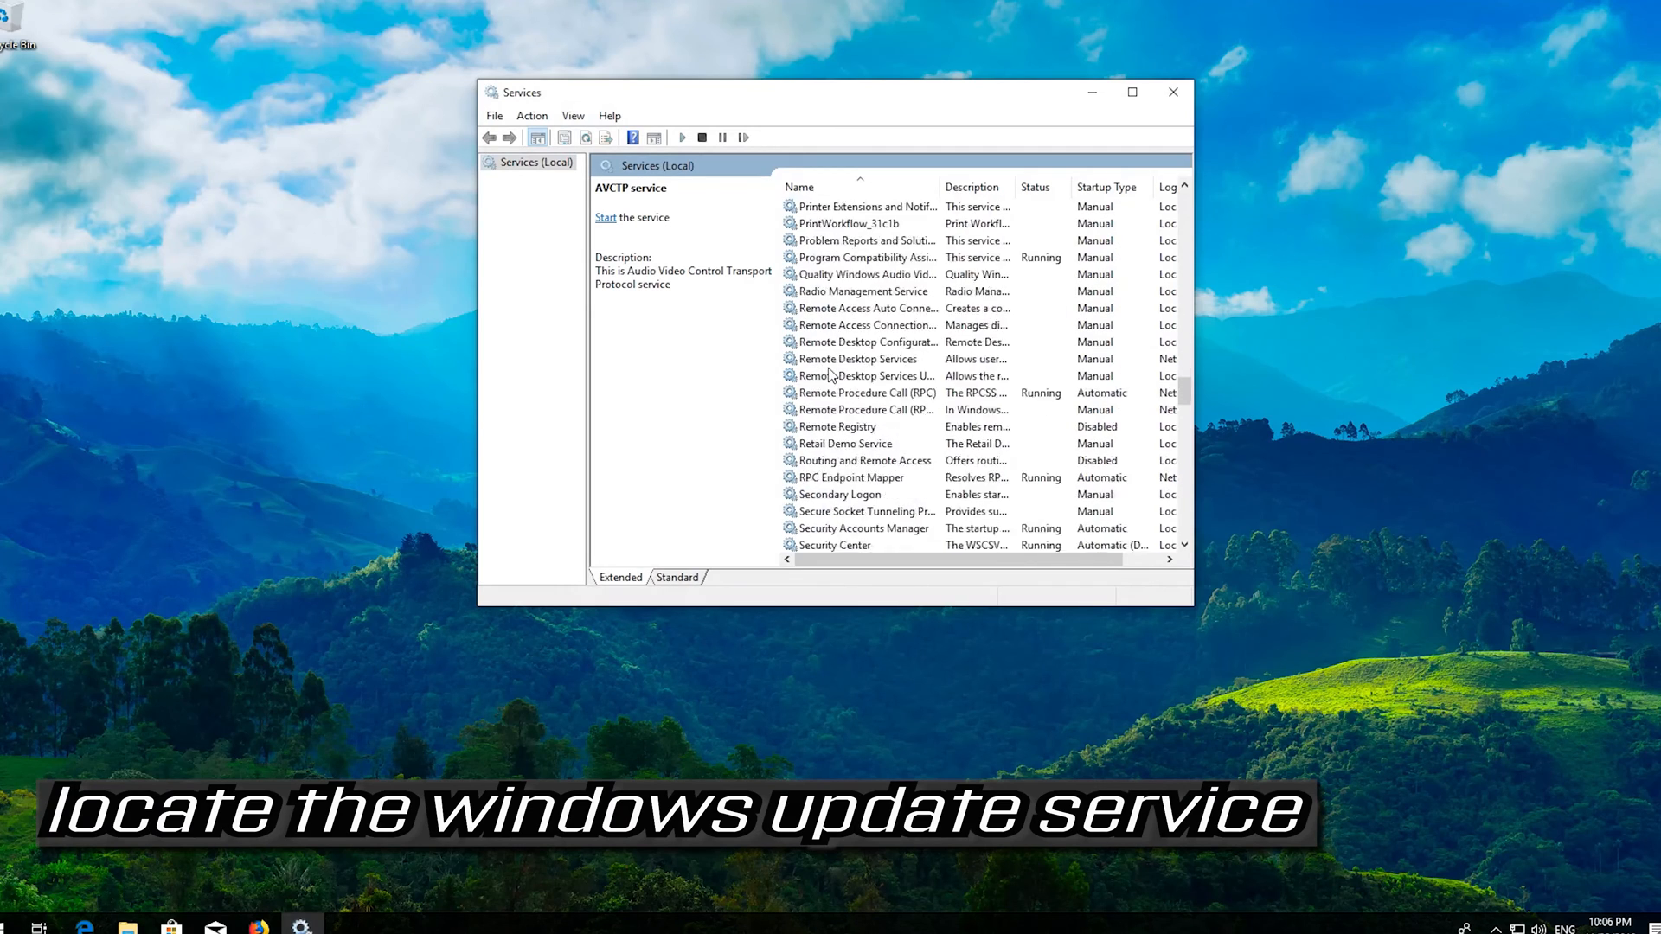
scroll(down, 3)
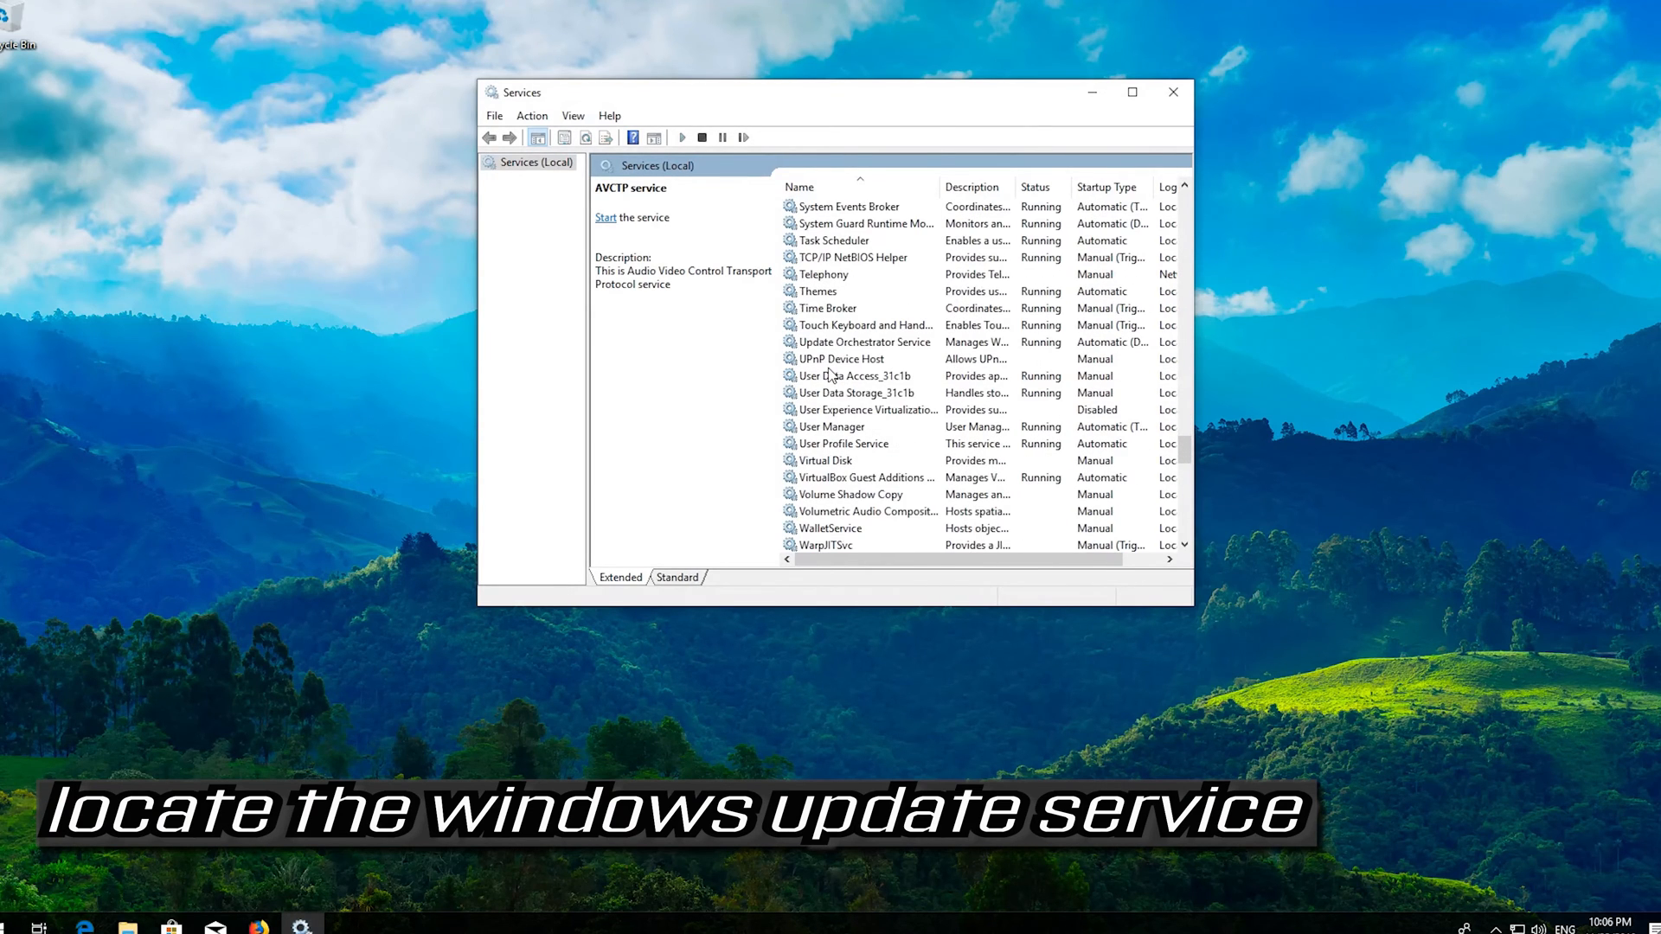
scroll(down, 3)
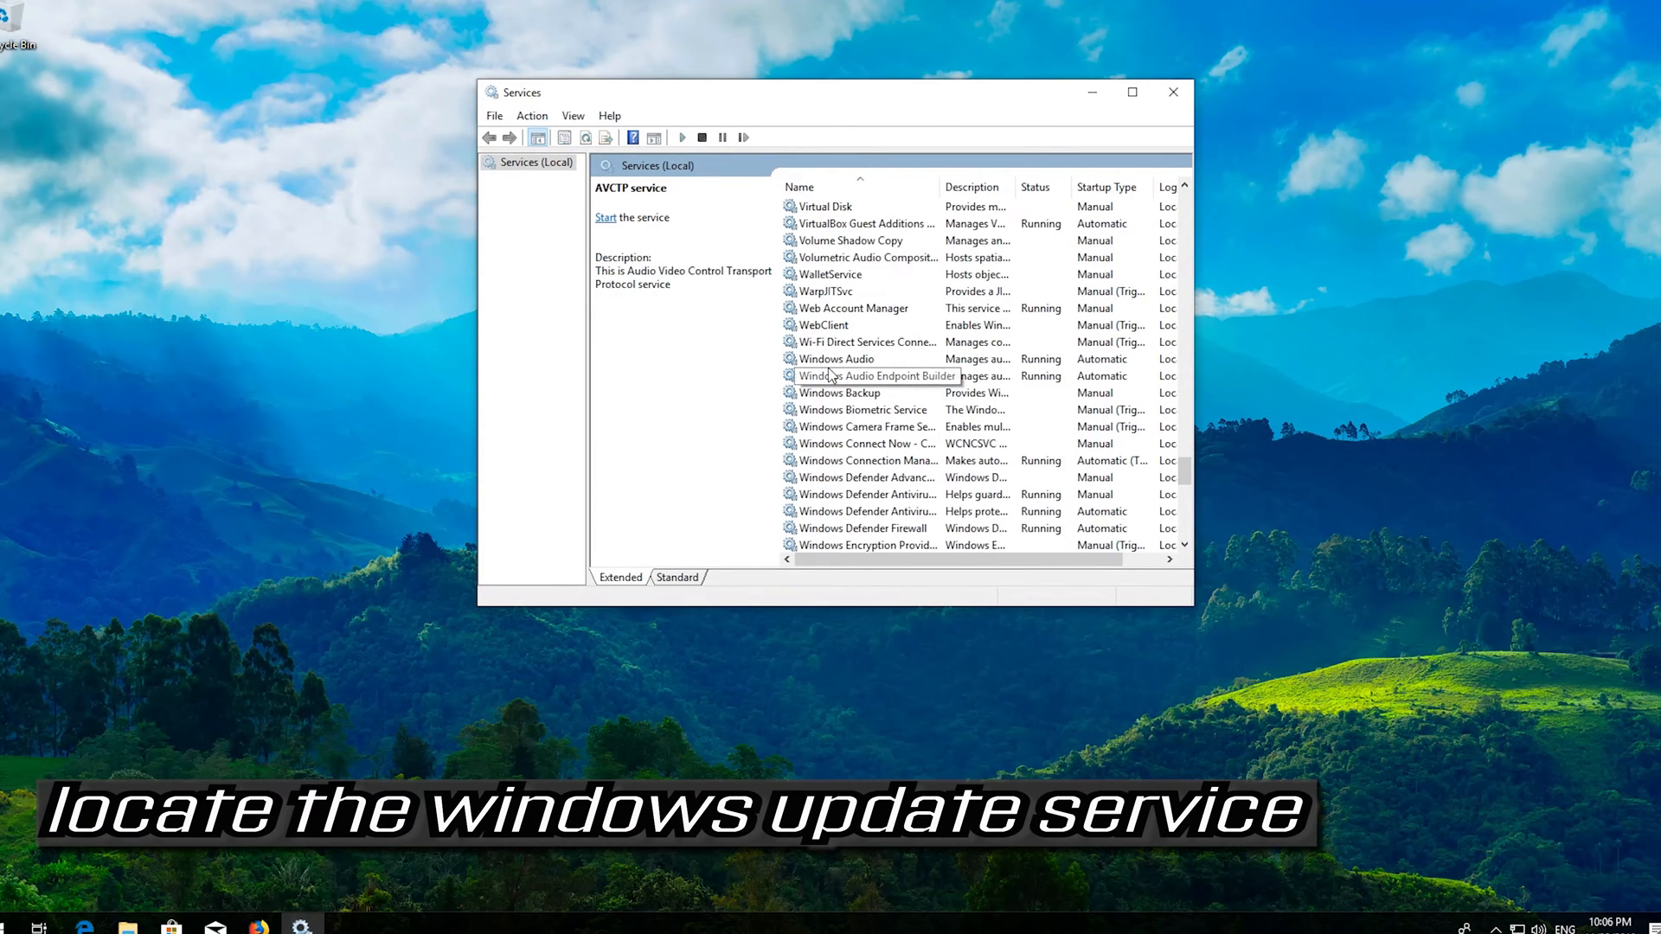
scroll(down, 3)
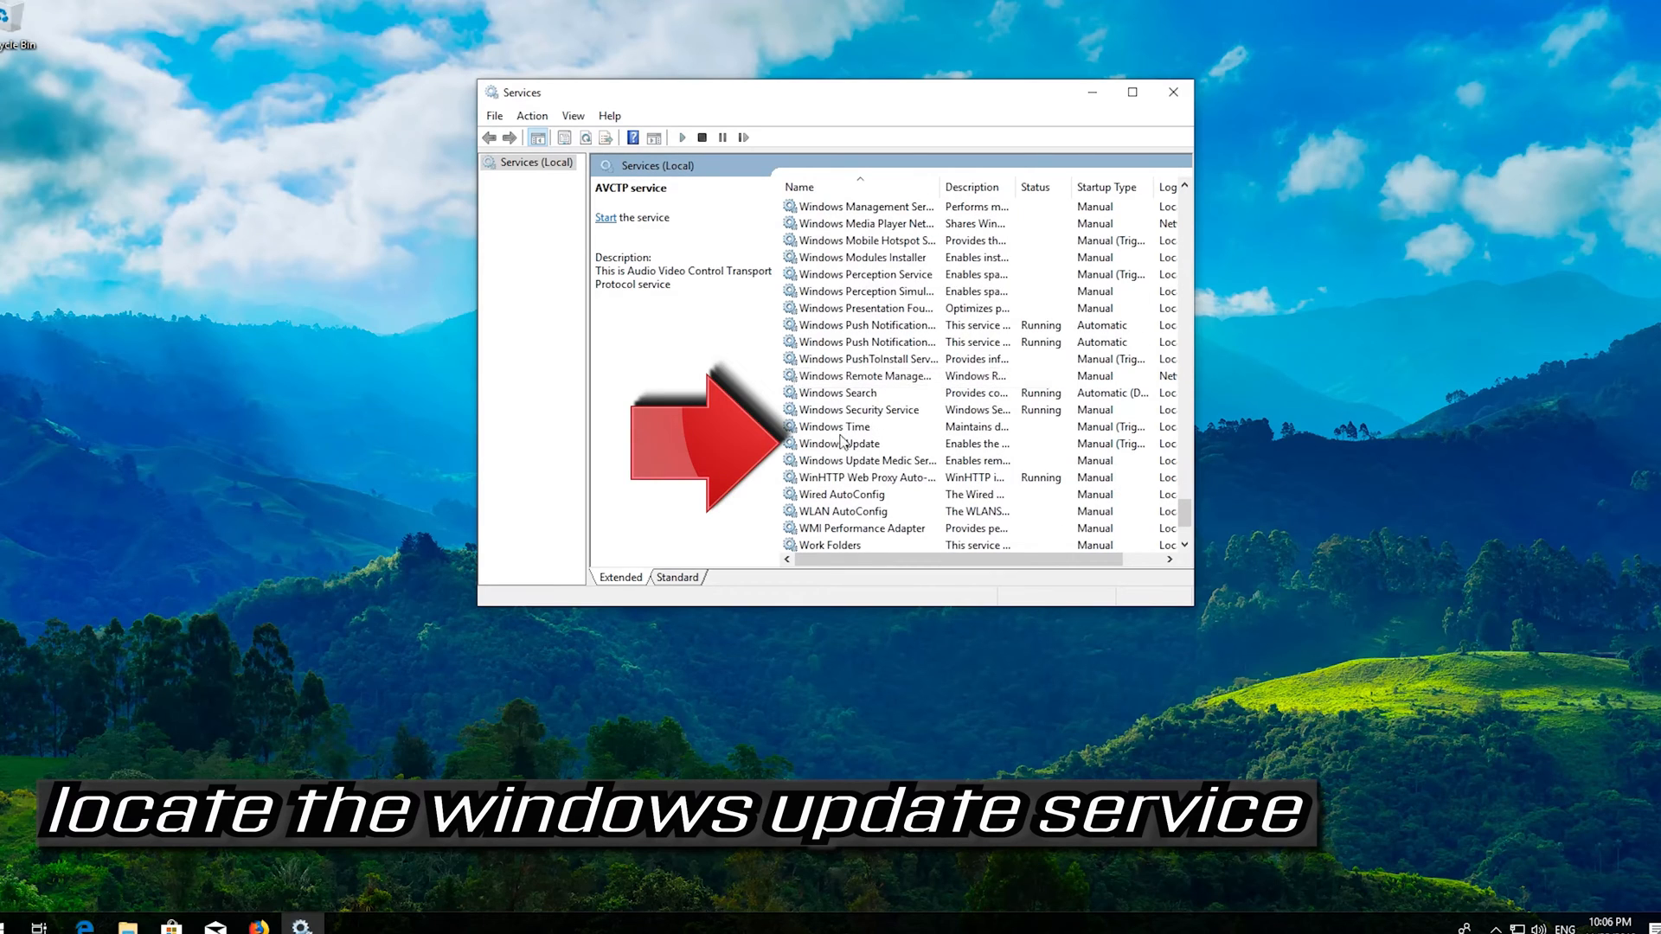
- Set the Windows Update service's startup type to Automatic in its Properties and apply it
click(839, 443)
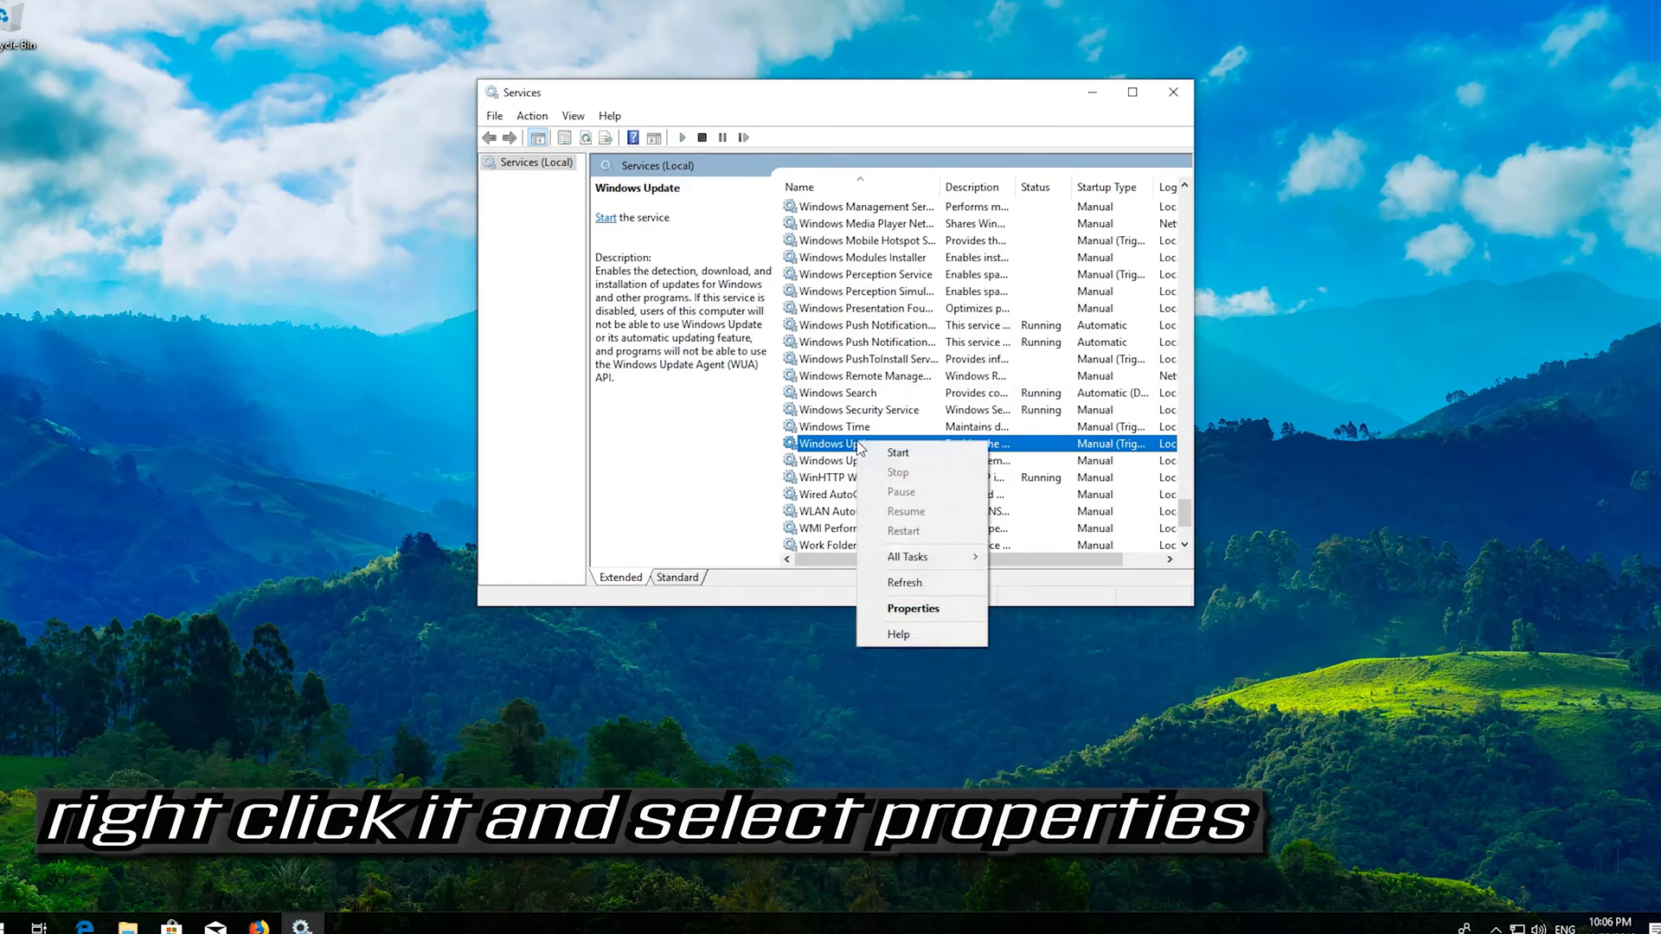
mouse_move(914, 609)
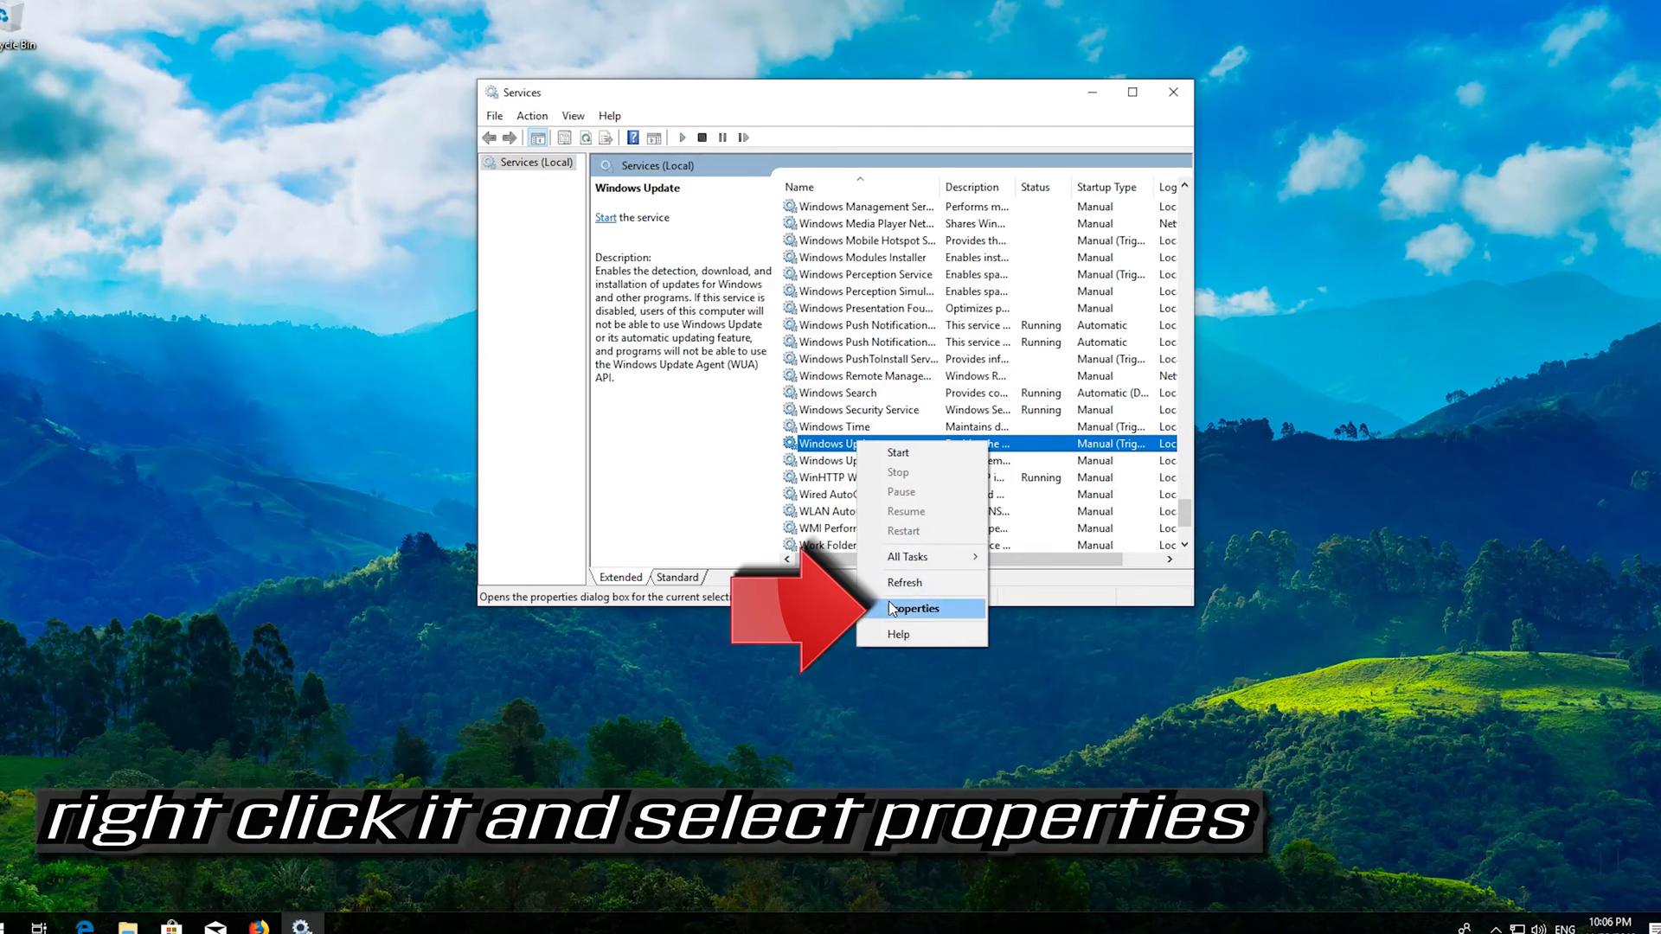
mouse_move(913, 612)
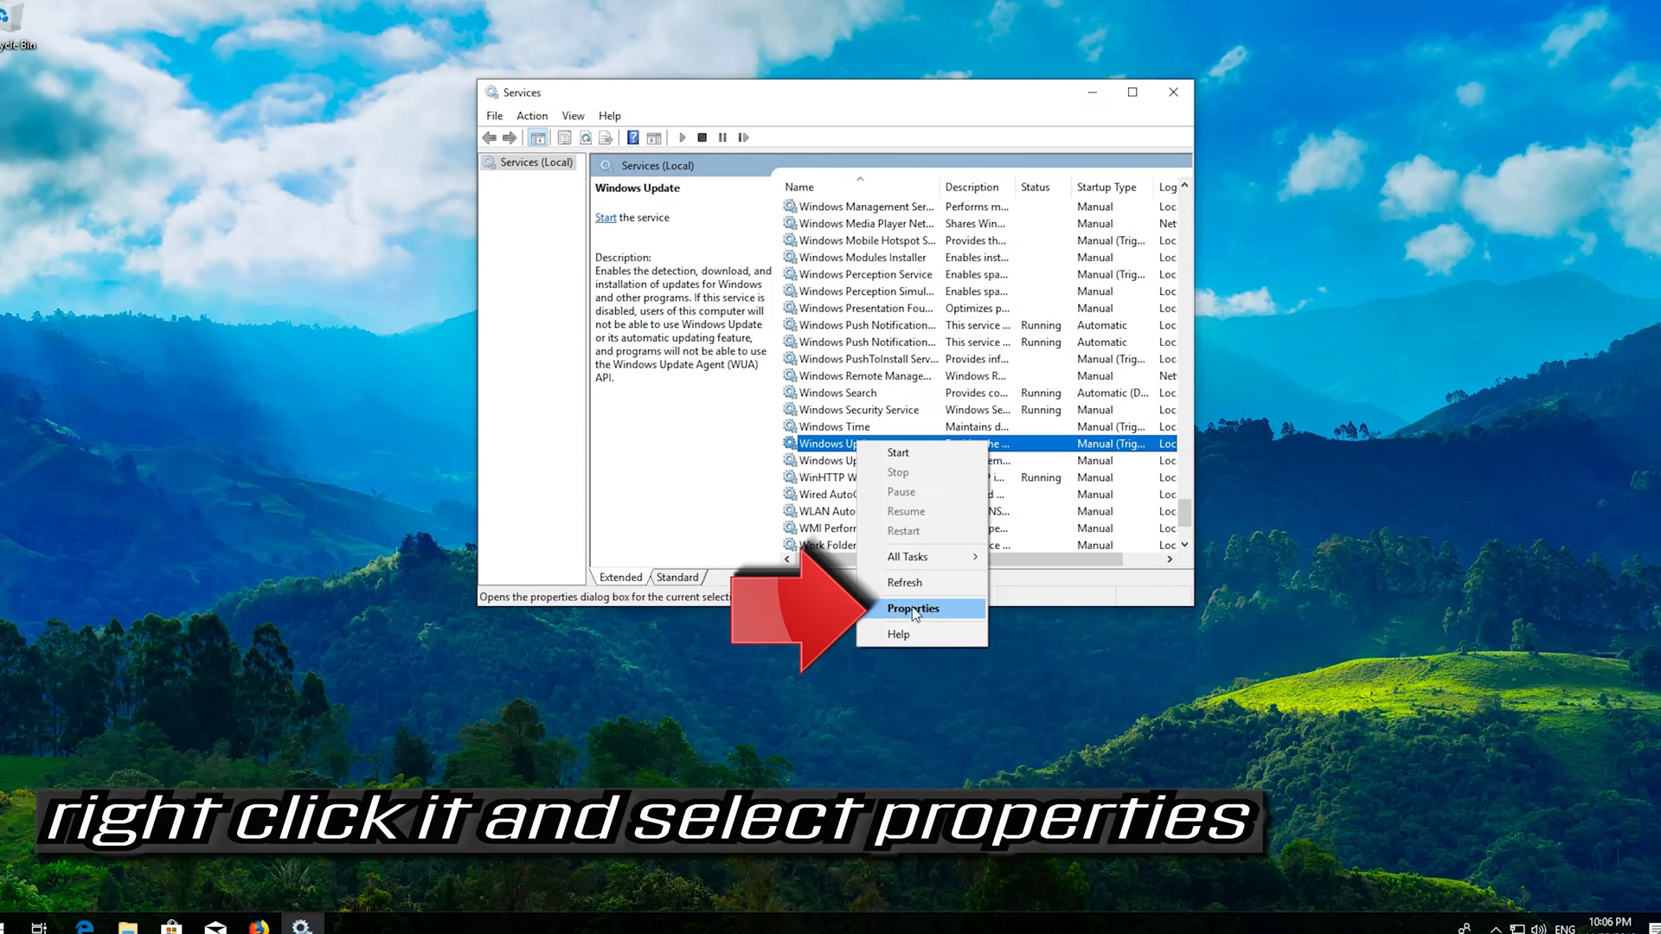
click(913, 609)
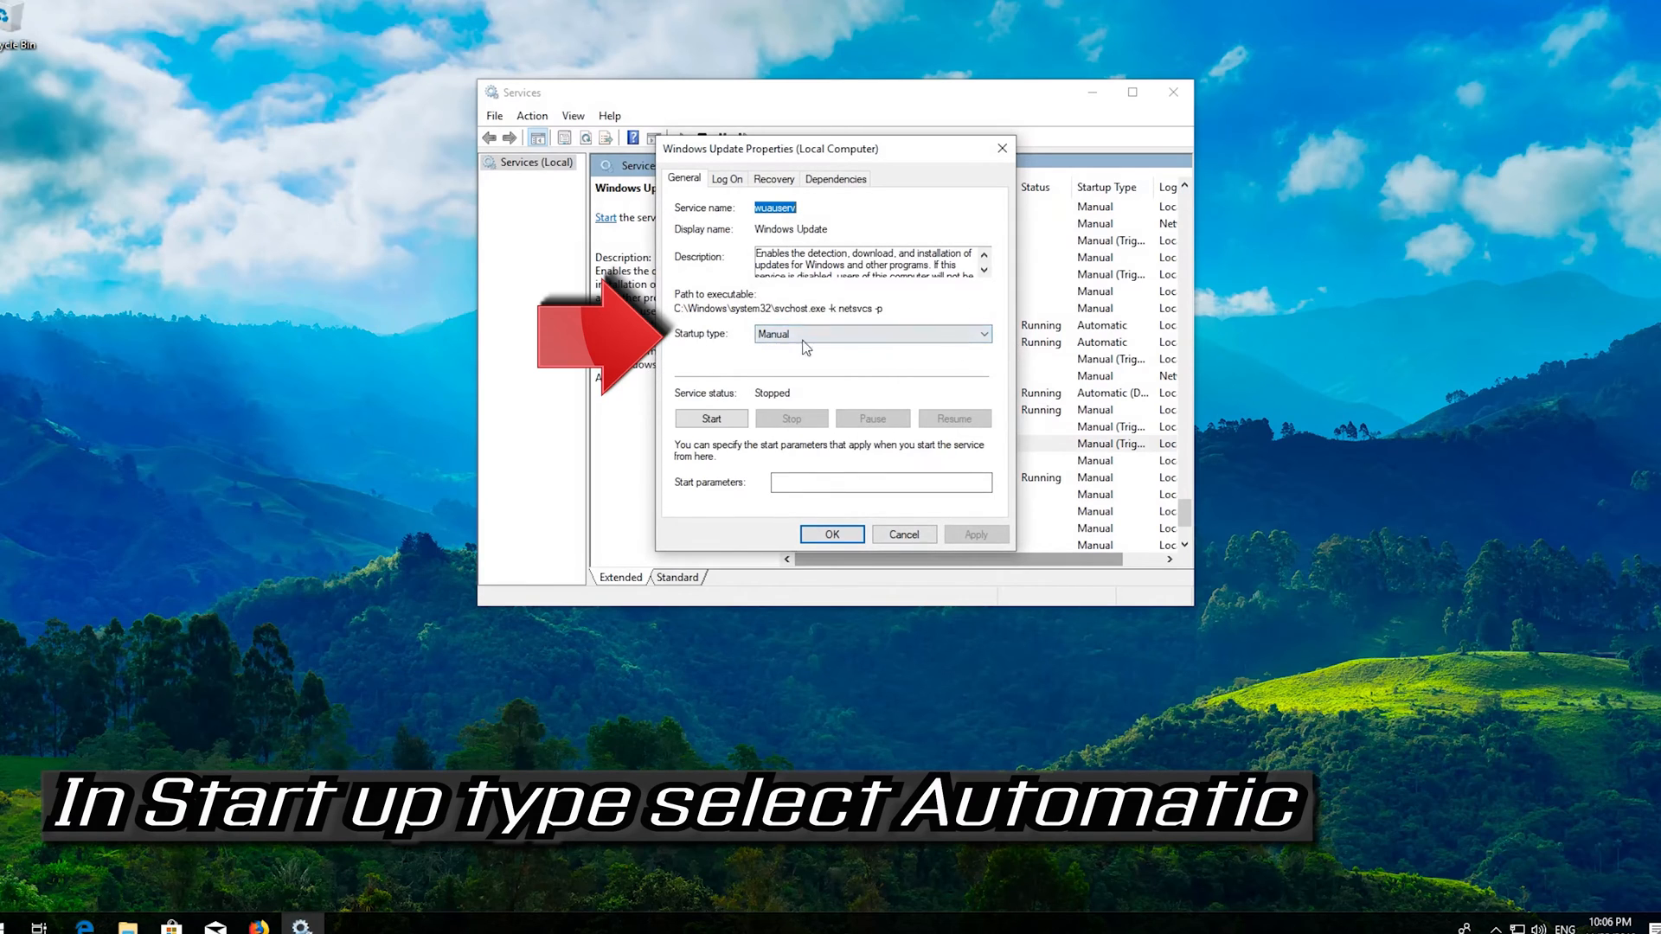
click(872, 334)
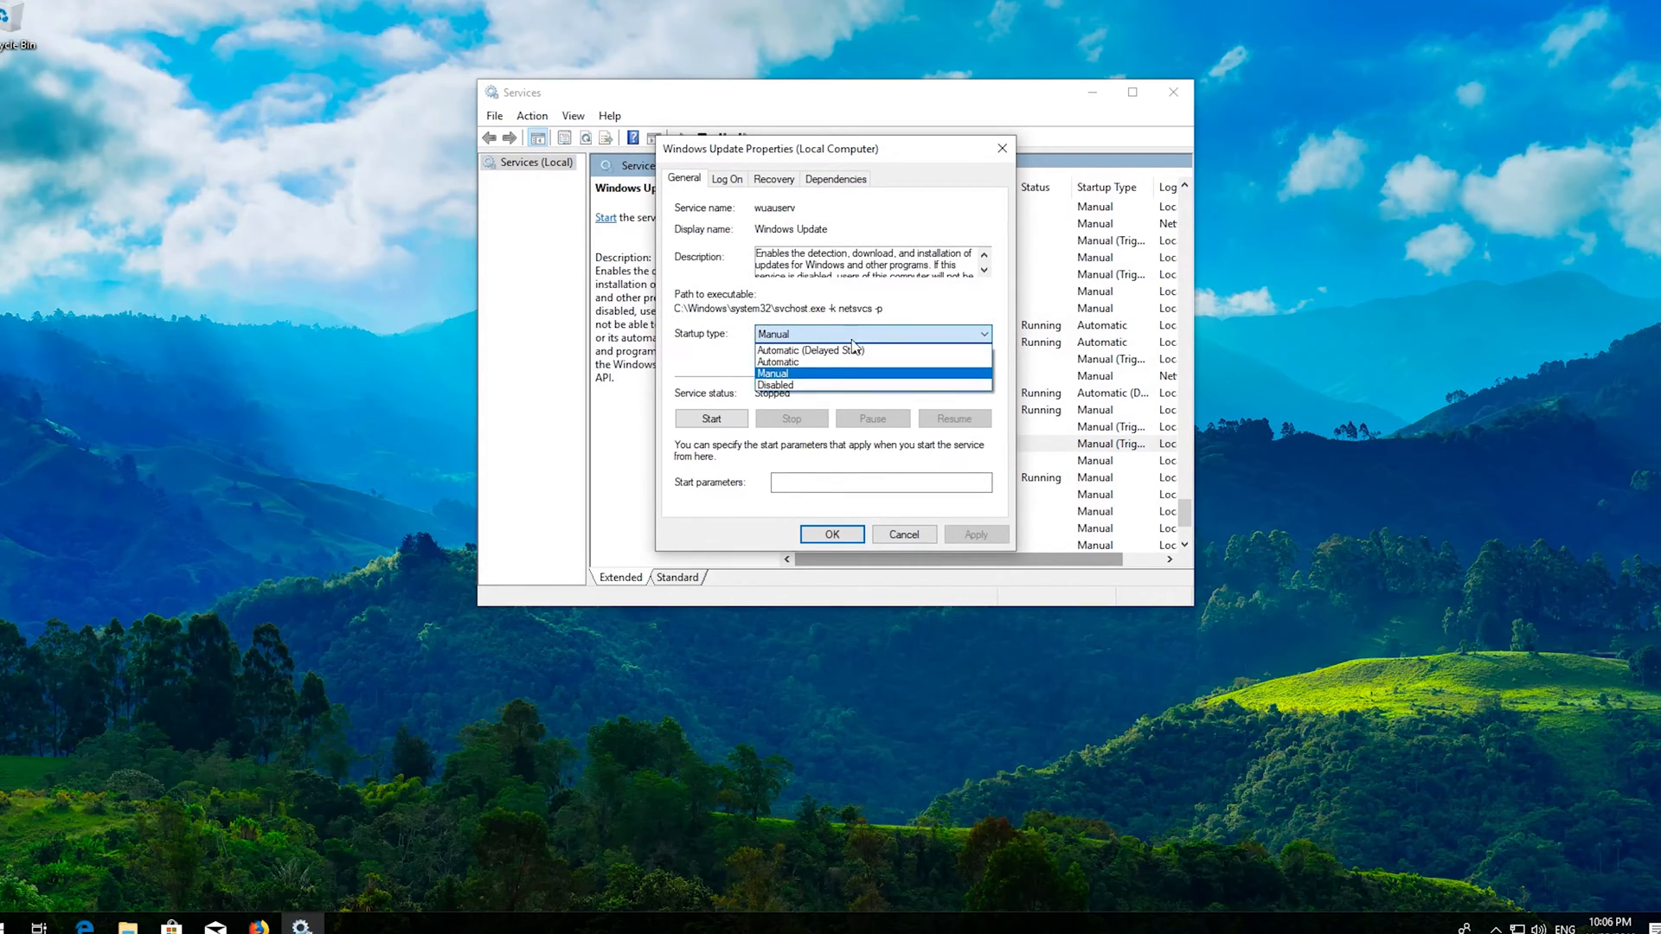
click(803, 362)
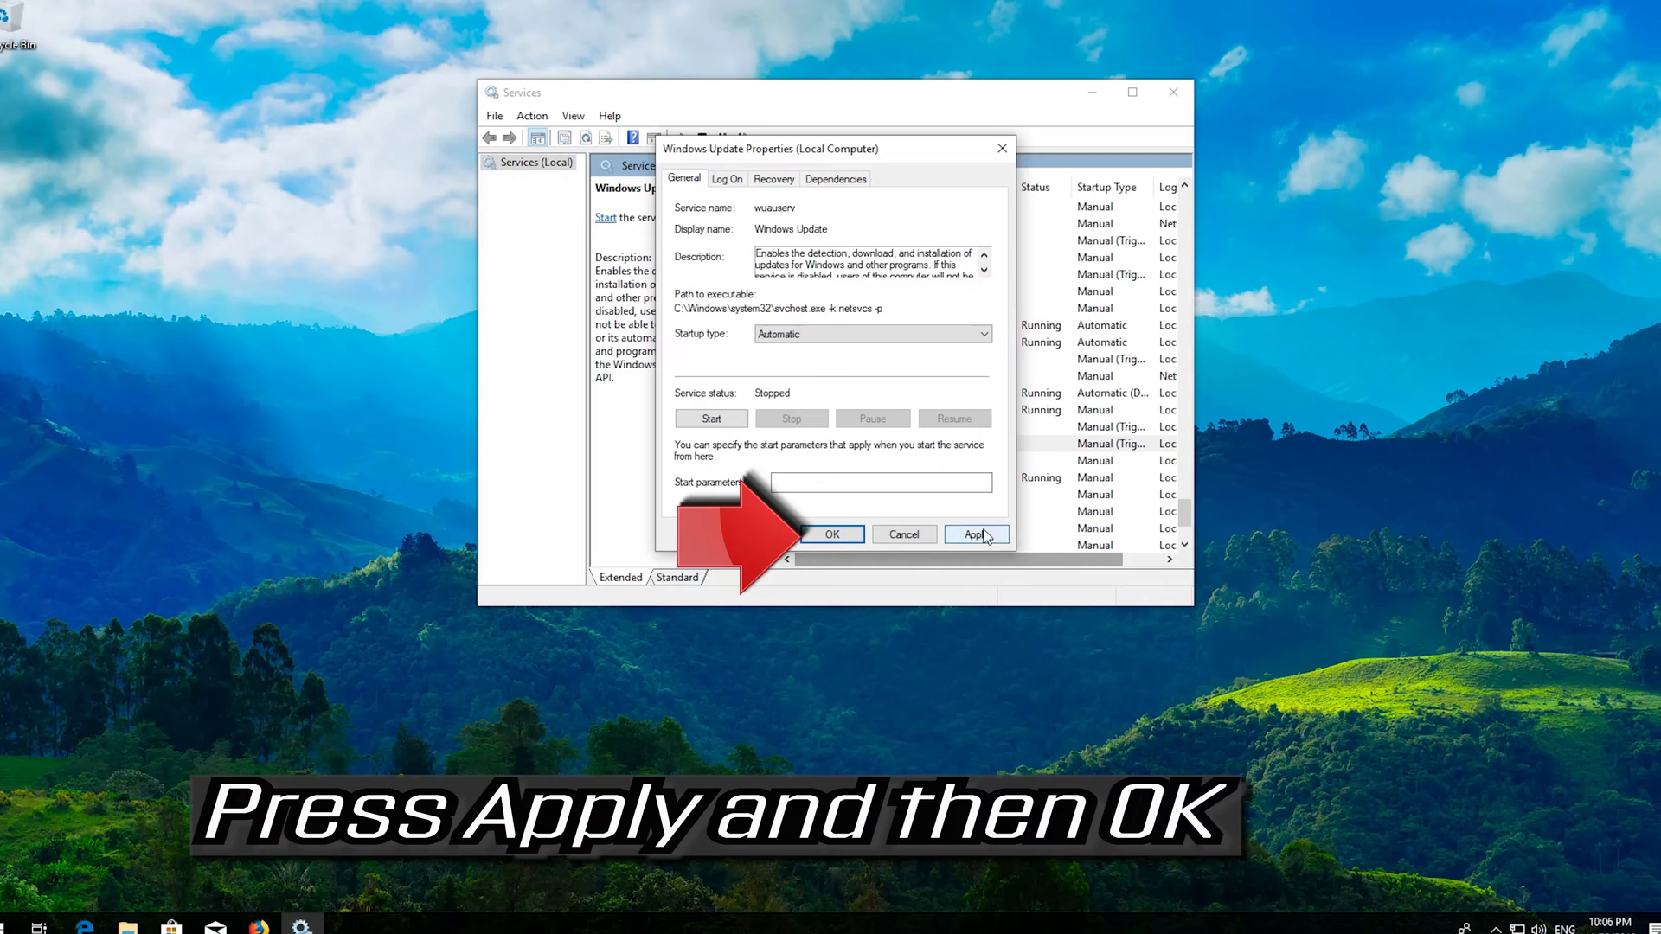
click(976, 535)
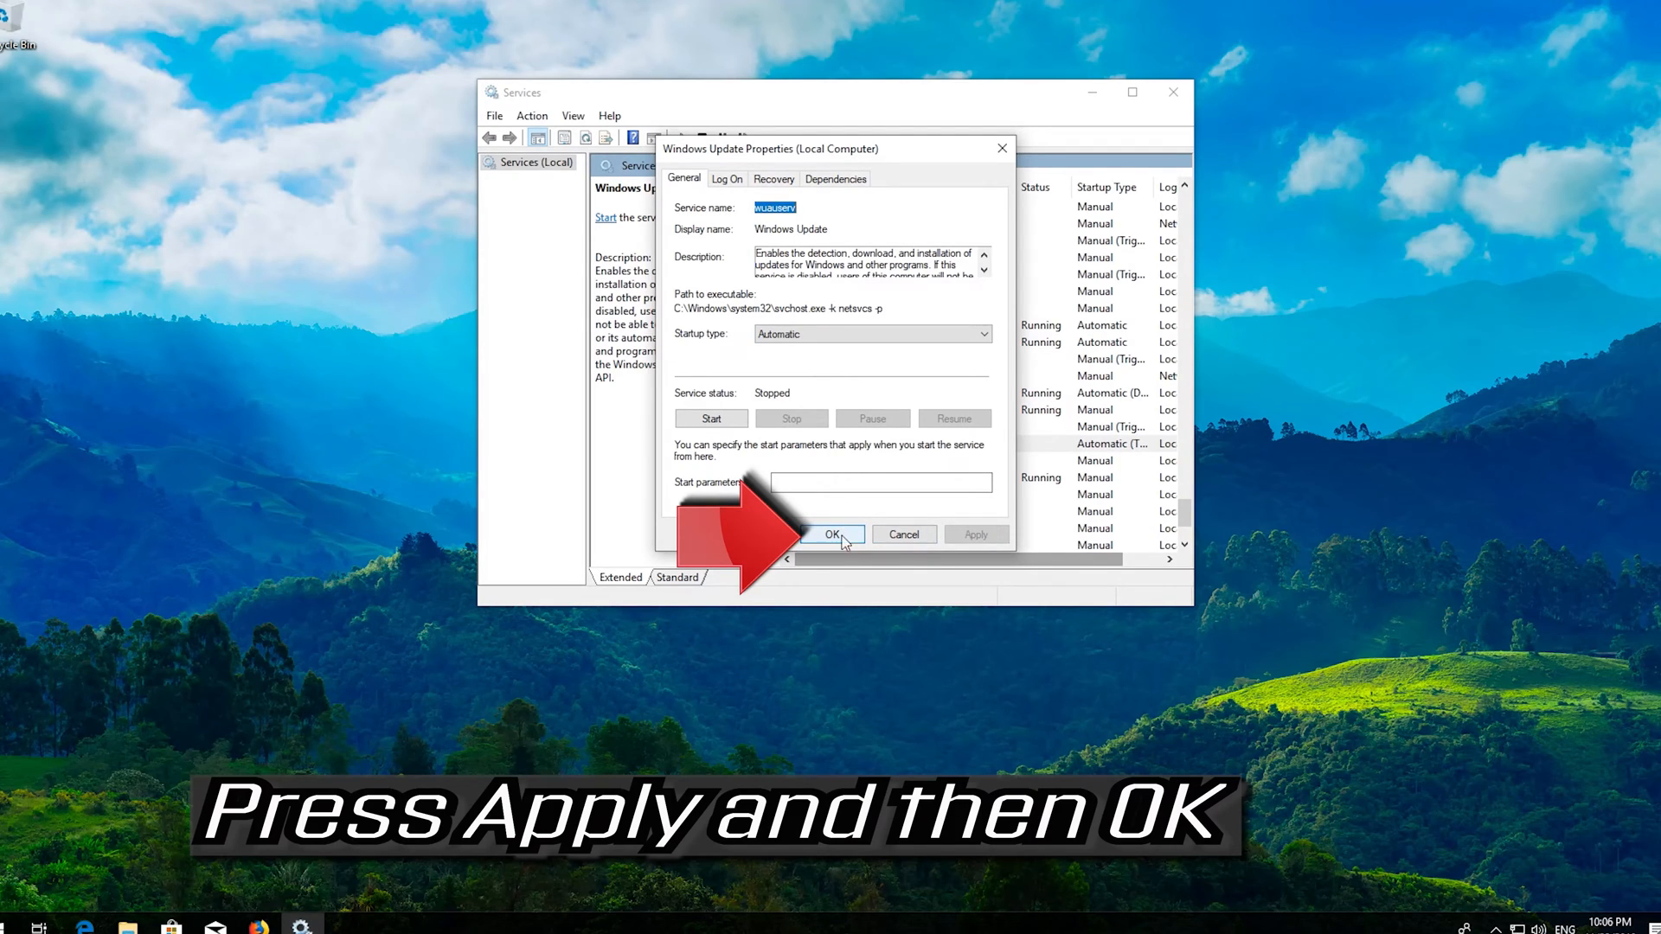
click(832, 535)
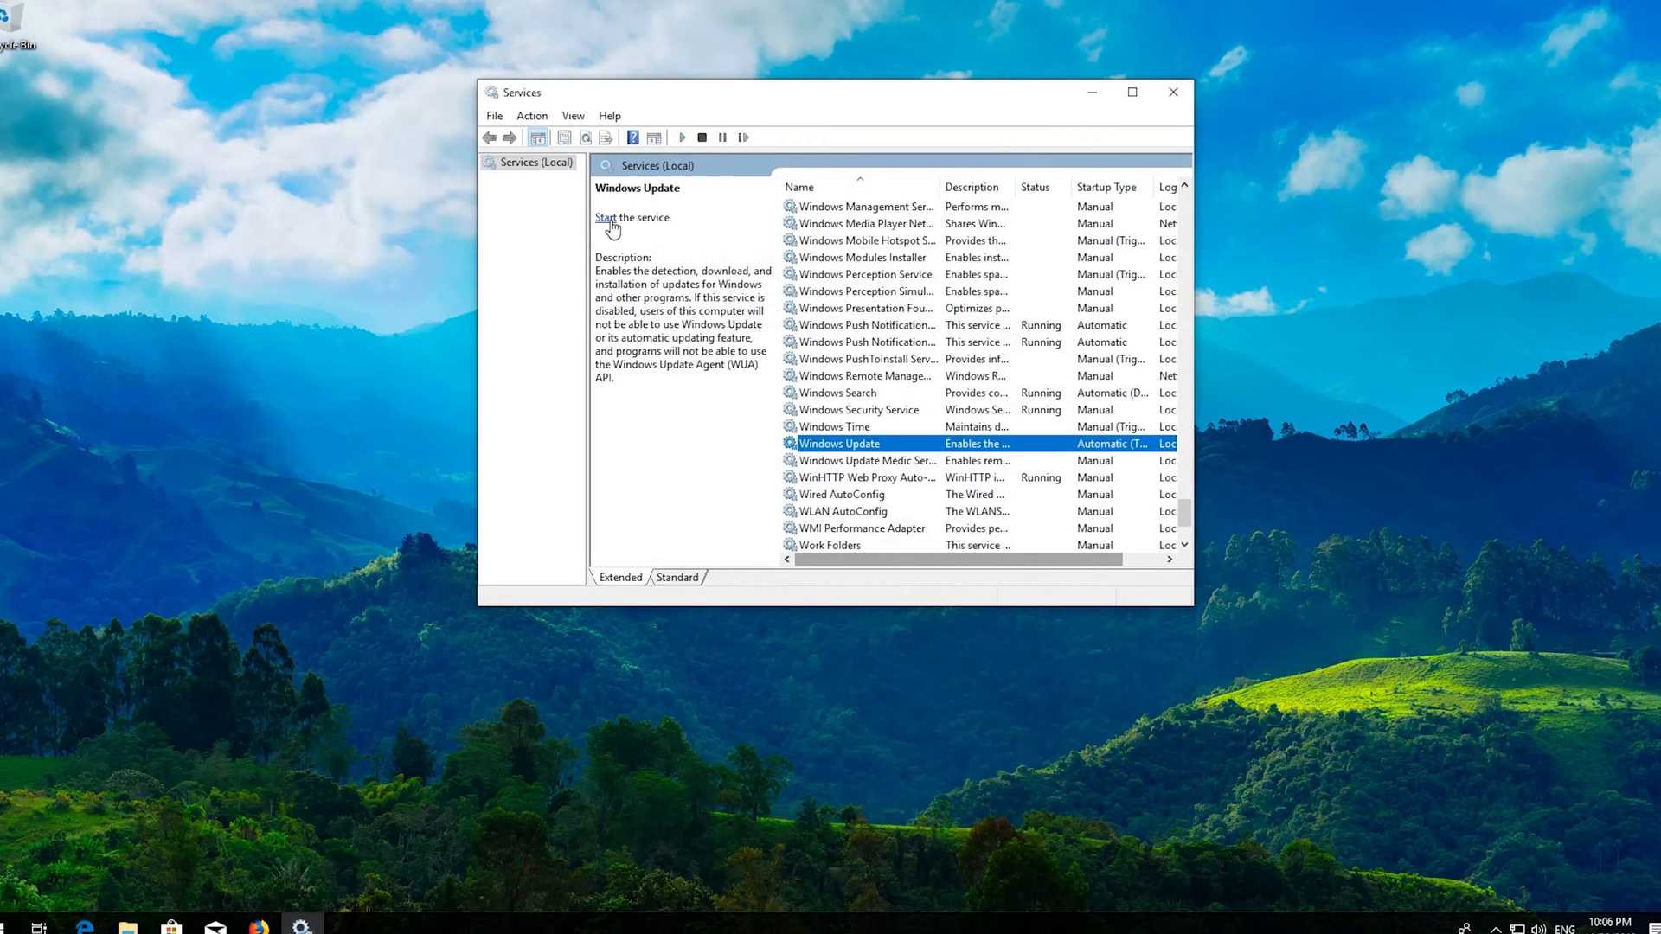
- Start and restart the Windows Update service, close Services, and restart the computer from Start > Power
click(605, 218)
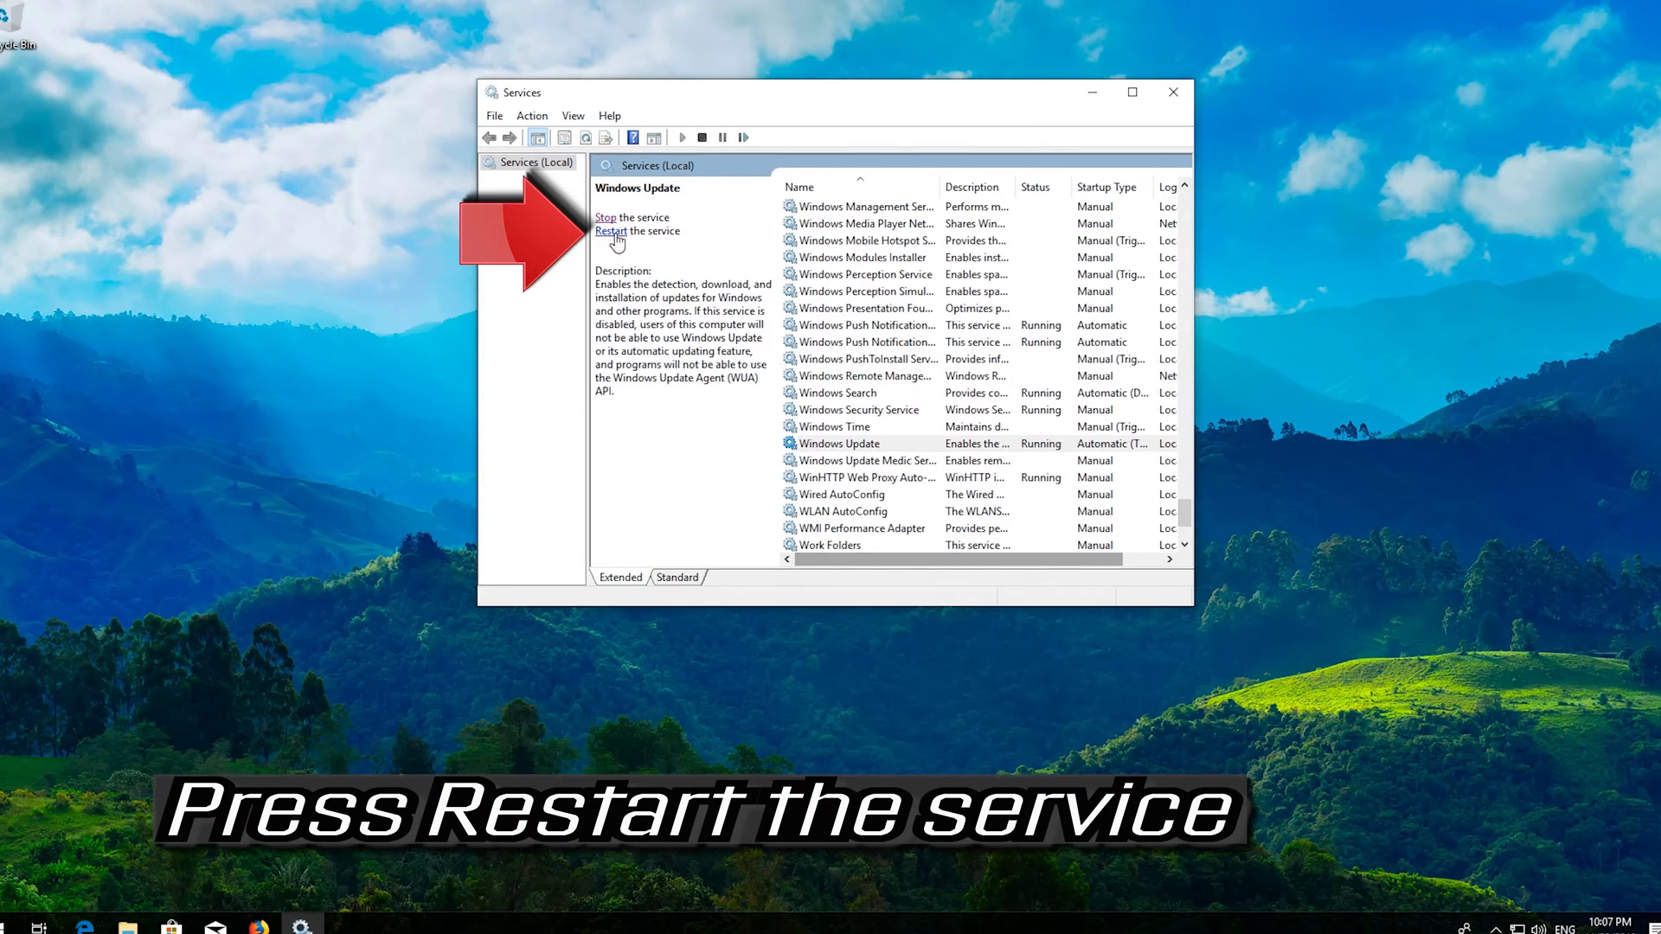
click(611, 232)
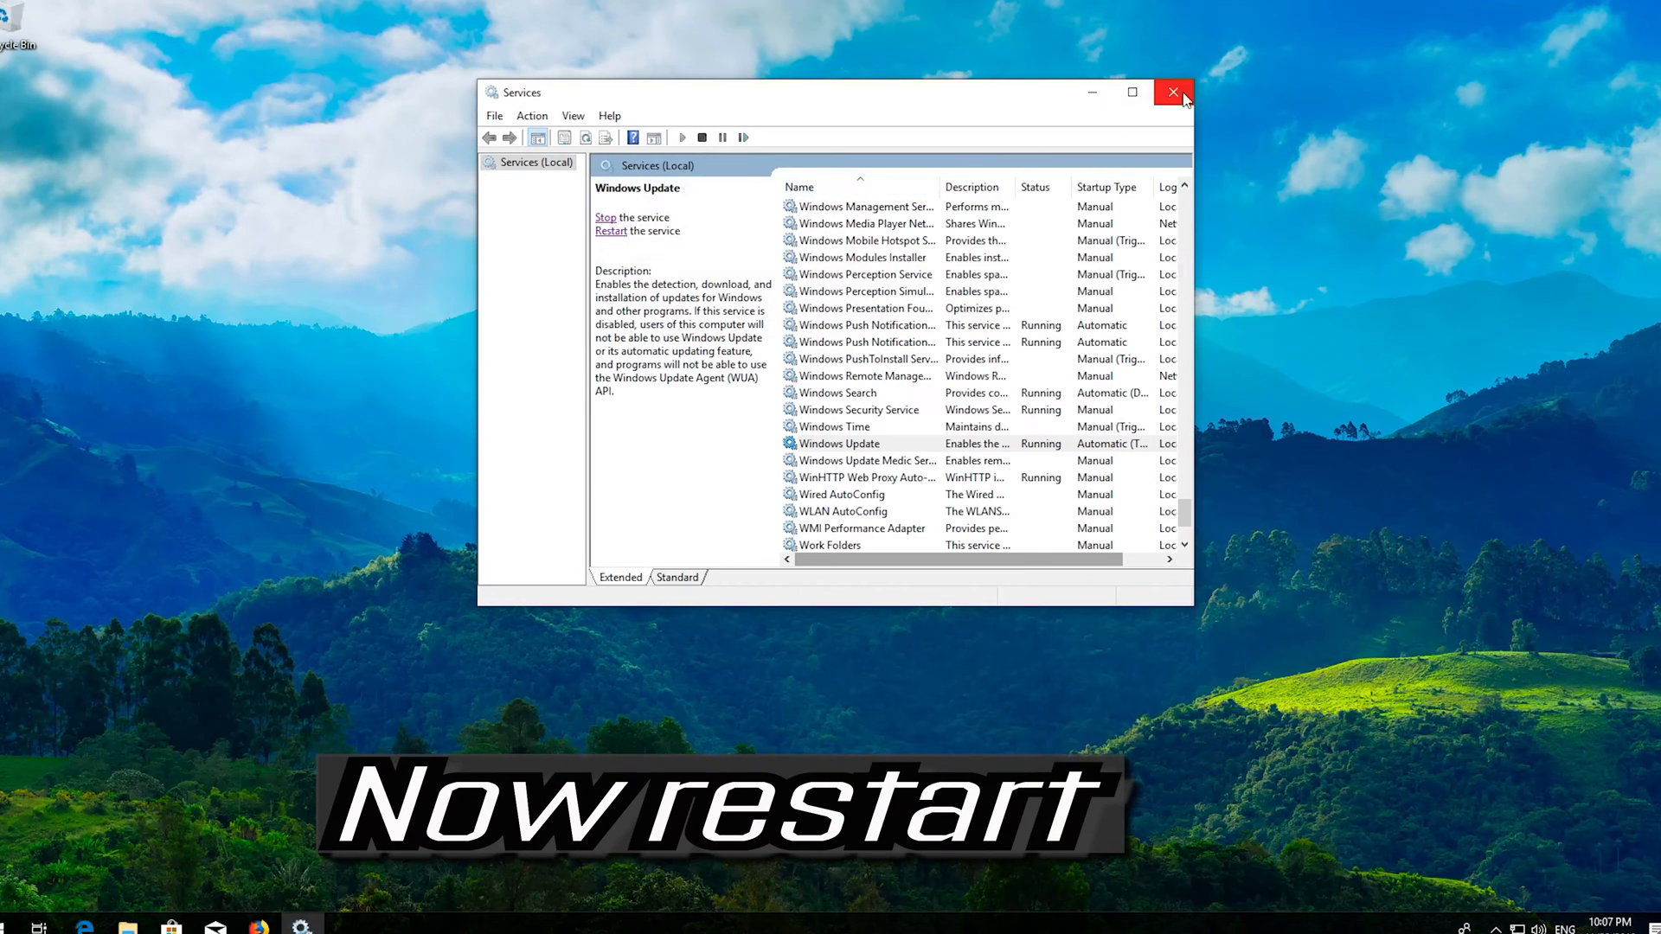
click(1173, 92)
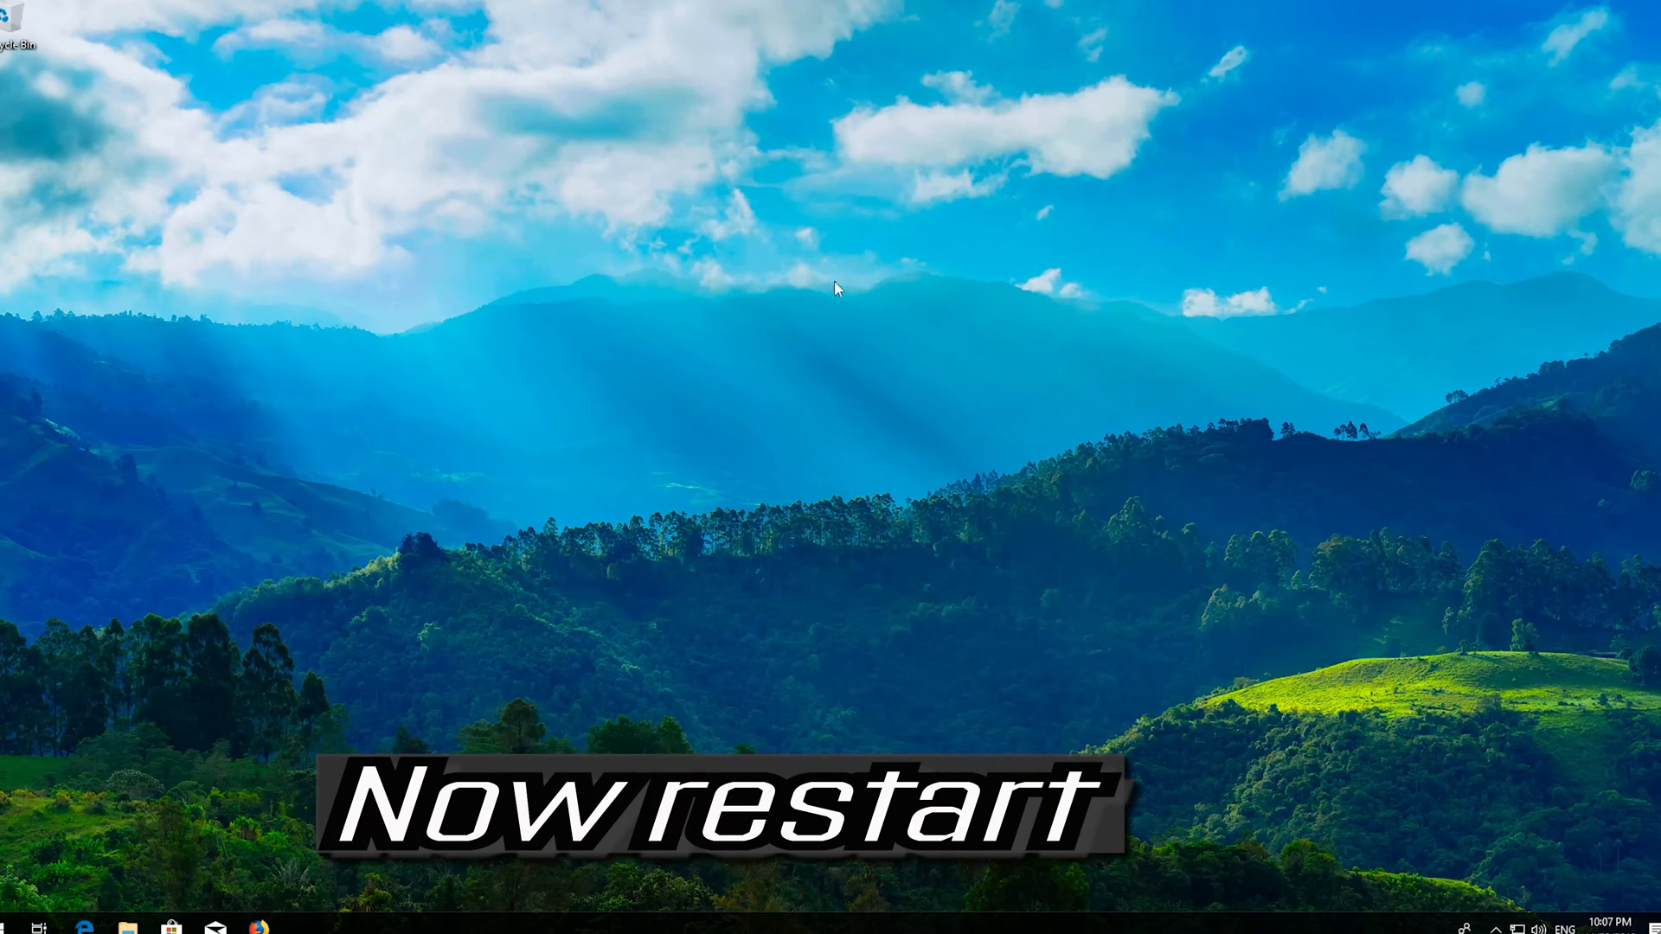
click(11, 925)
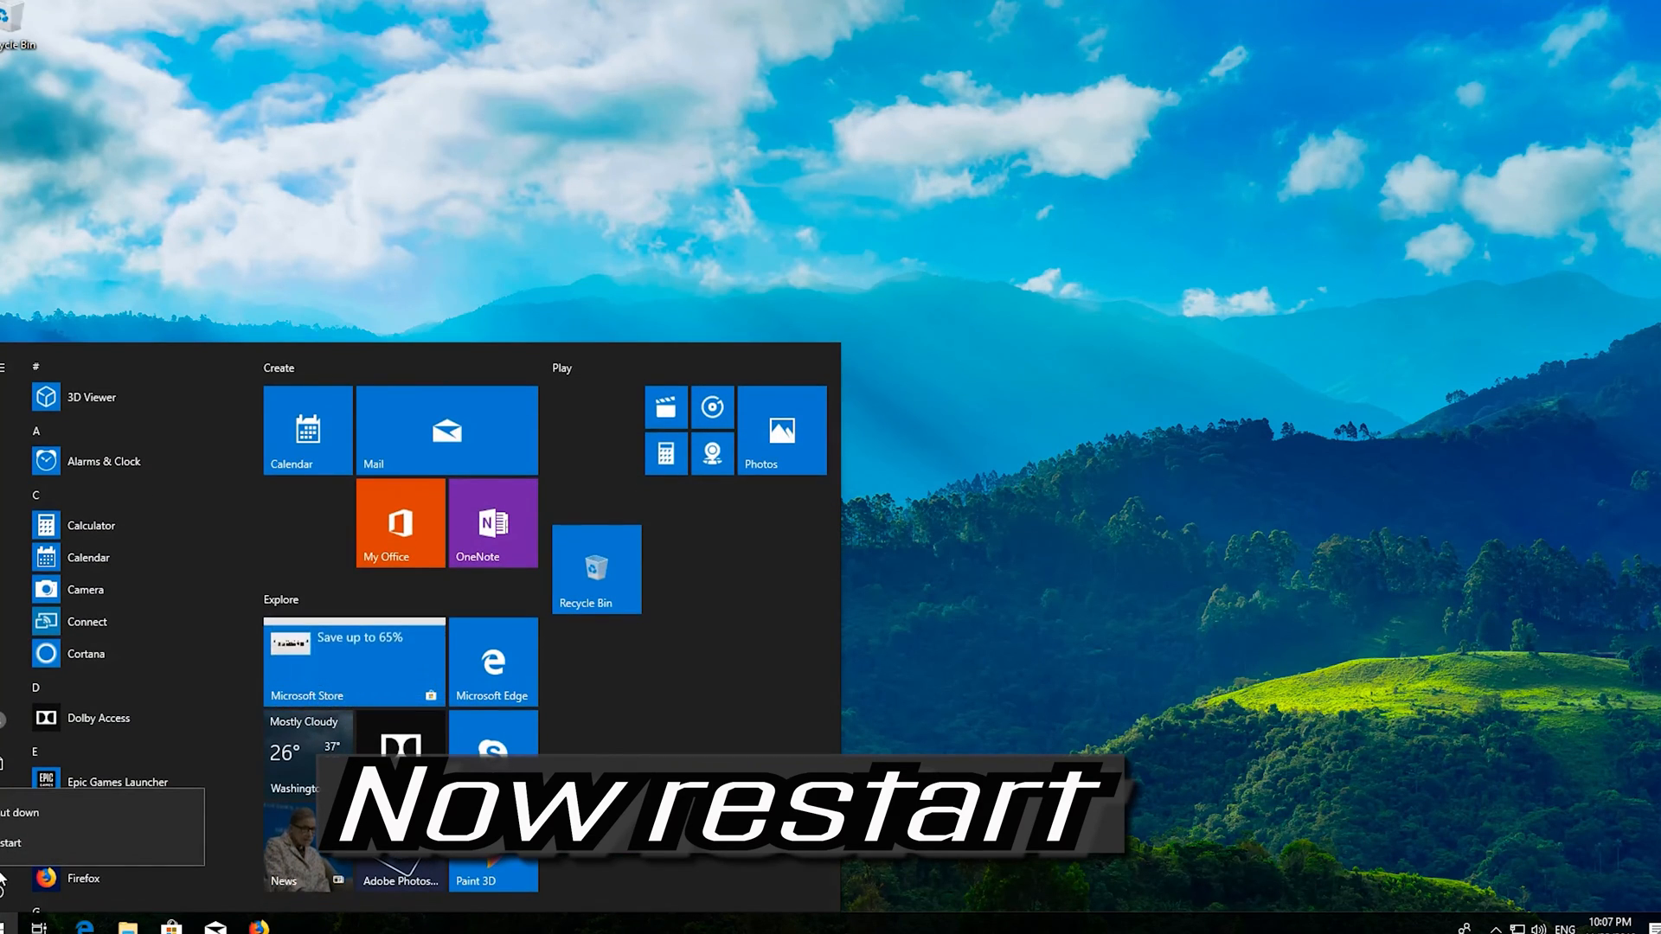
click(19, 843)
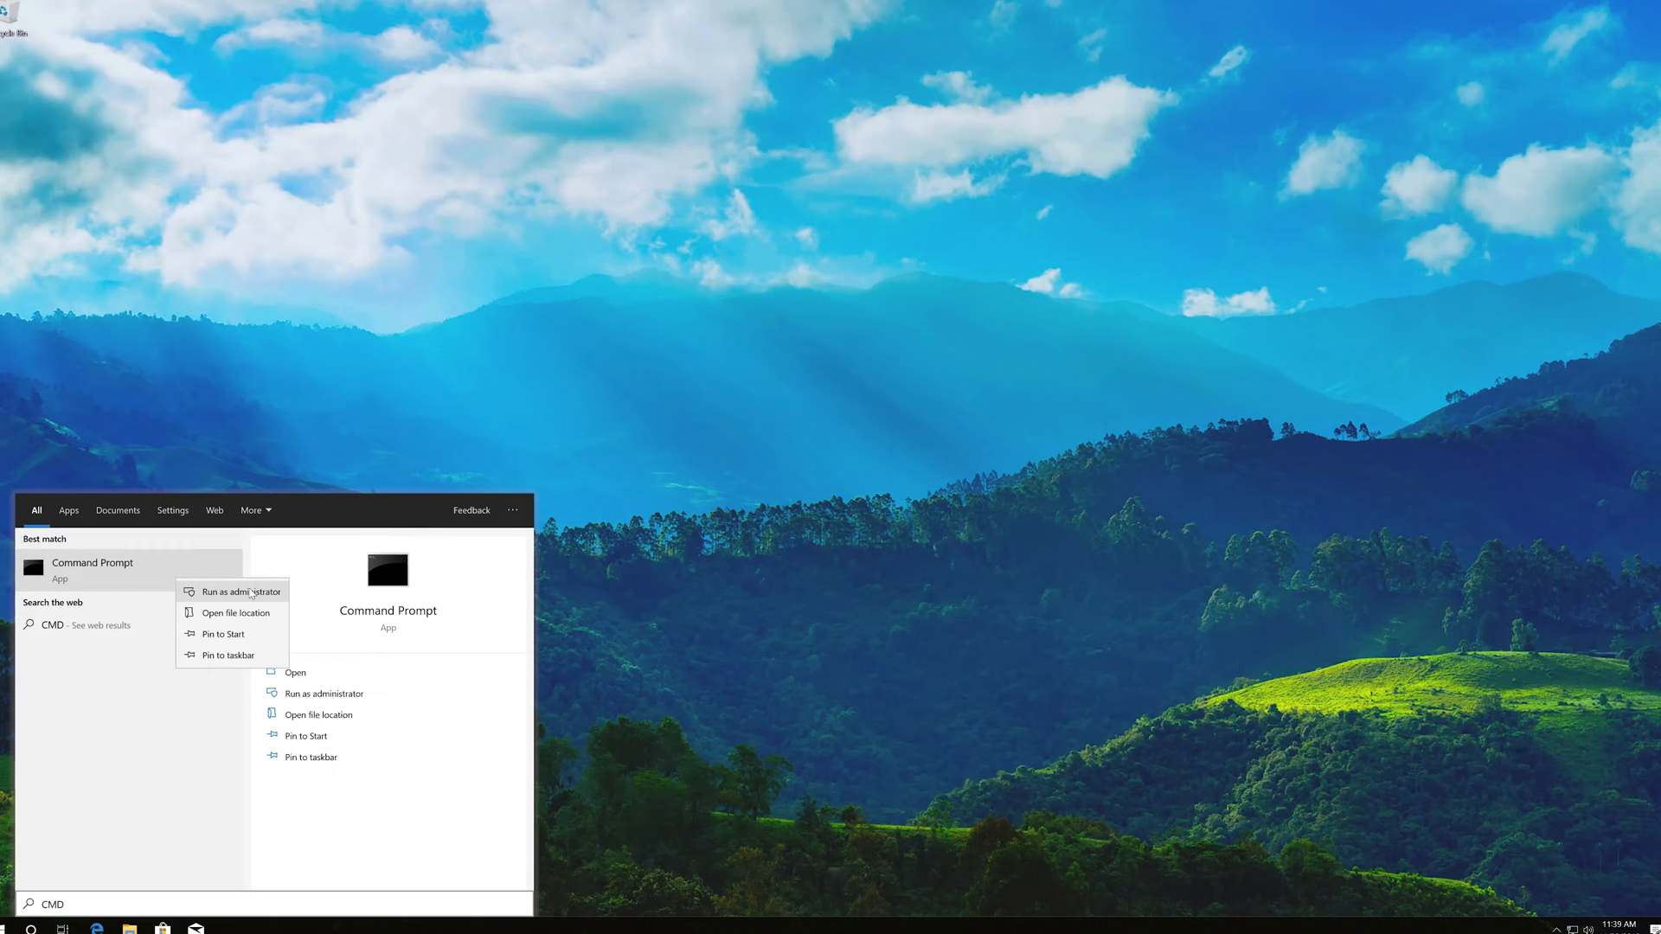
- Run Command Prompt as administrator and approve the User Account Control prompt
click(240, 592)
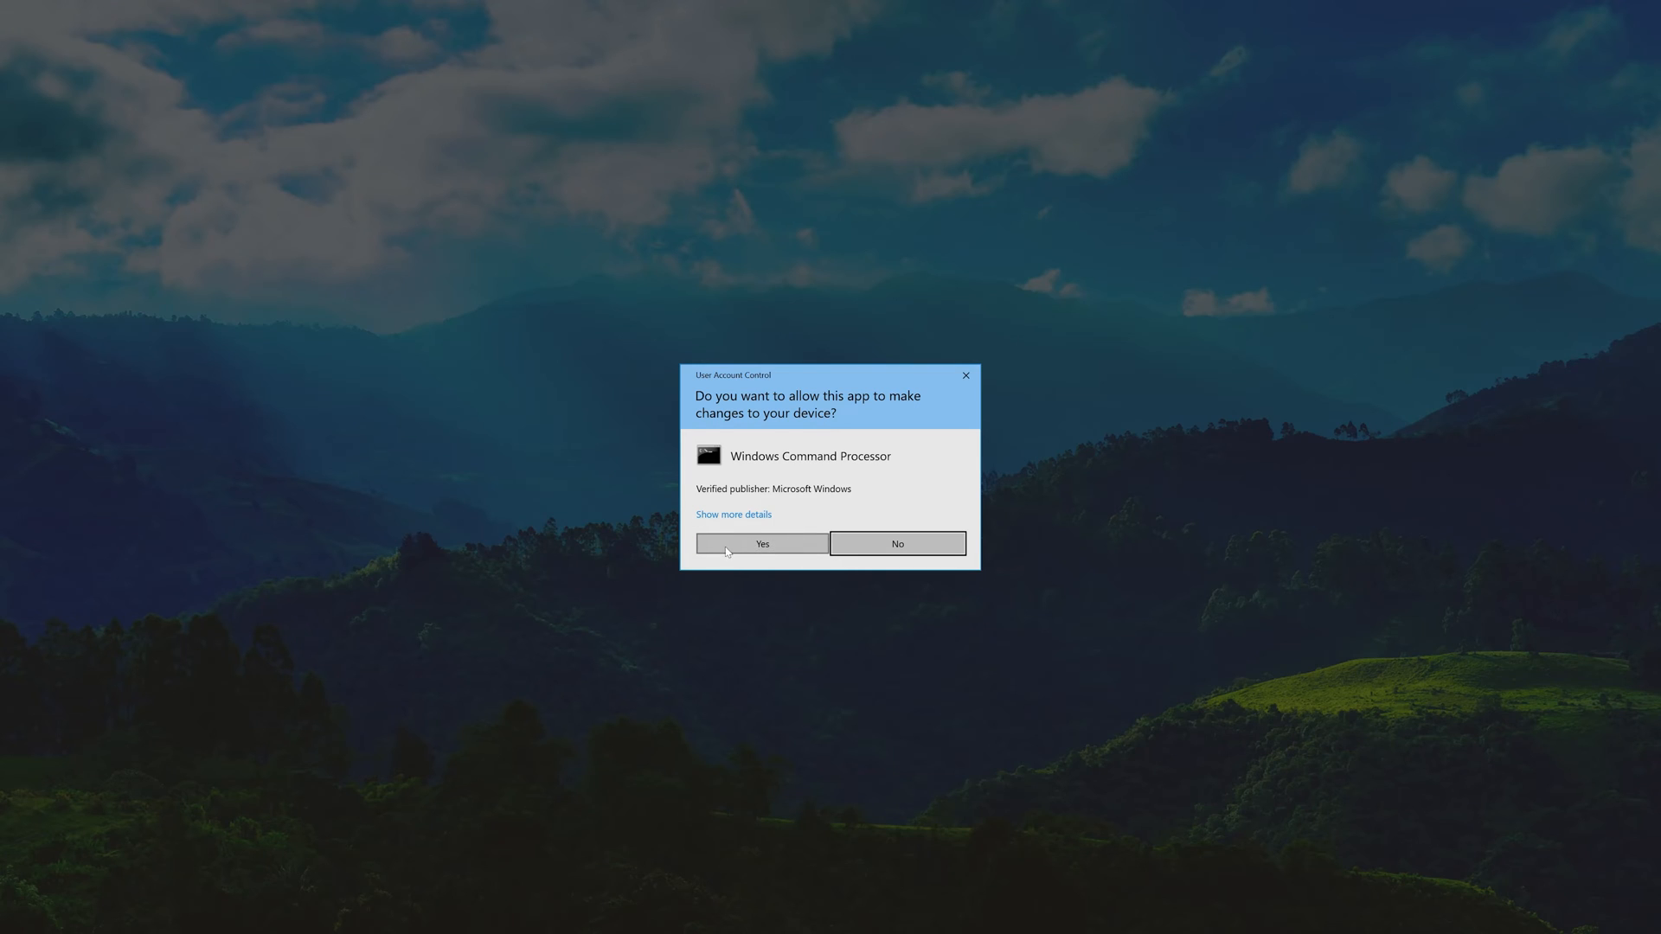
mouse_move(768, 554)
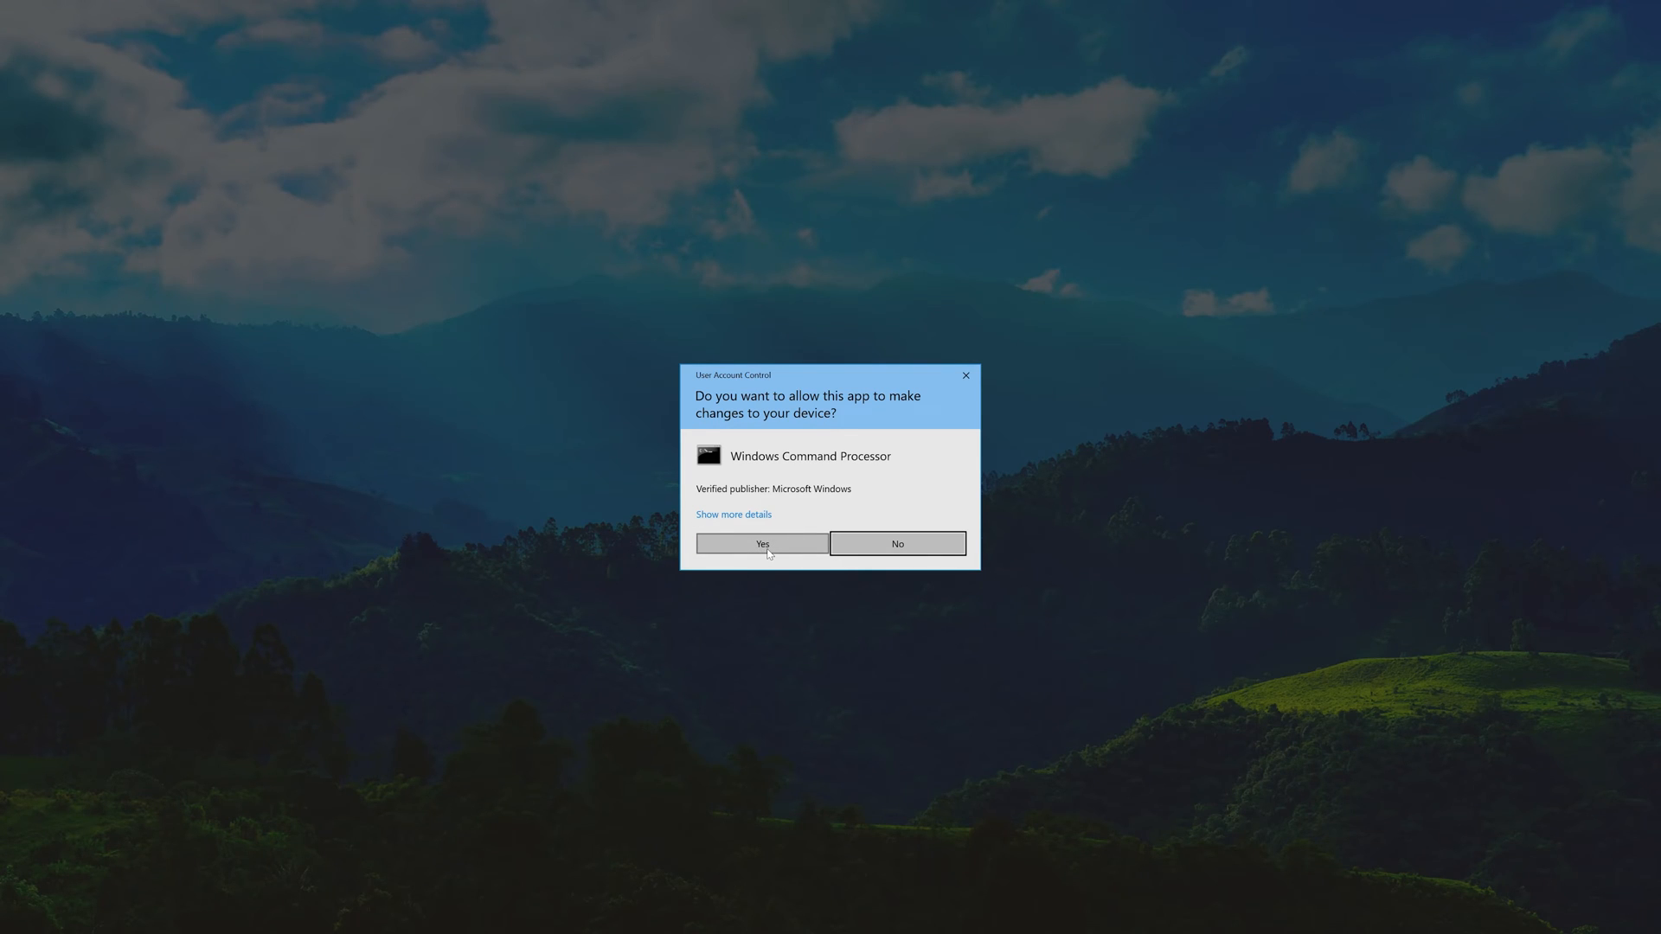
click(761, 543)
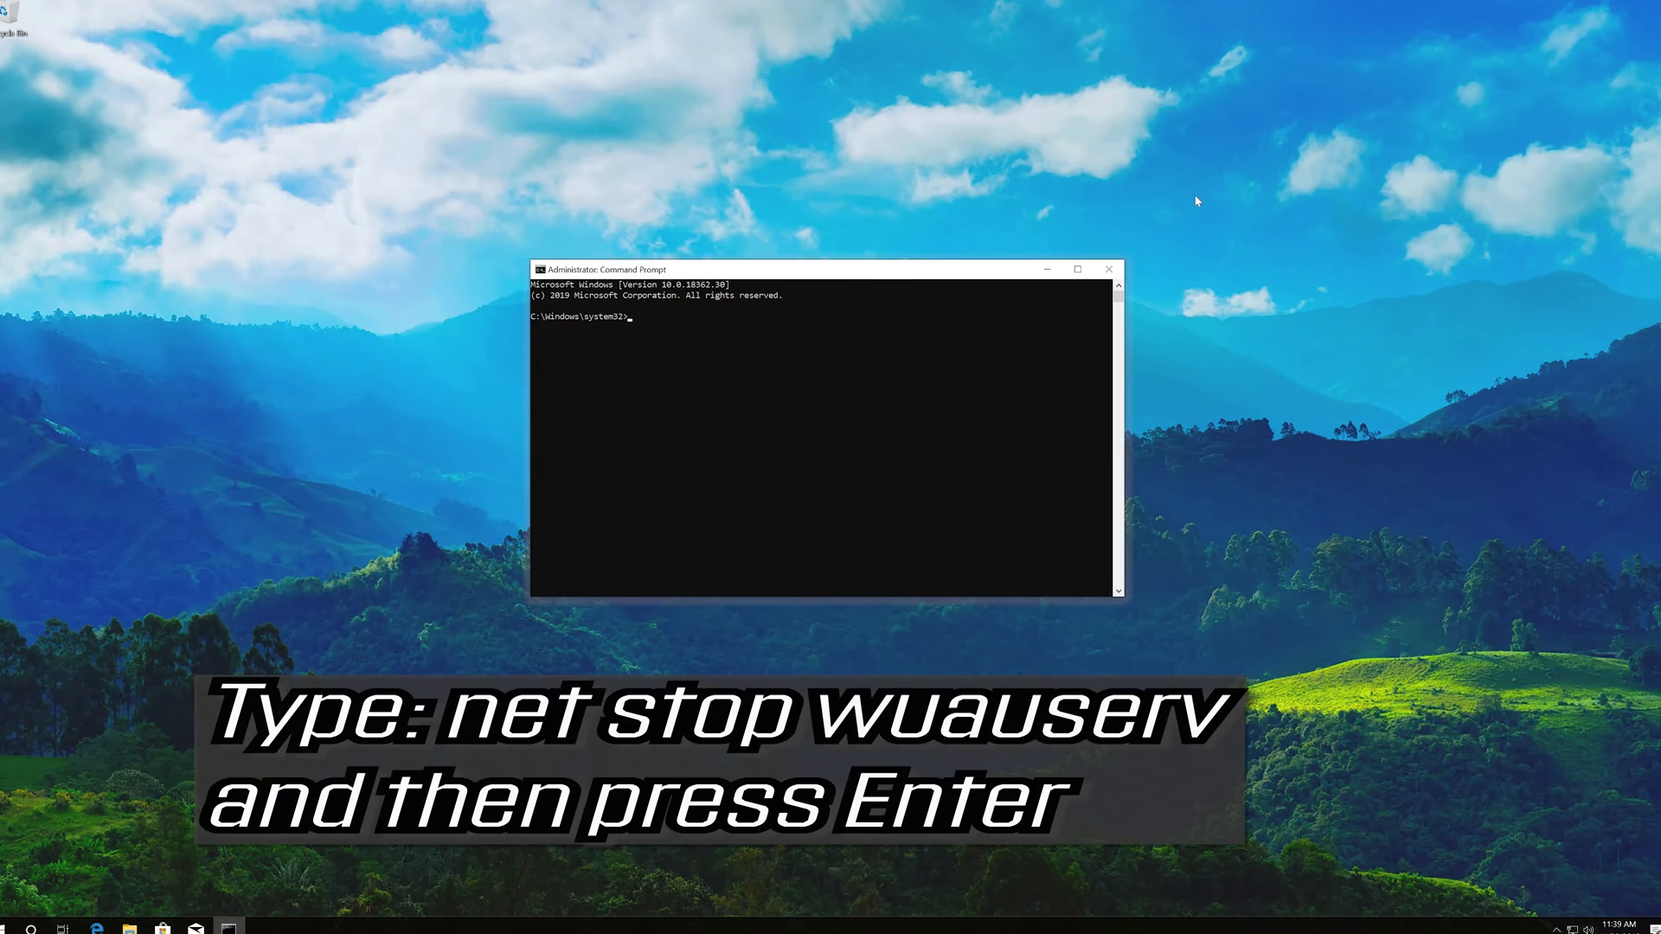
- Stop the Windows Update service with net stop wuauserv
text(net)
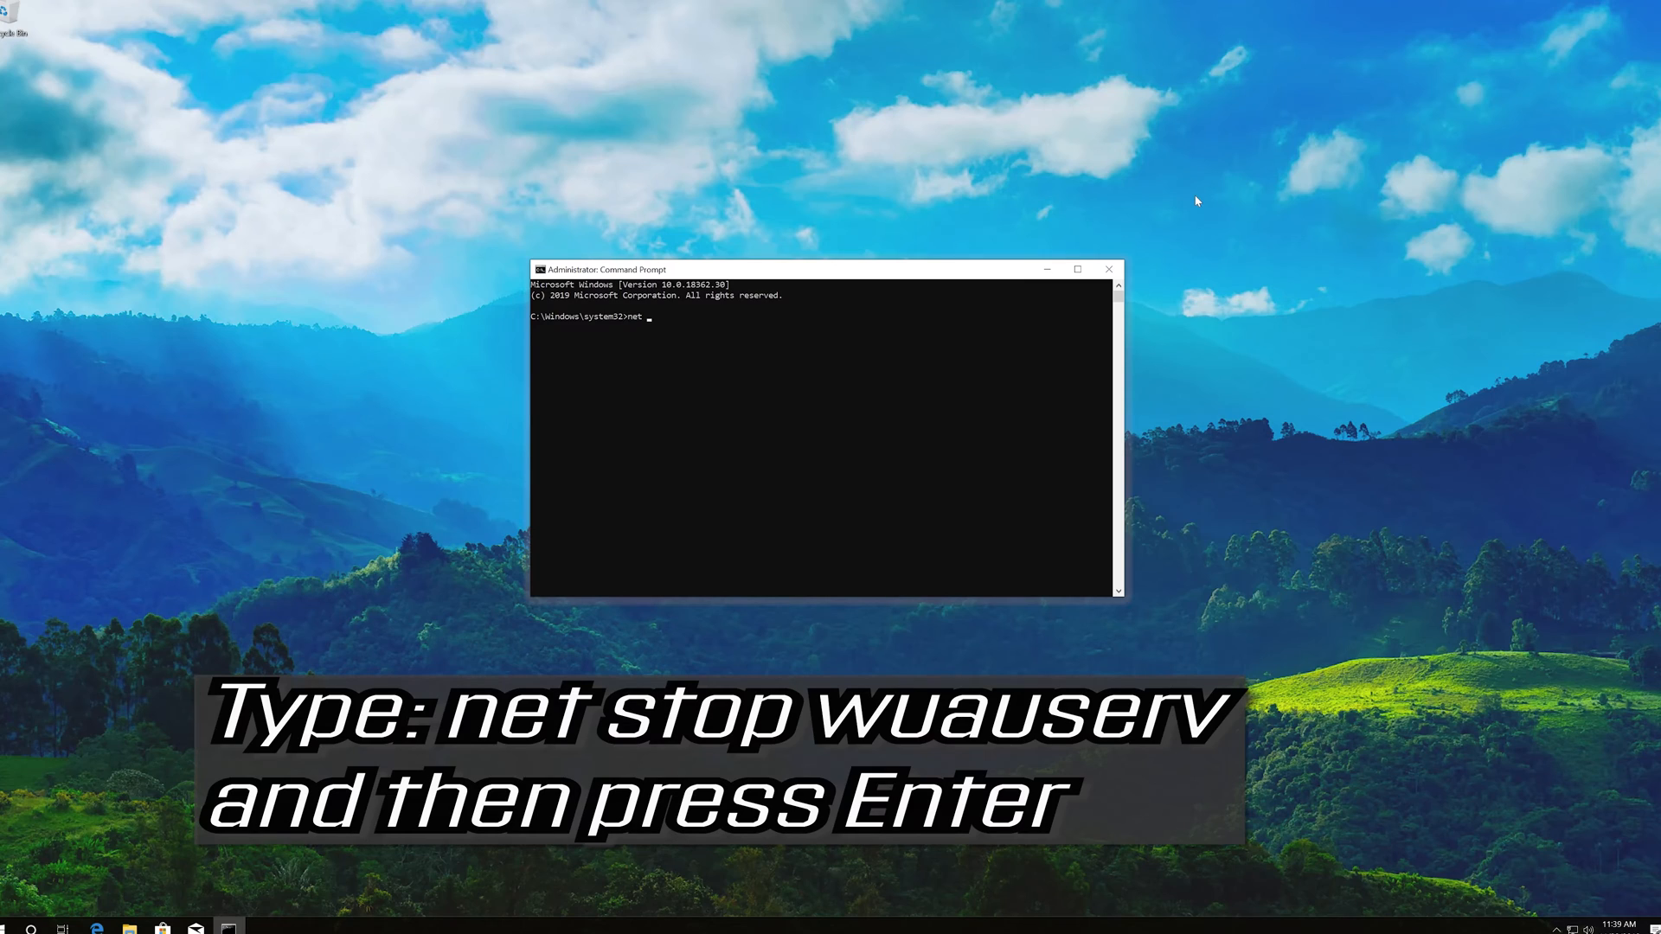
text(stop)
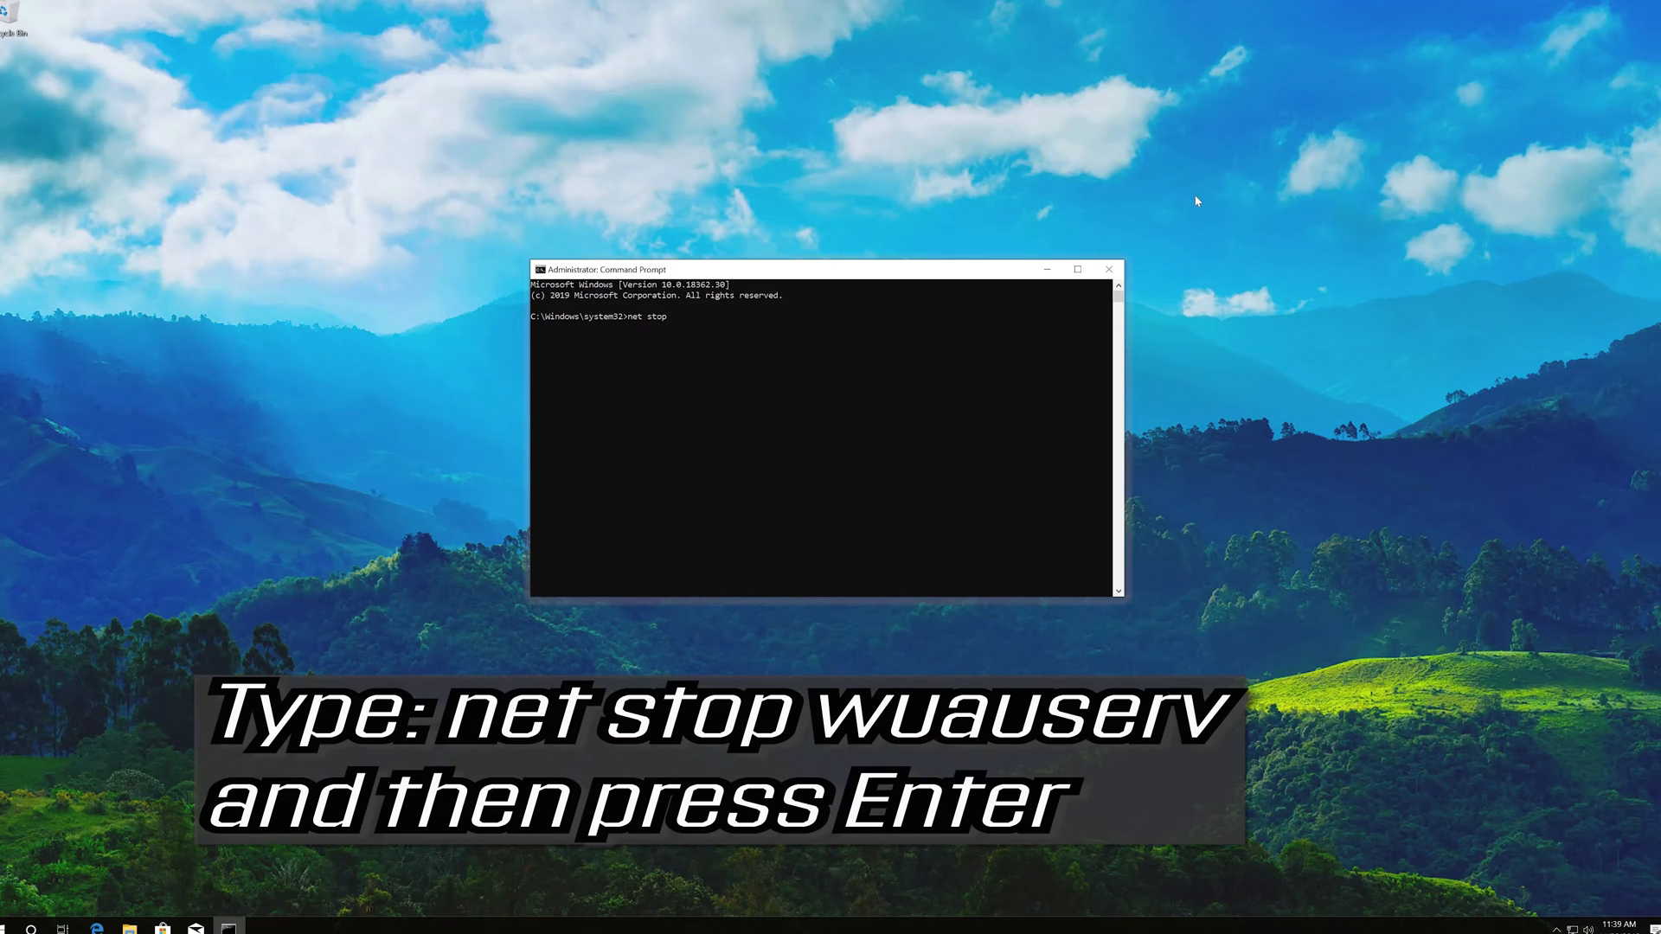
text(wuau)
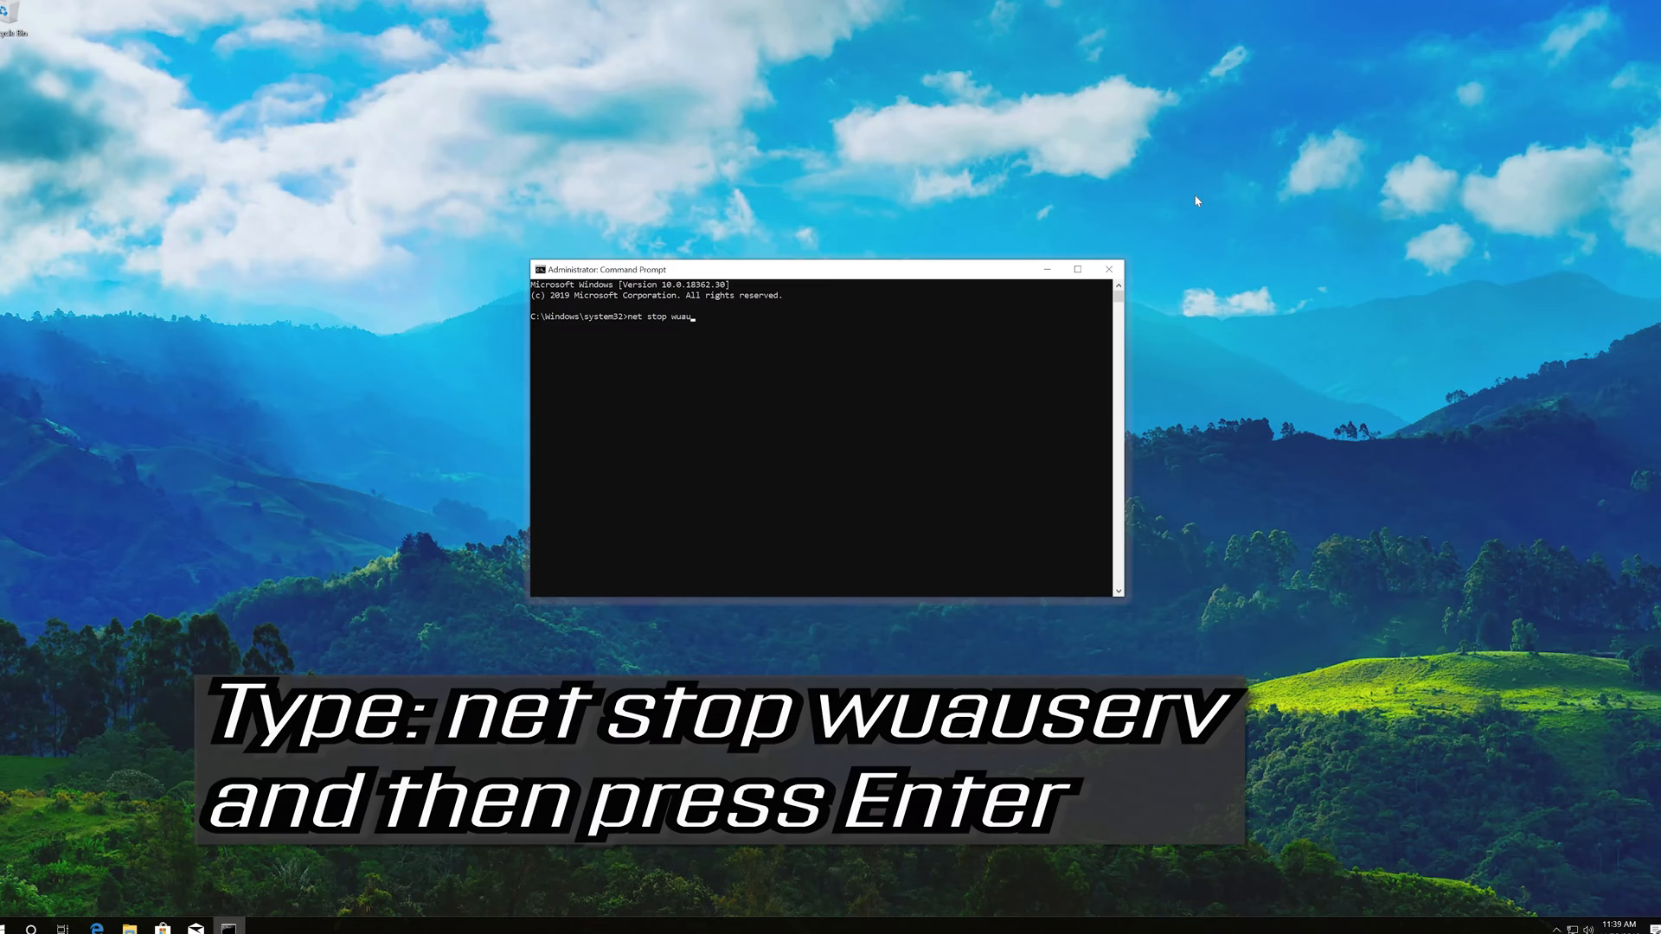
text(serv)
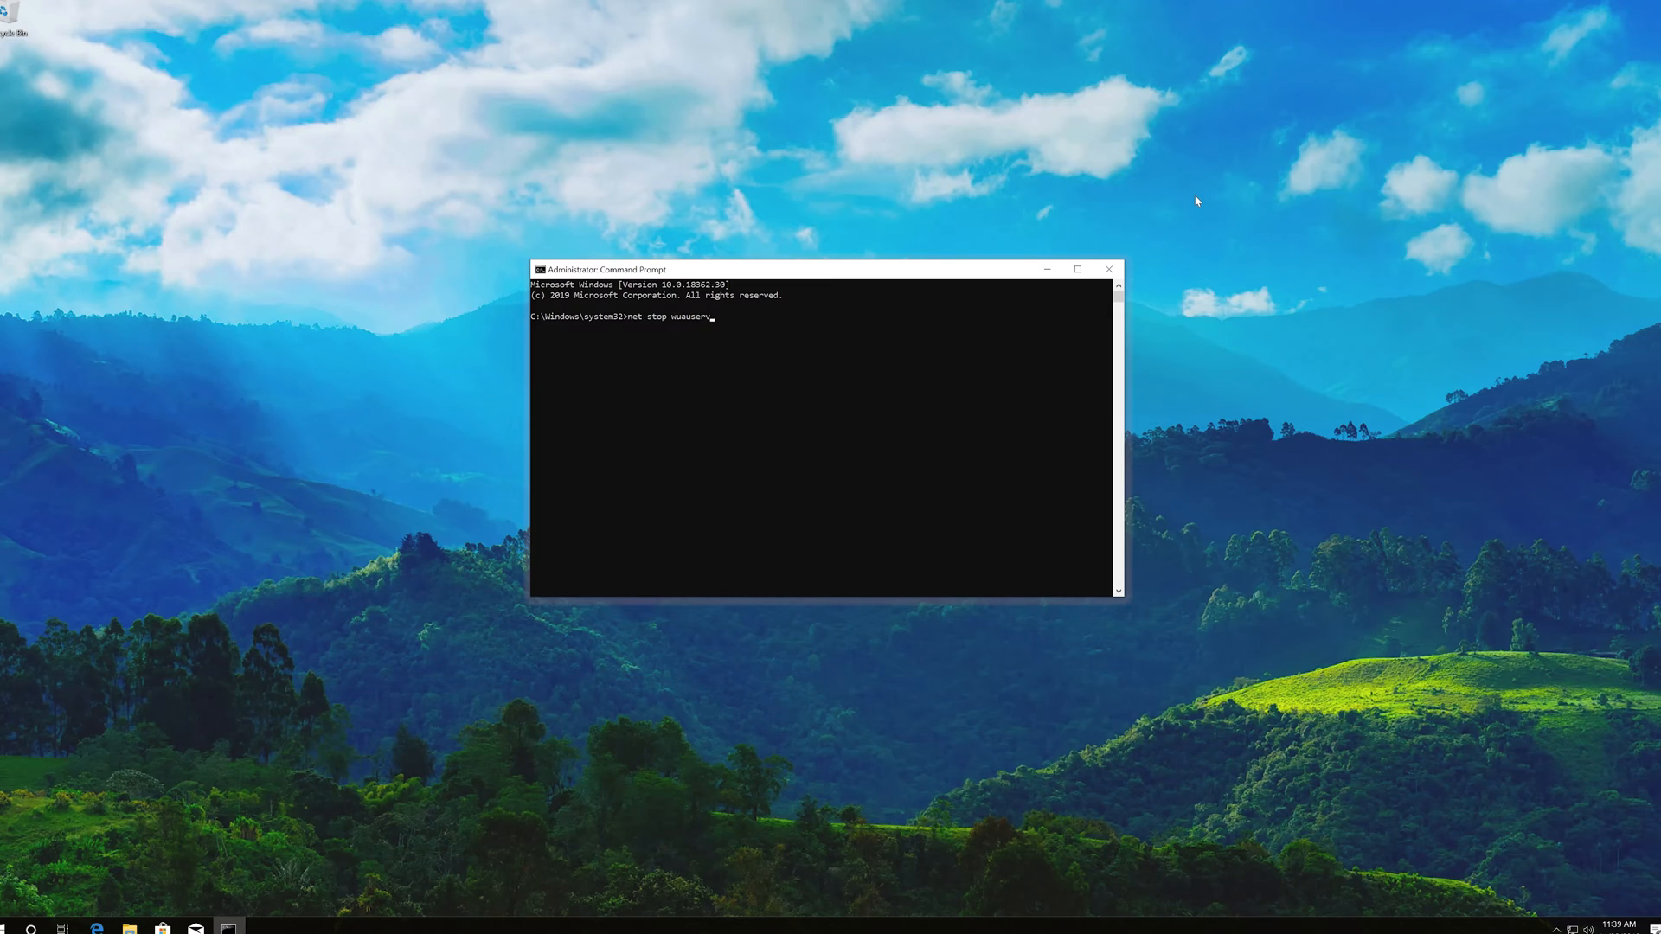
key(enter)
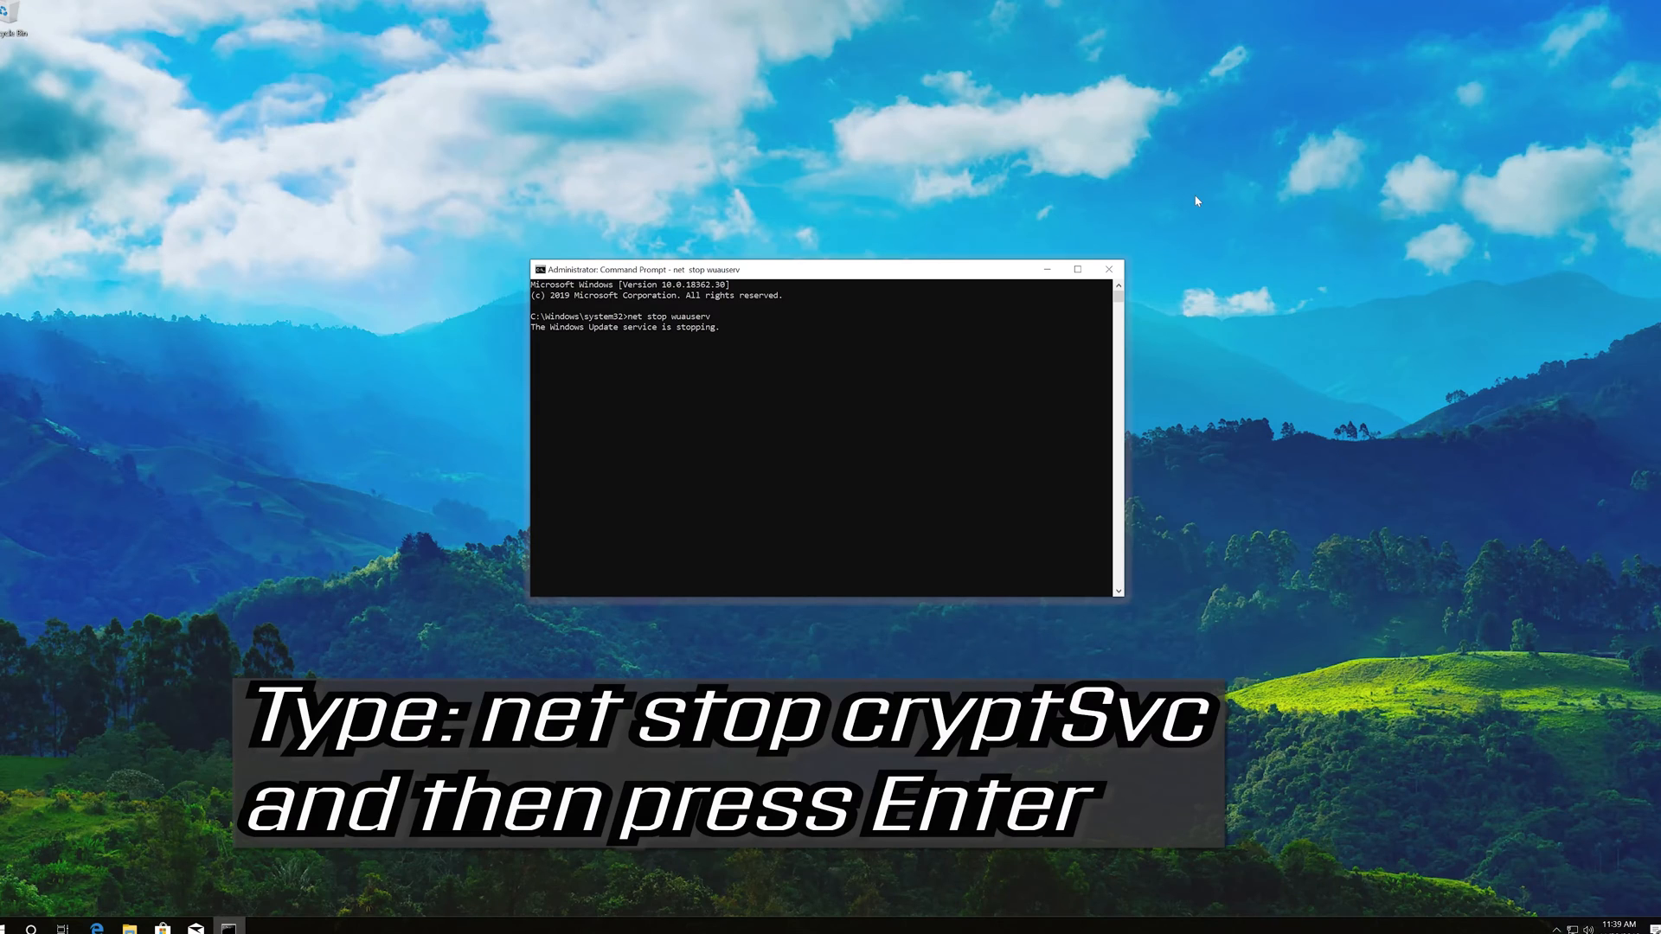
key(Enter)
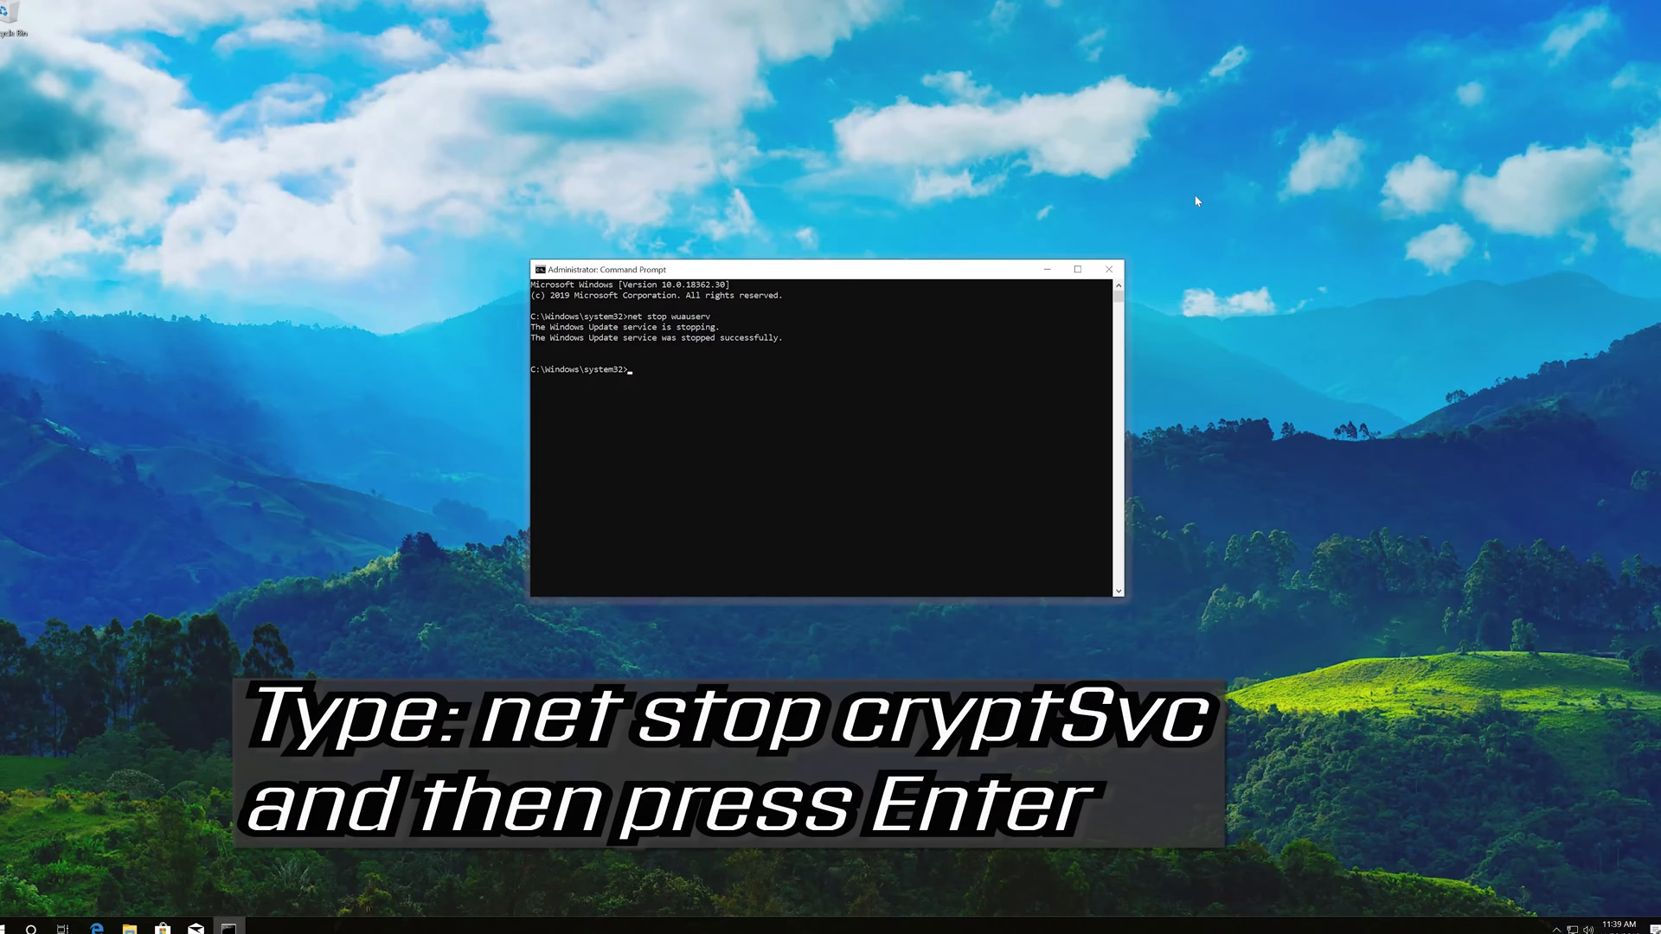
- Stop the BITS and Cryptographic services with net stop bits and net stop cryptsvc
text(net stop bi)
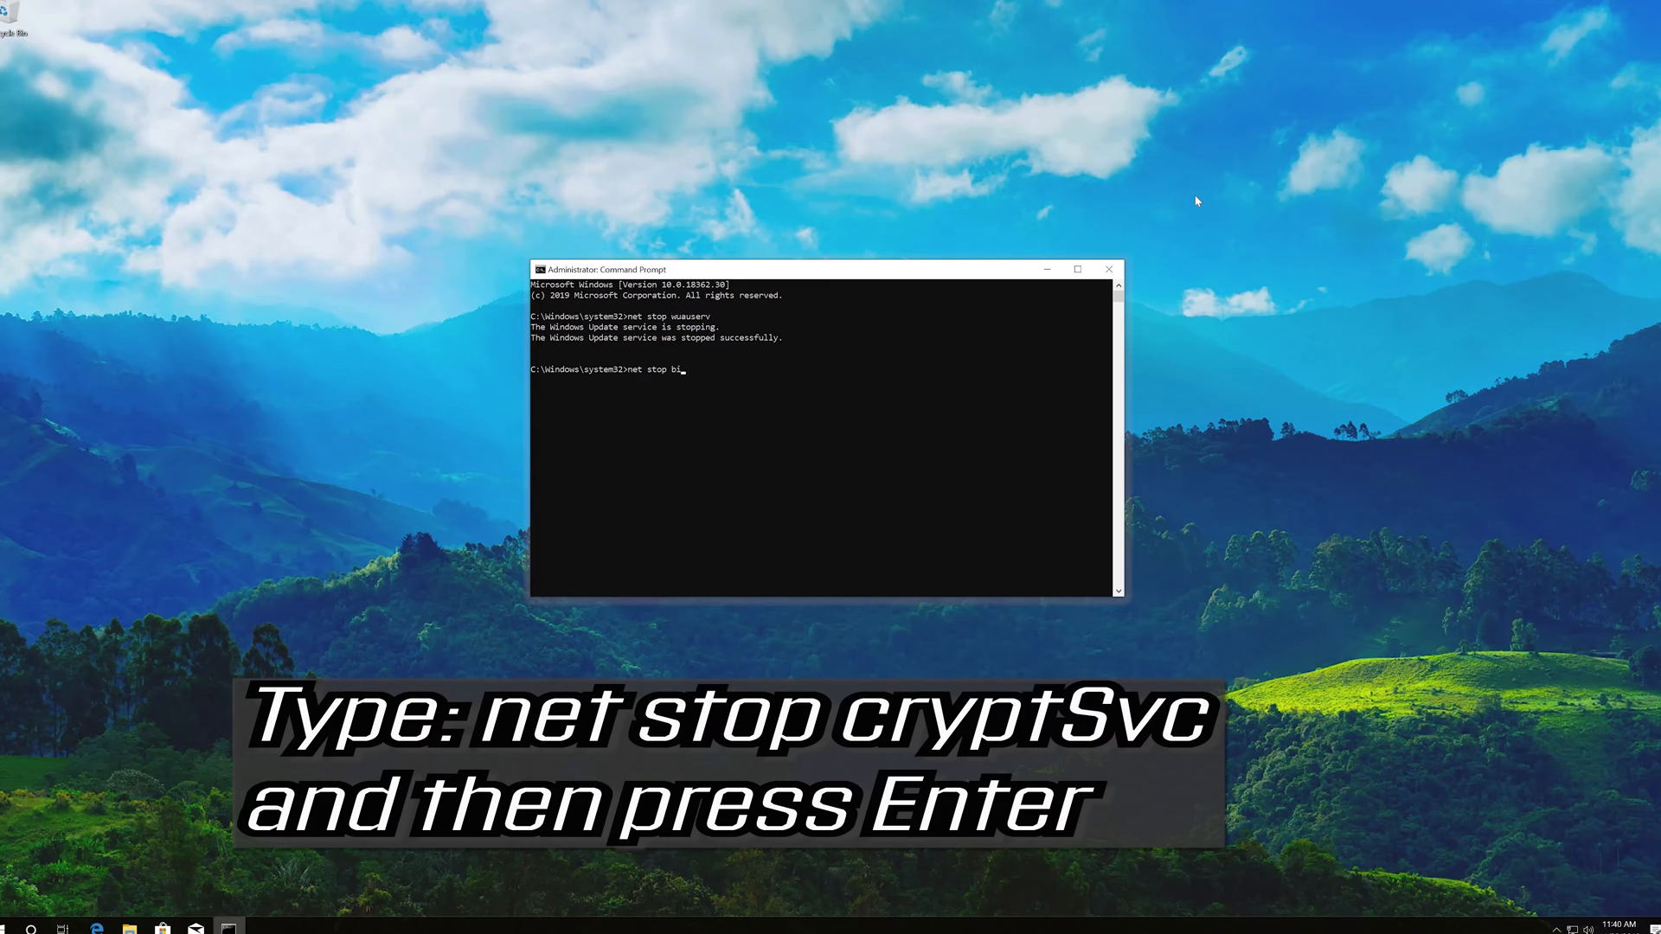
text(ts)
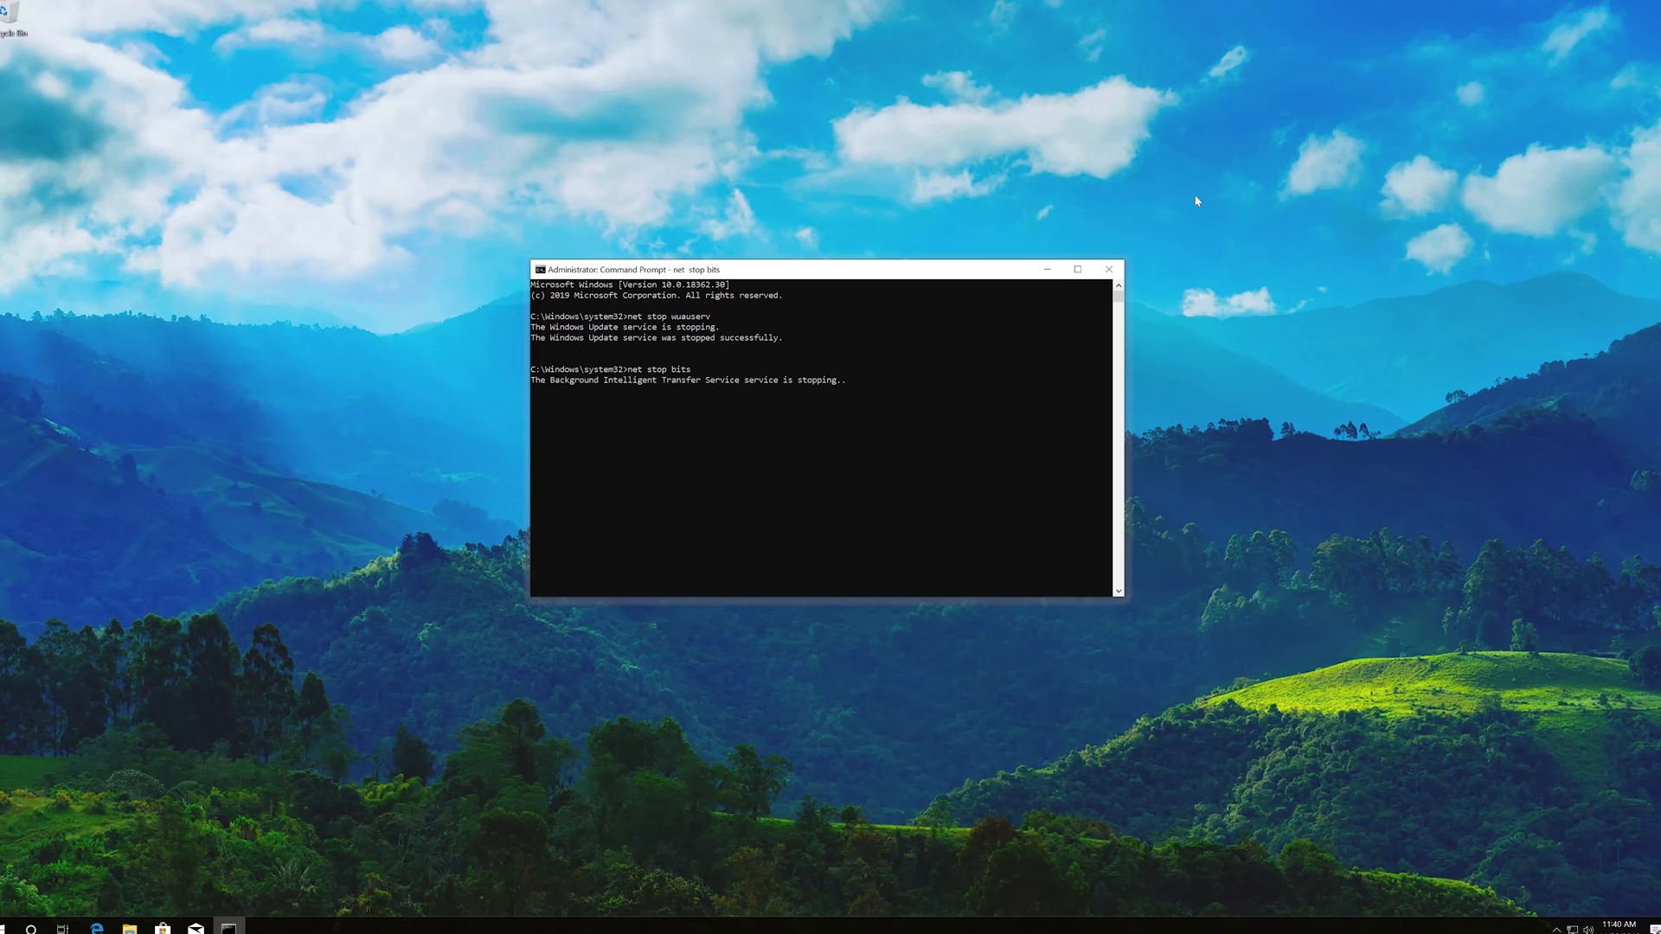
key(Enter)
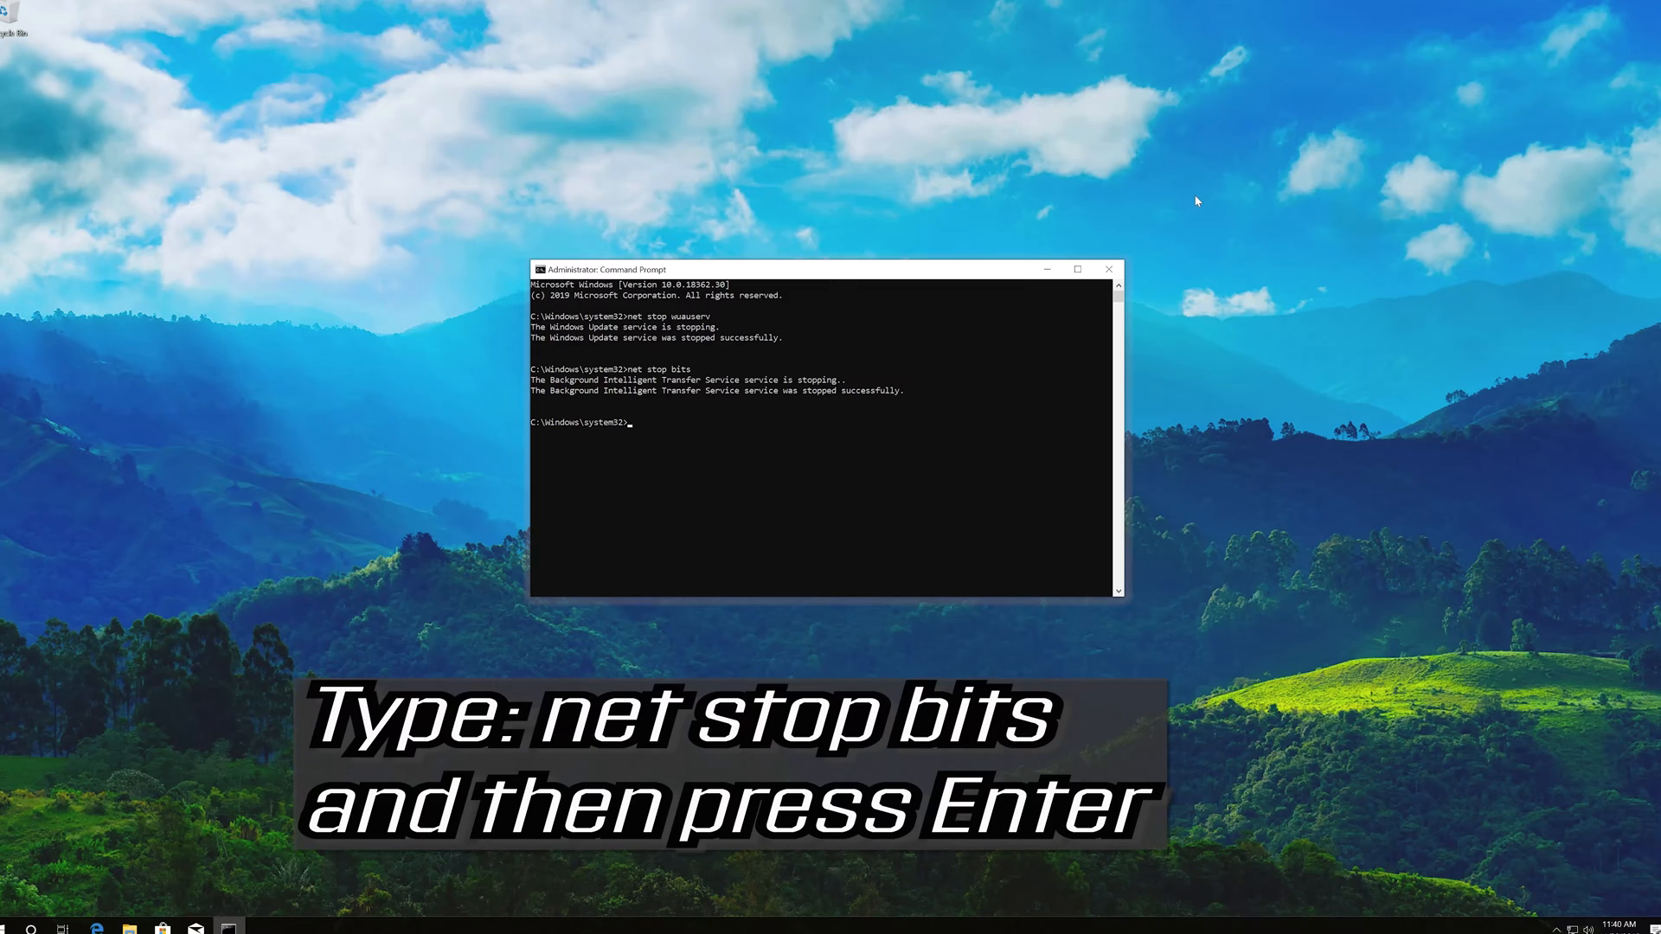
text(net s)
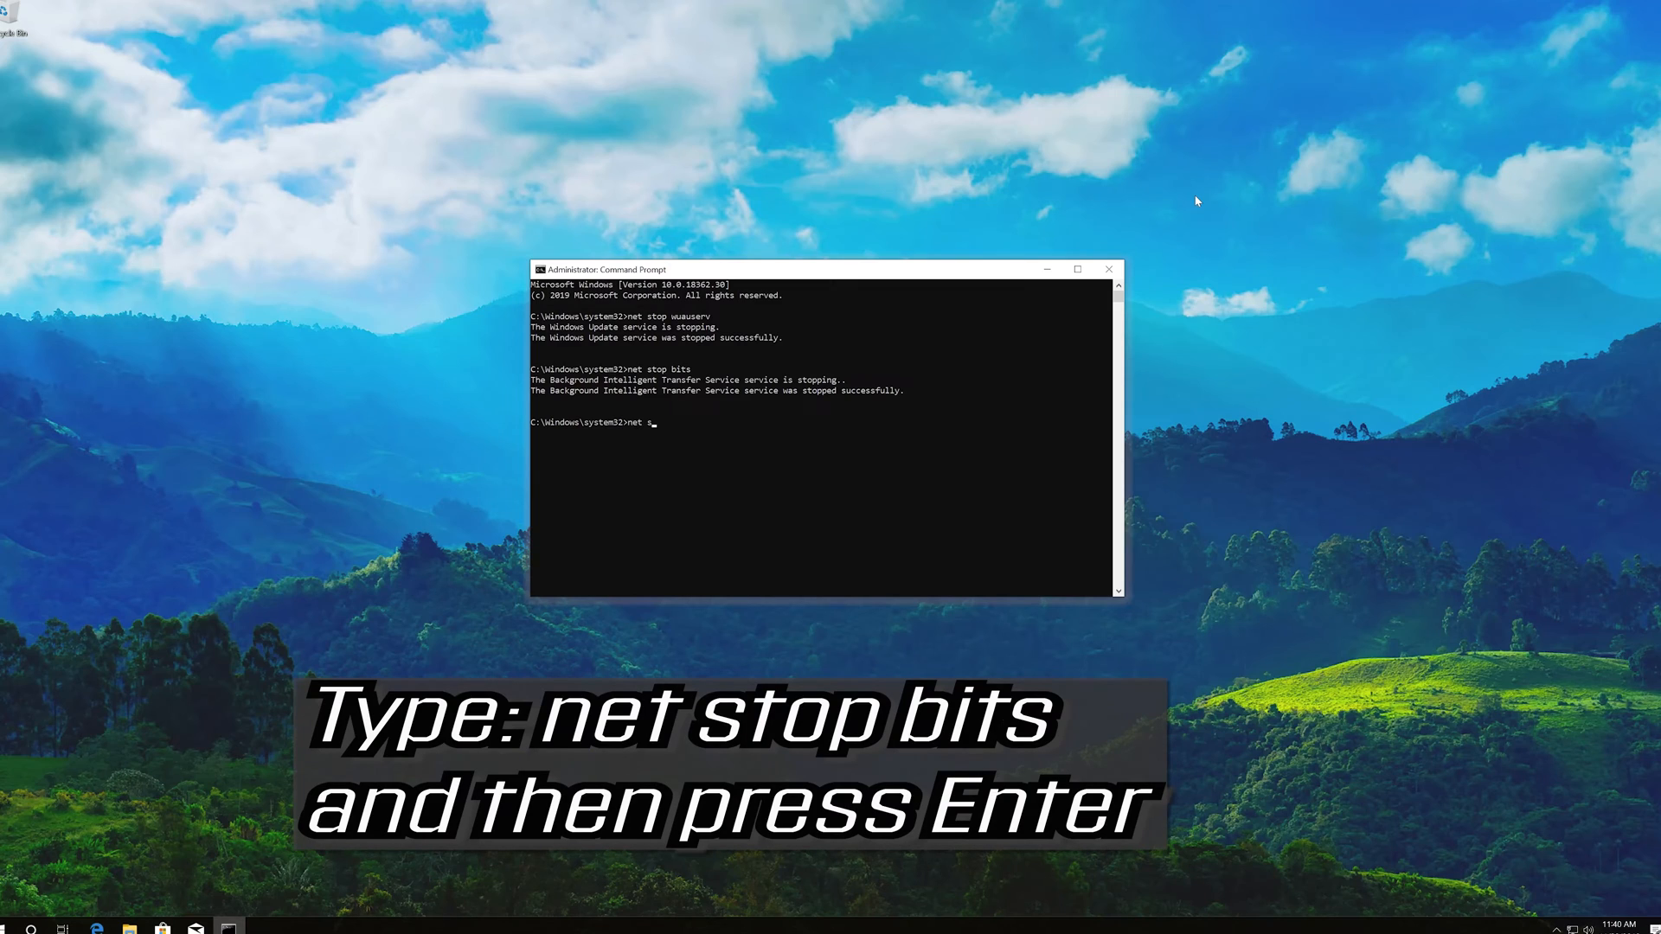
text(top)
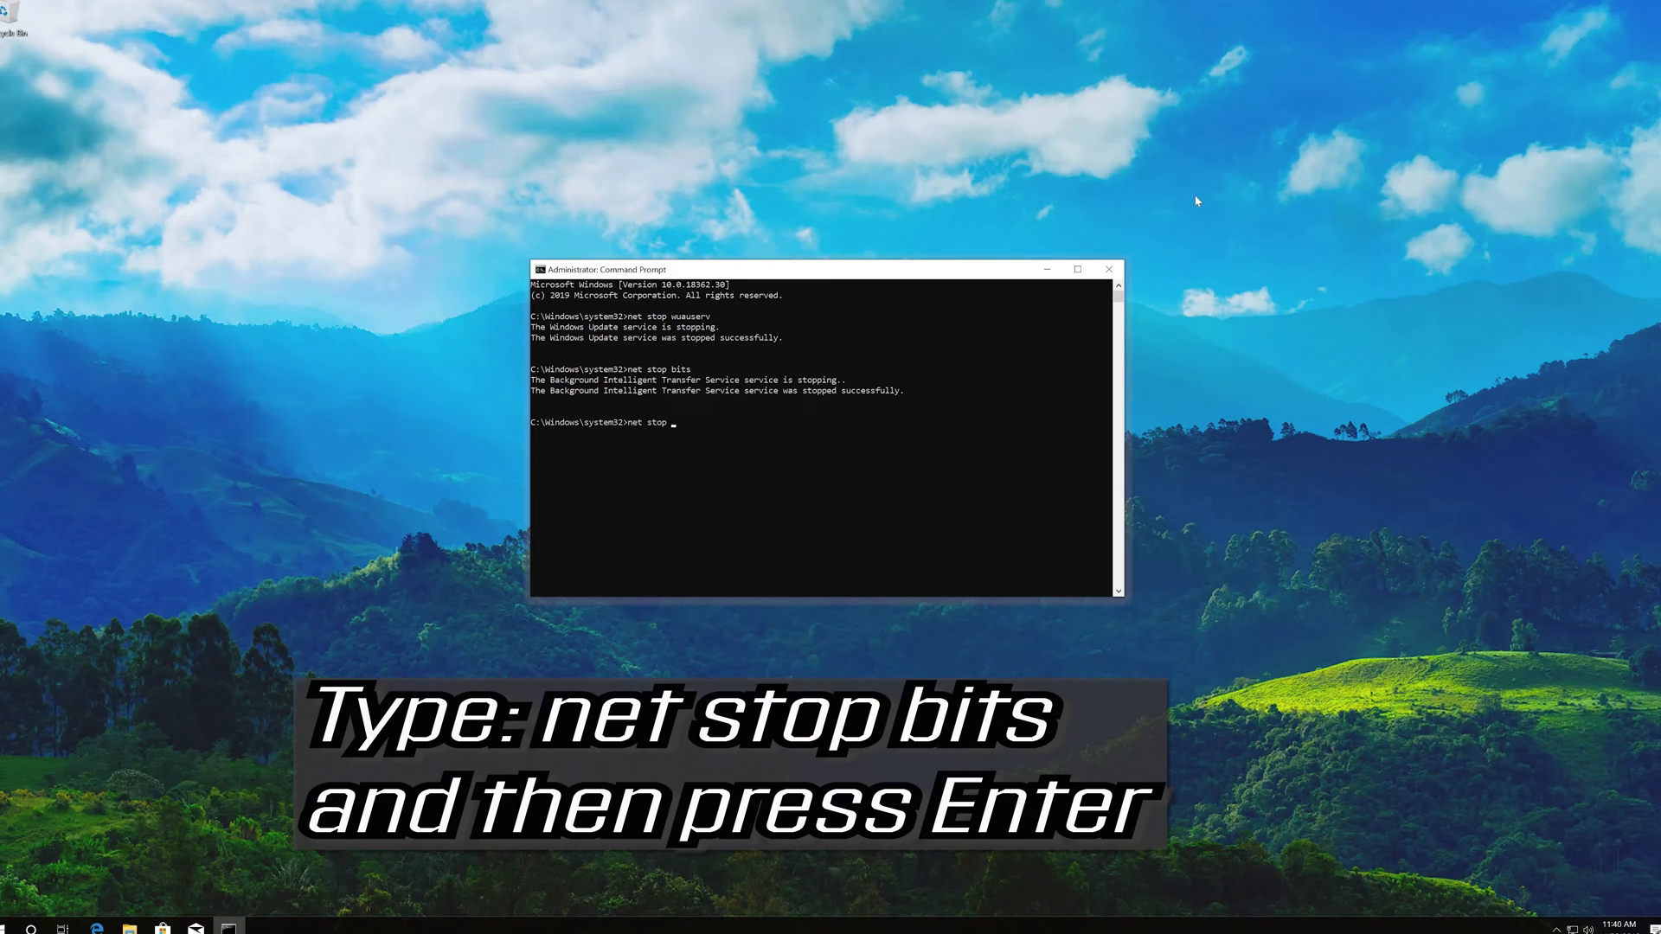
text(crypt)
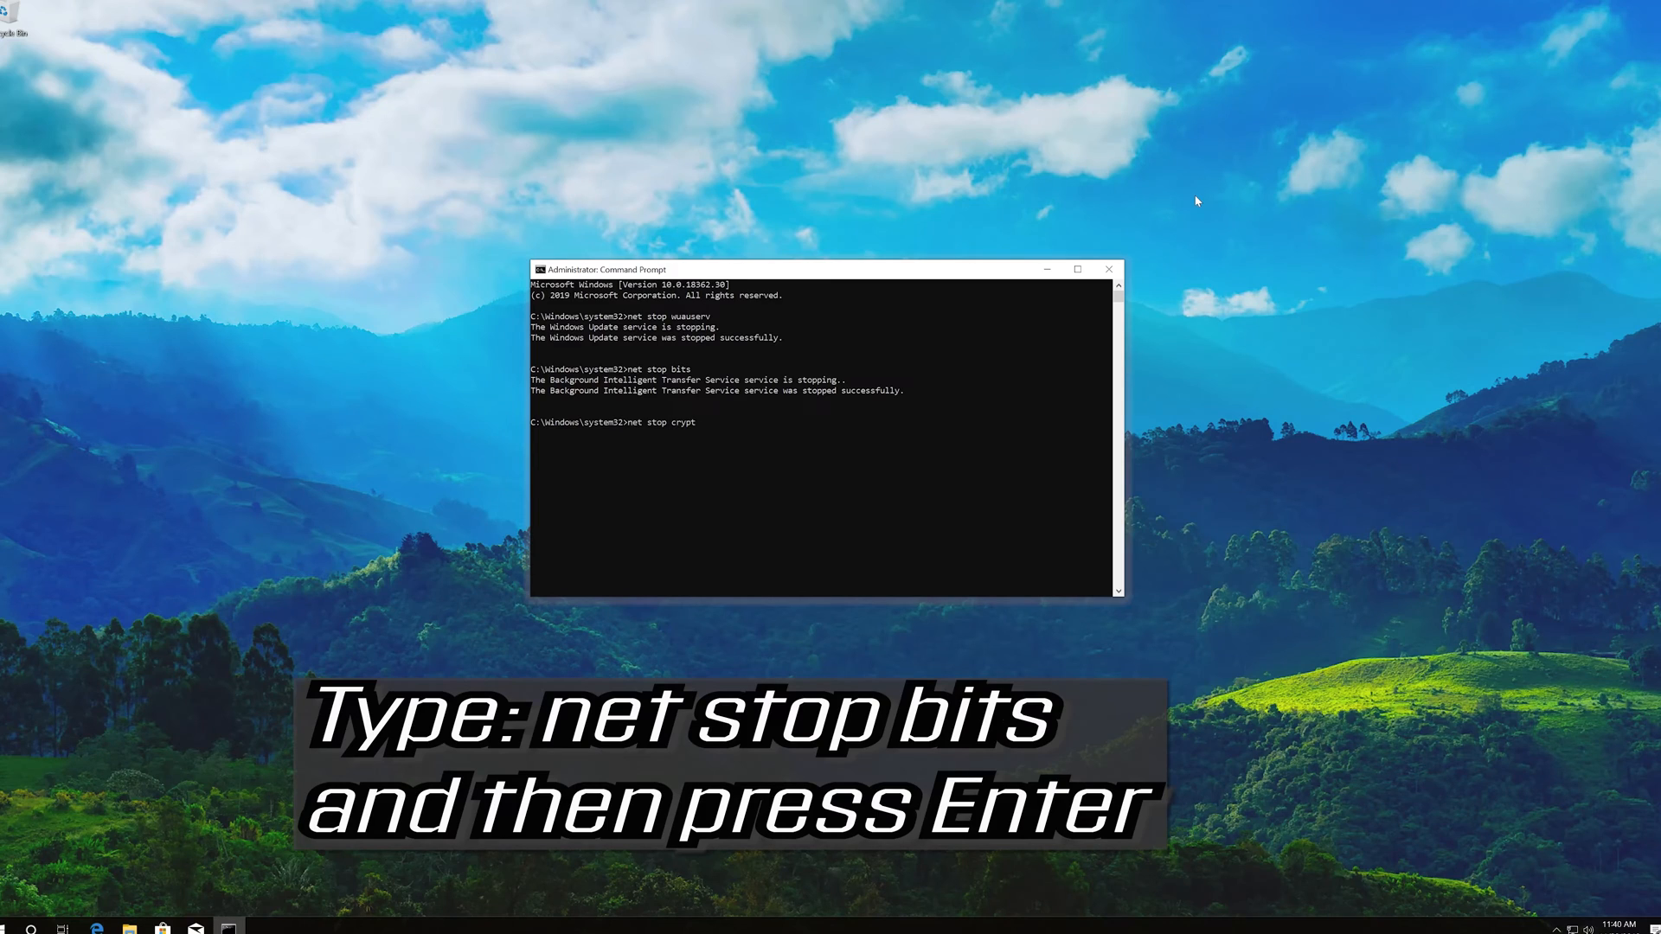
text(svc)
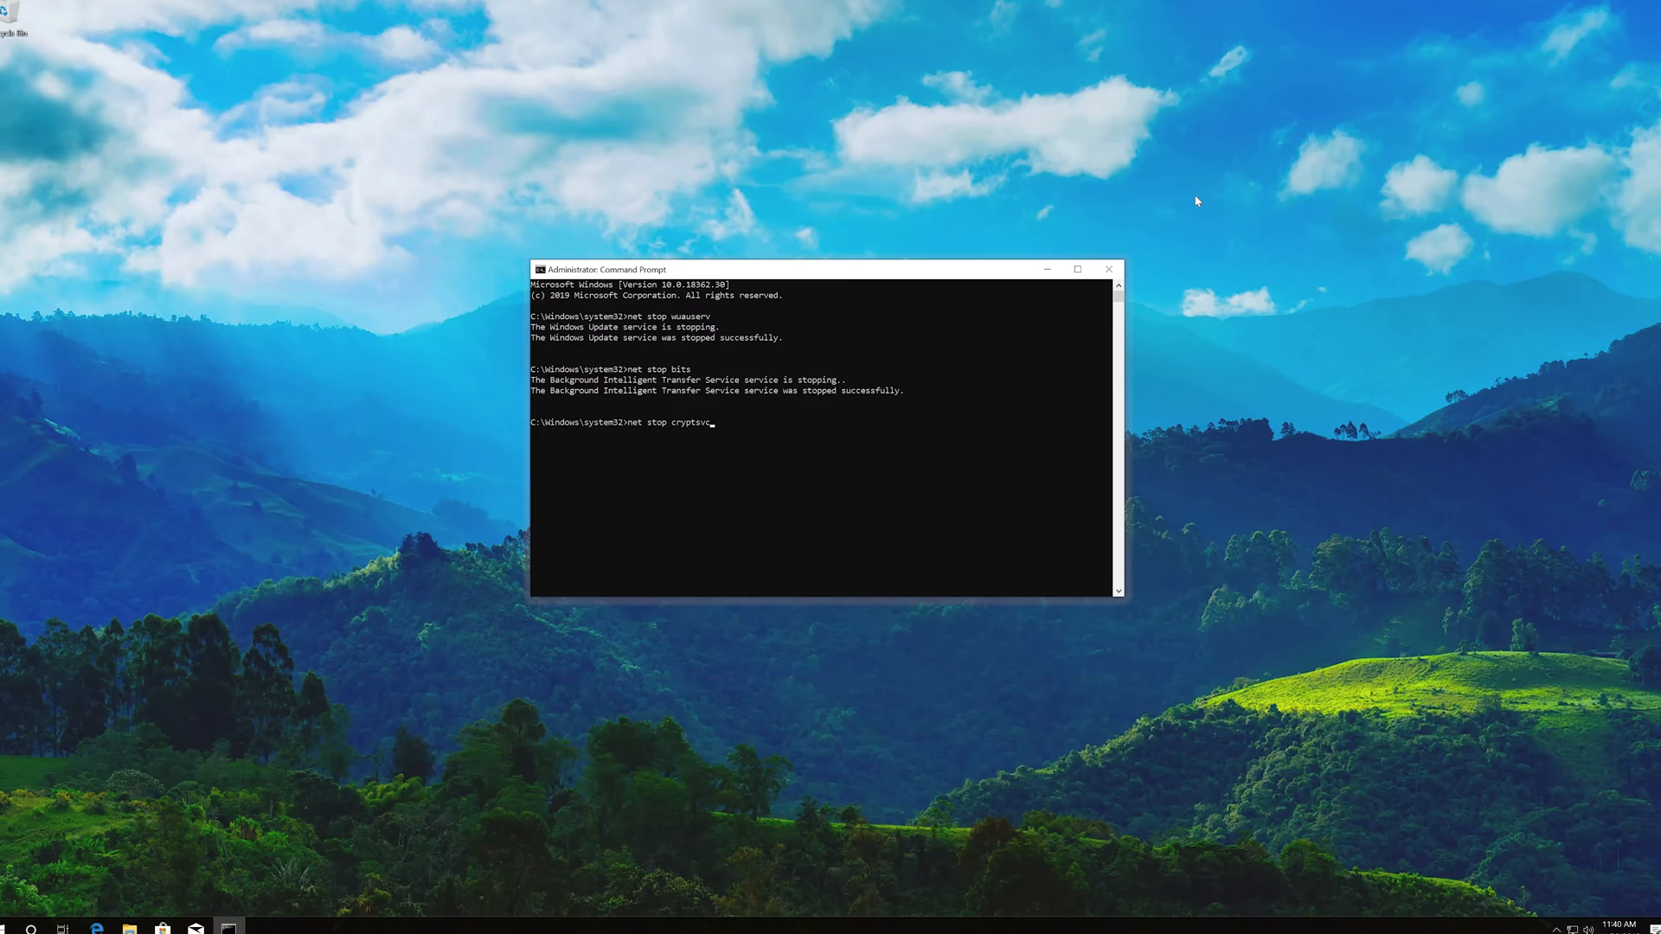
key(enter)
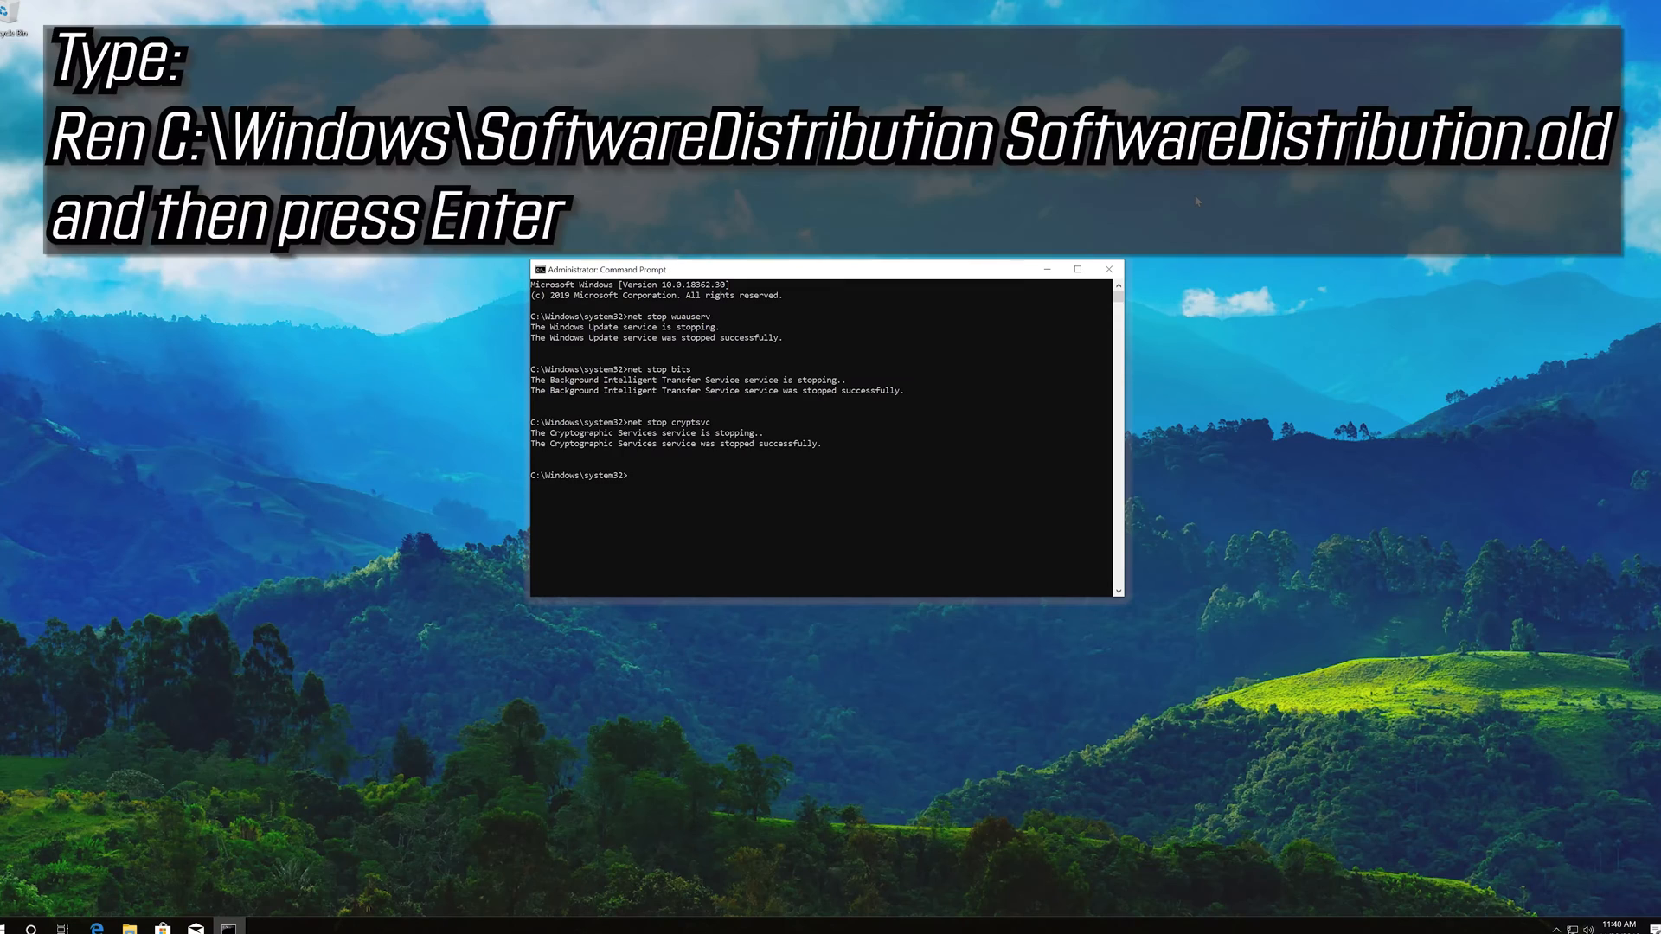
- Run ren %systemroot%\System32\Catroot2 Catroot2.old to rename the Catroot2 folder
text(ren)
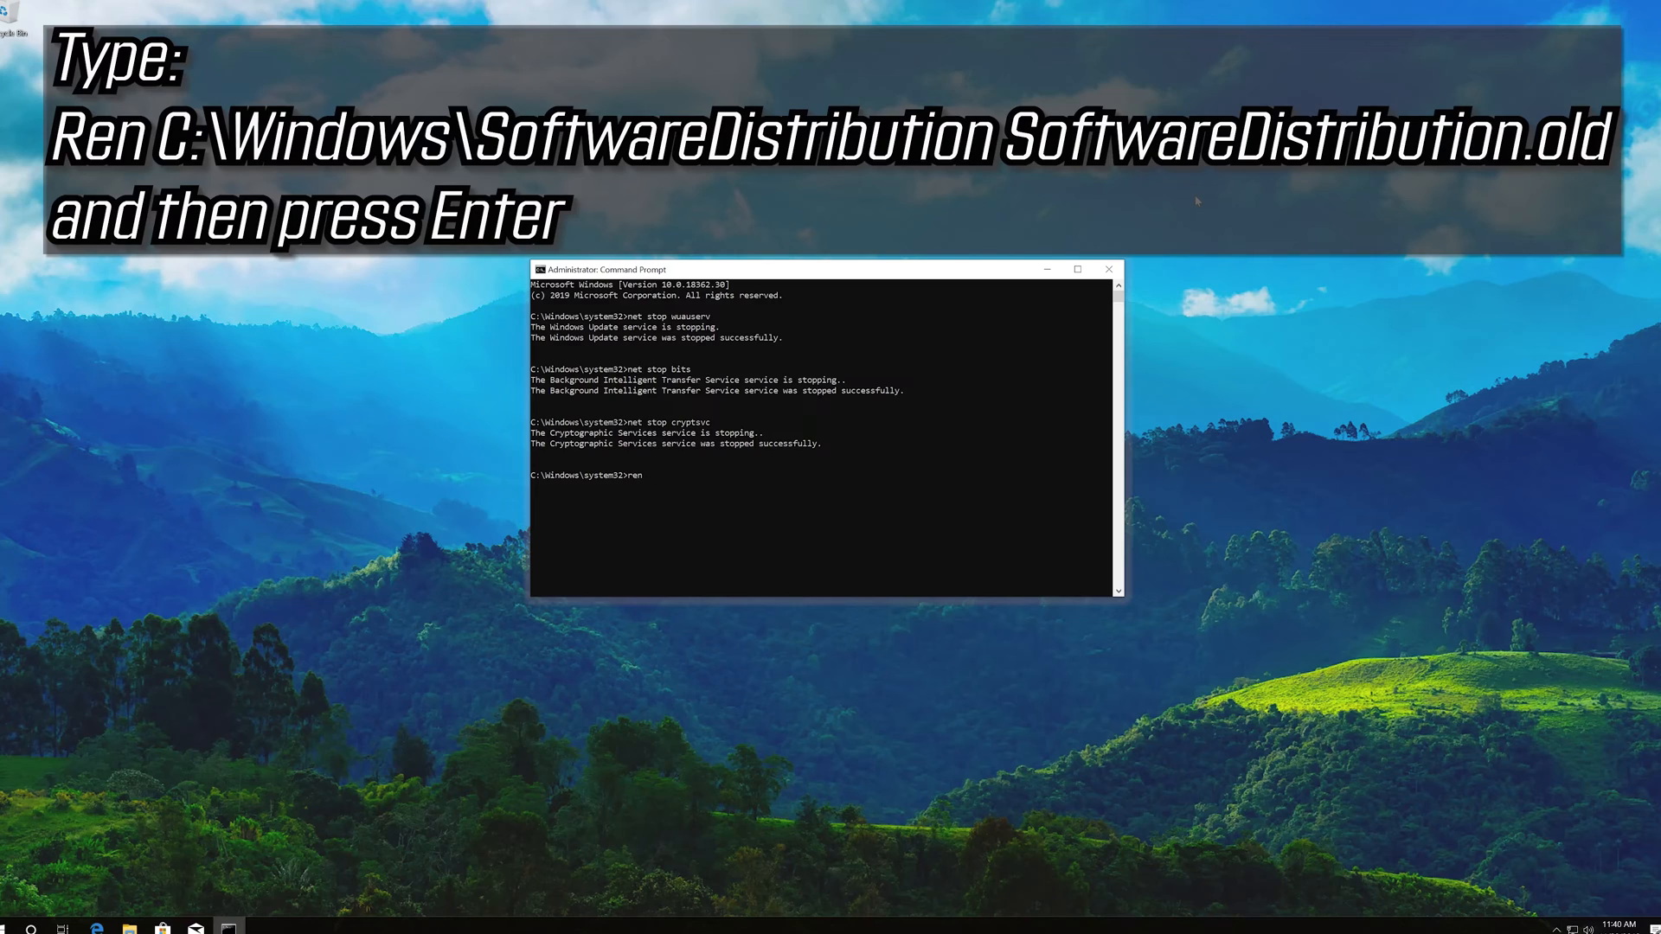
text(%systemr)
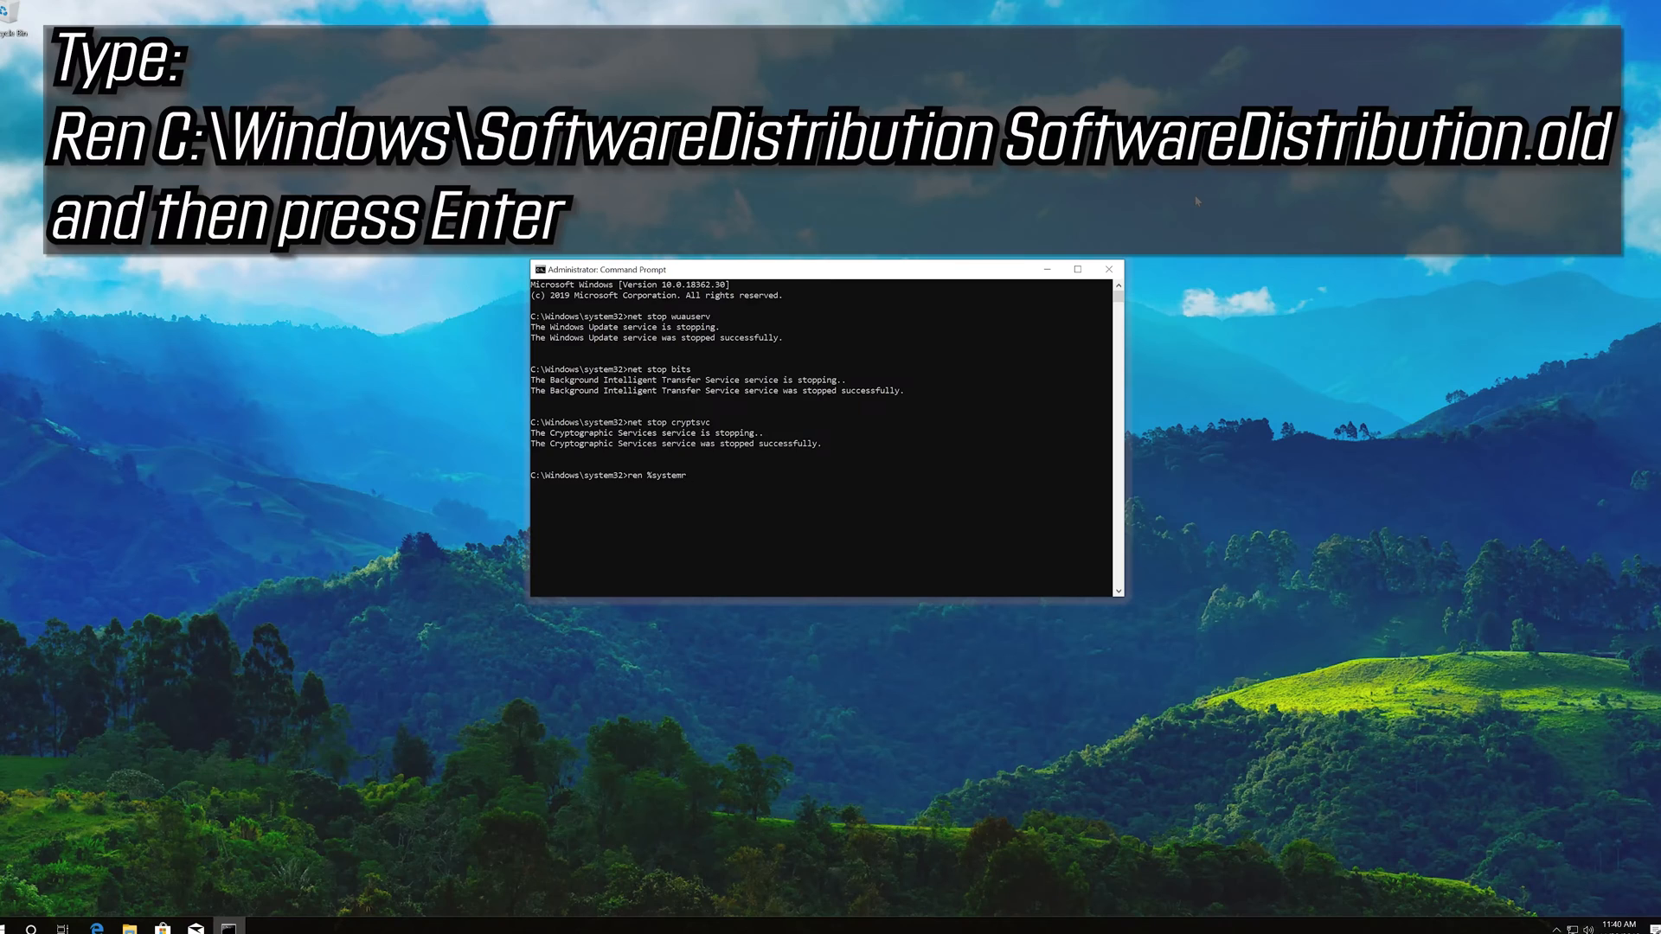
text(oot)
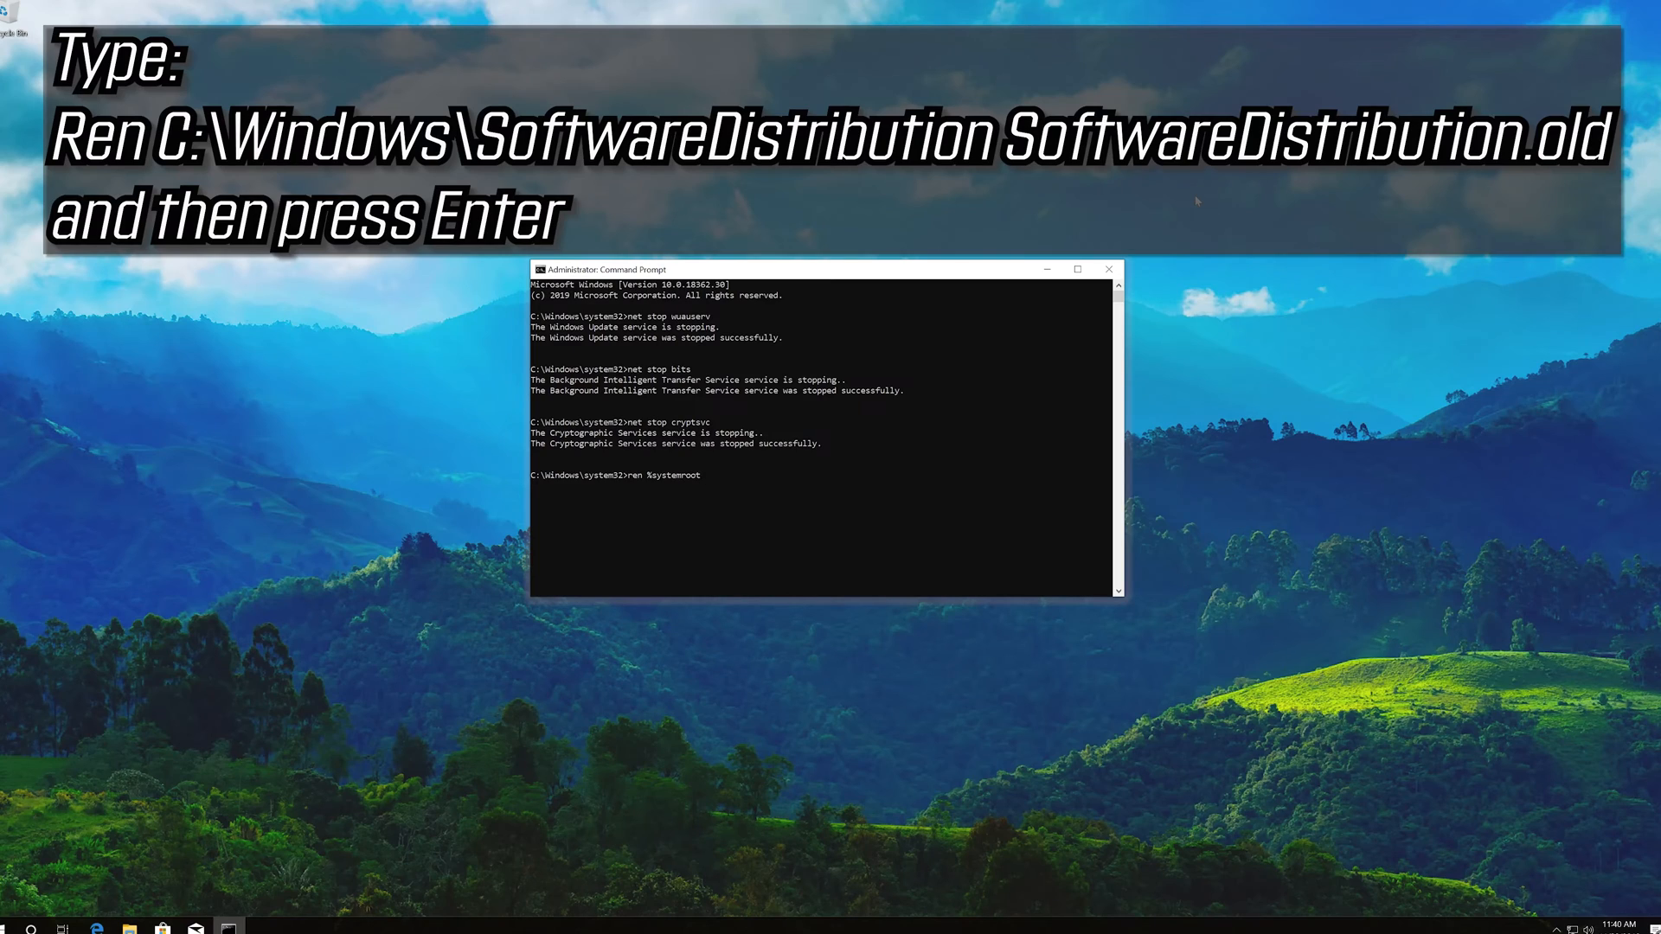
text(%)
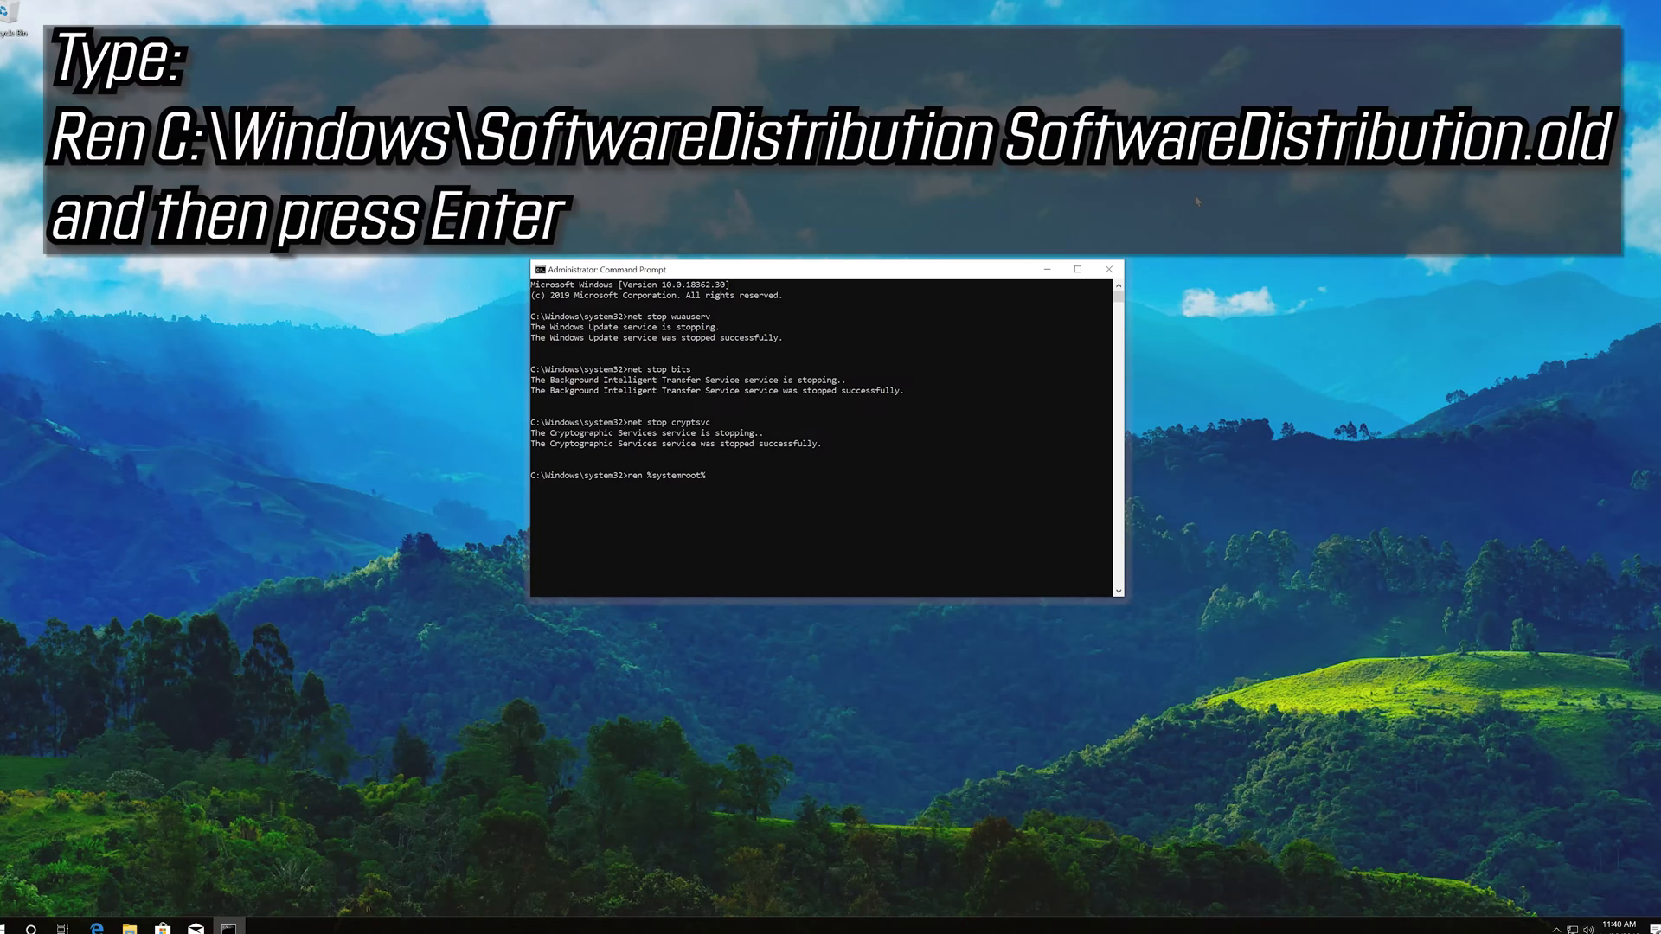
text(%)
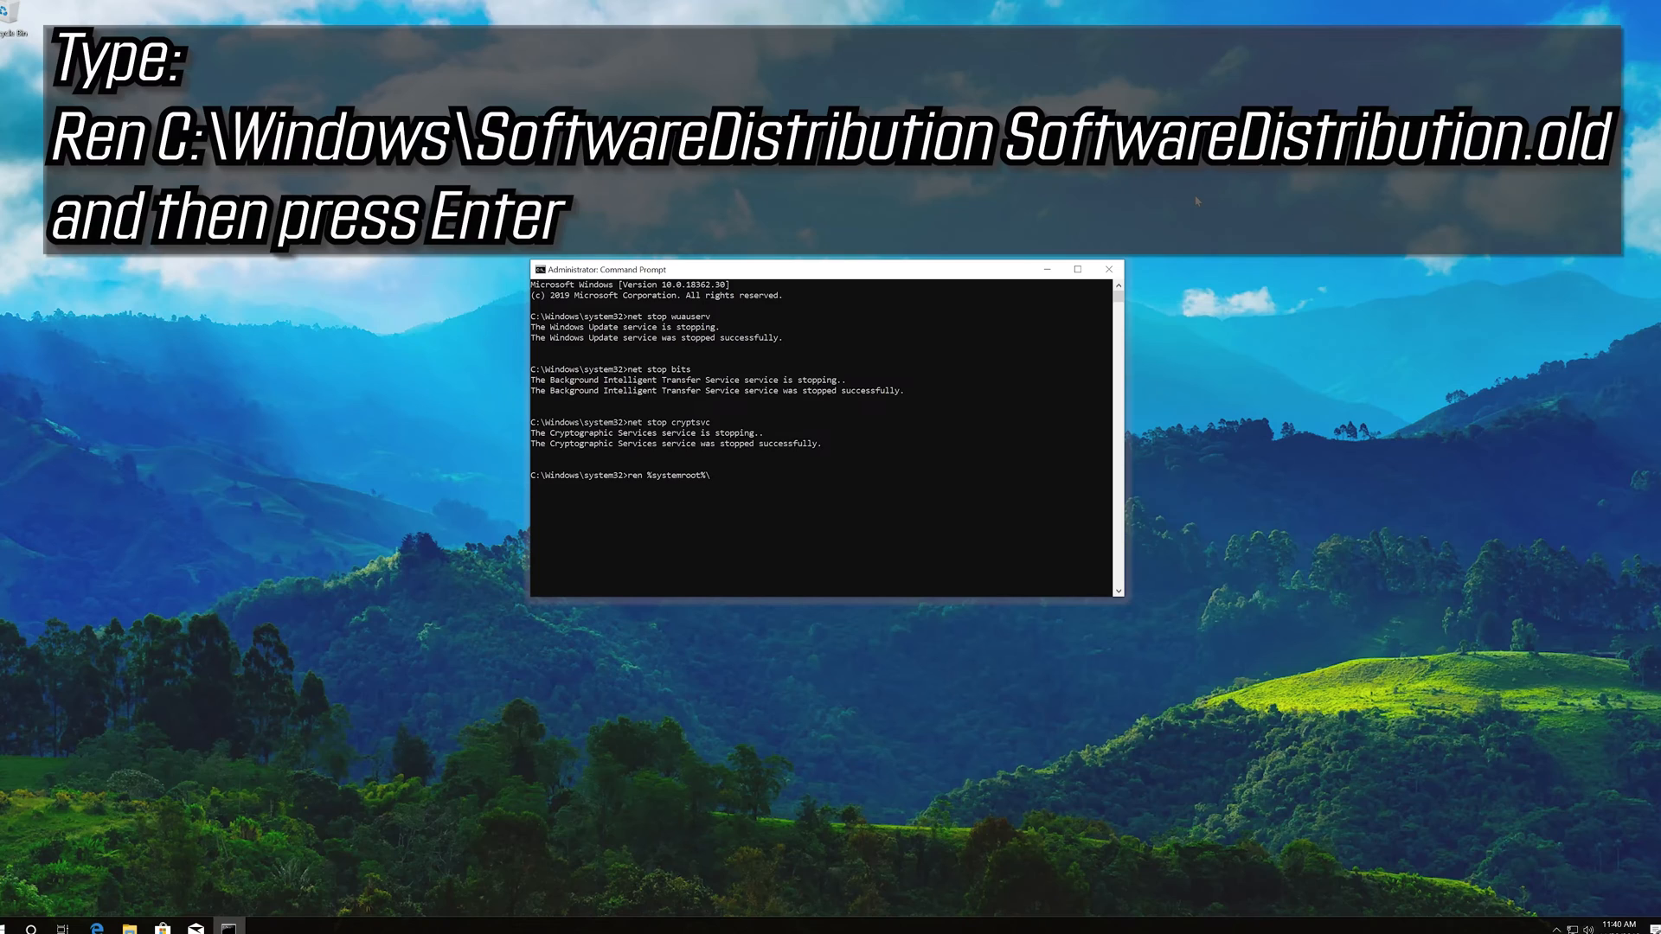
text(\Syste)
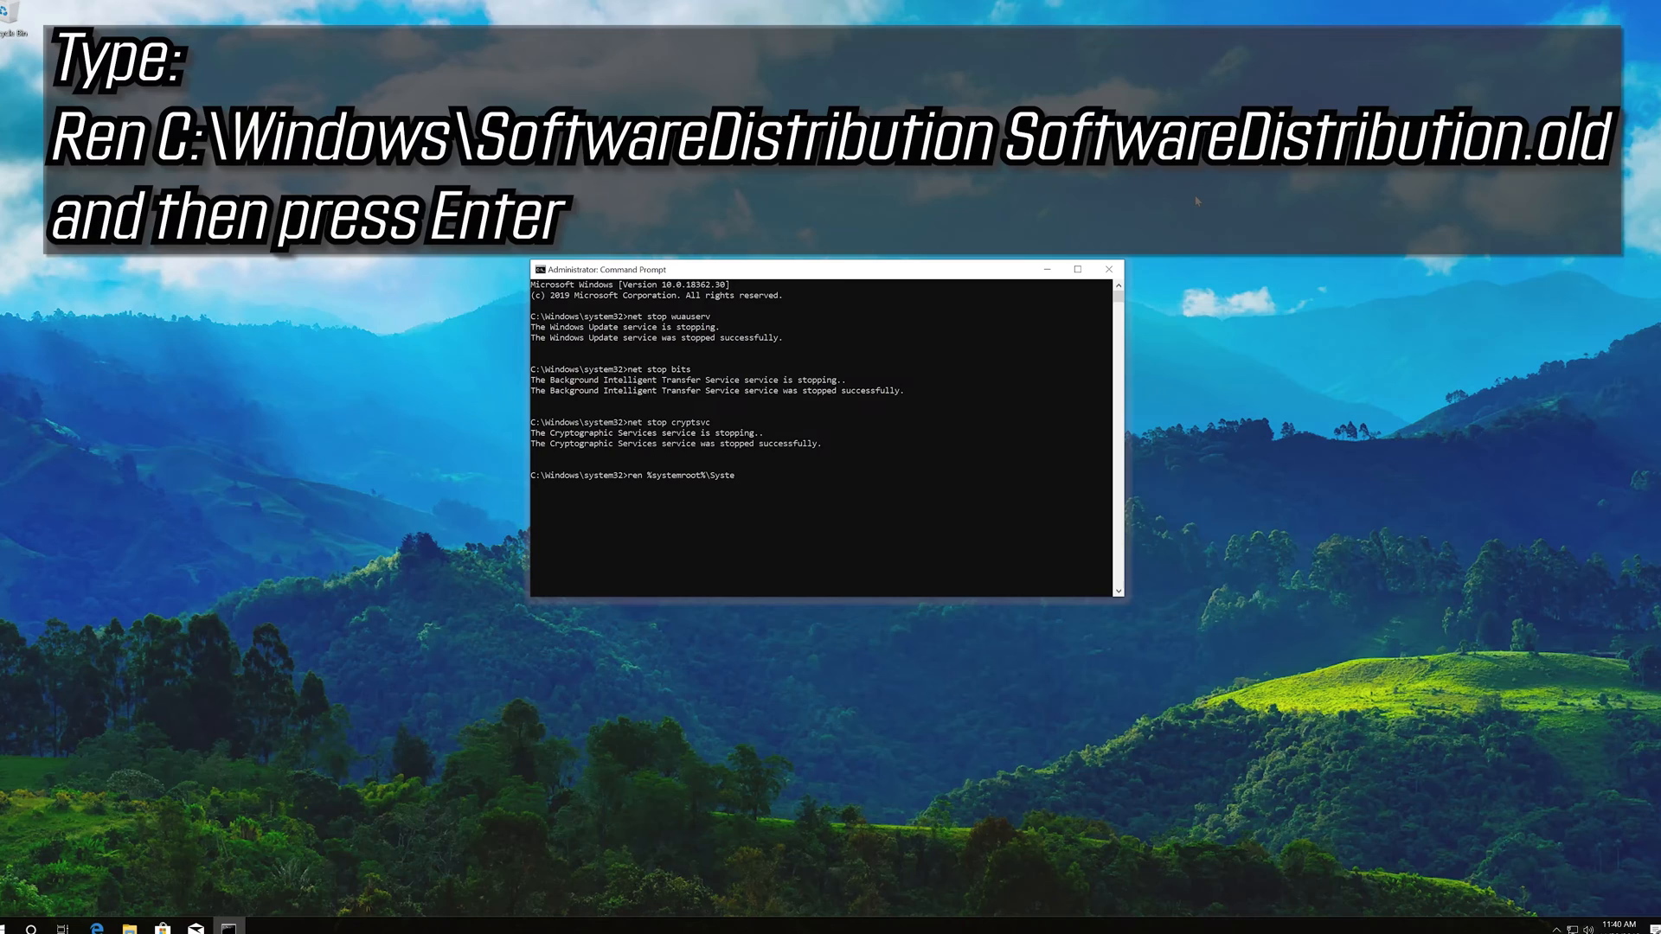
text(m32\)
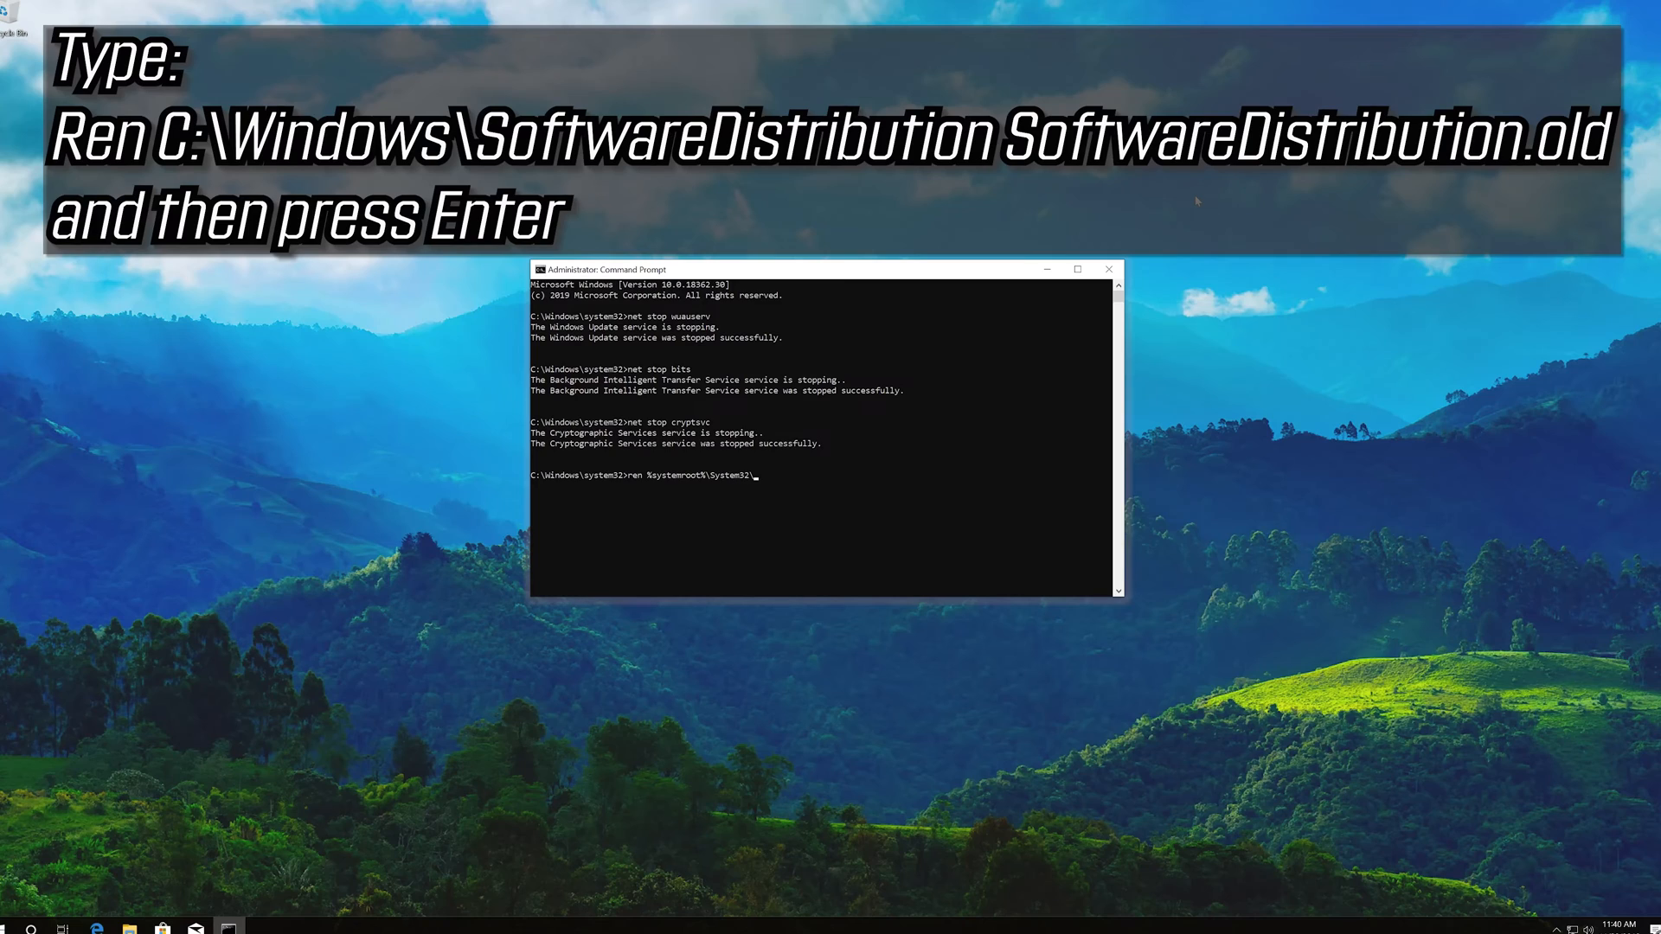
text(Cat)
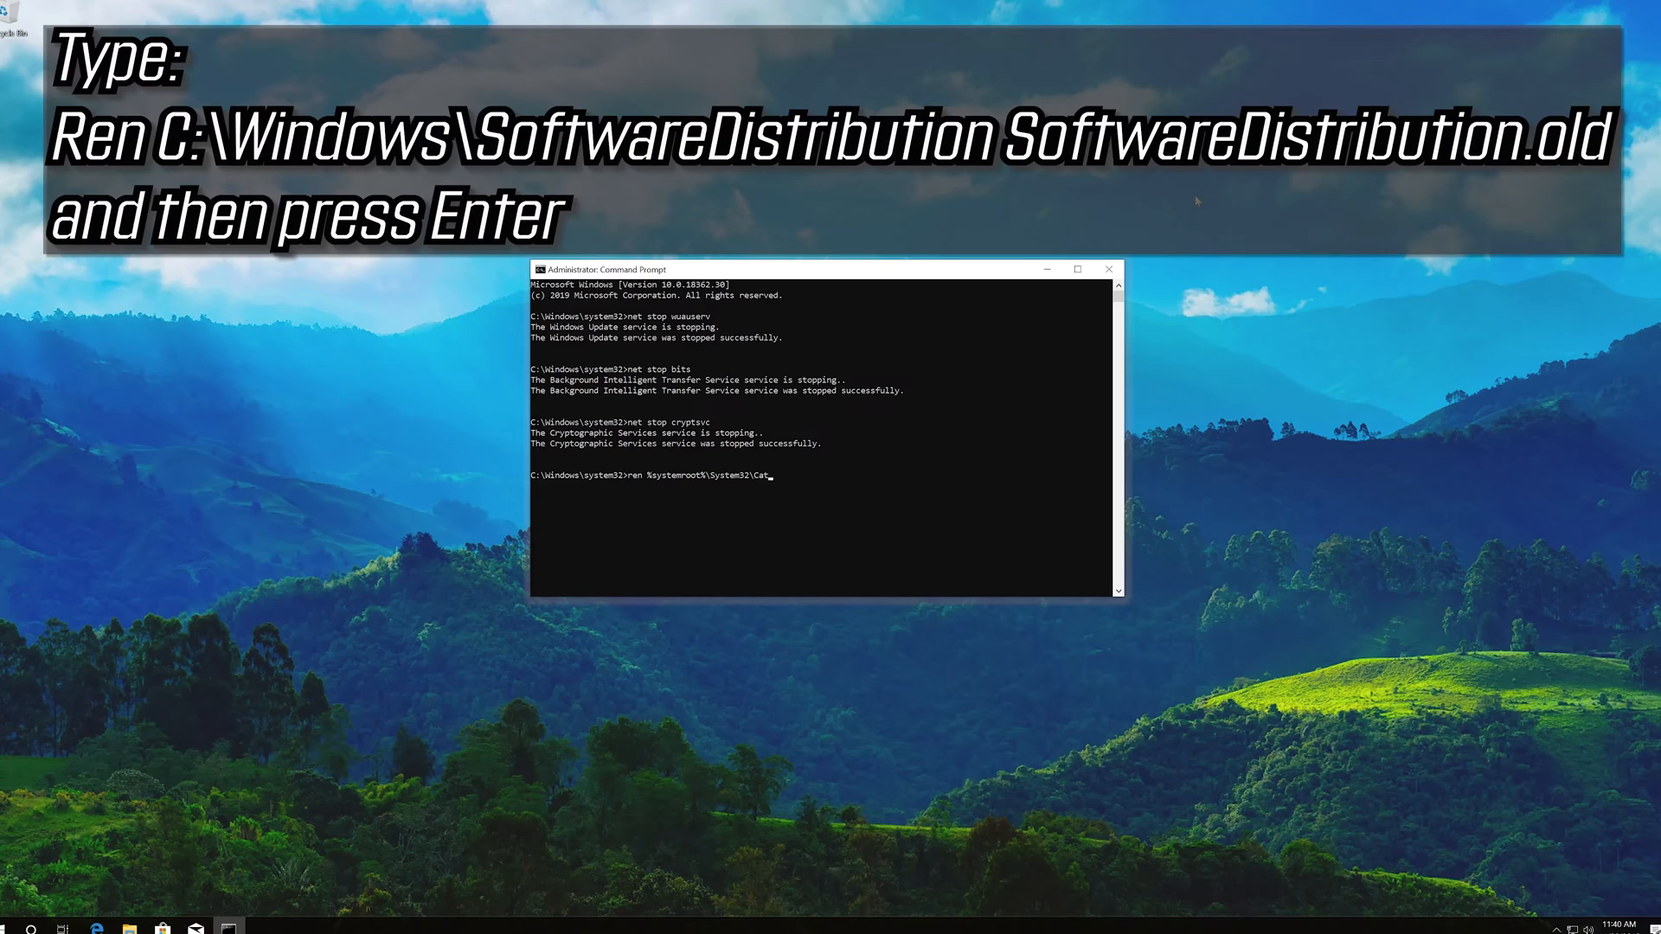
text(root)
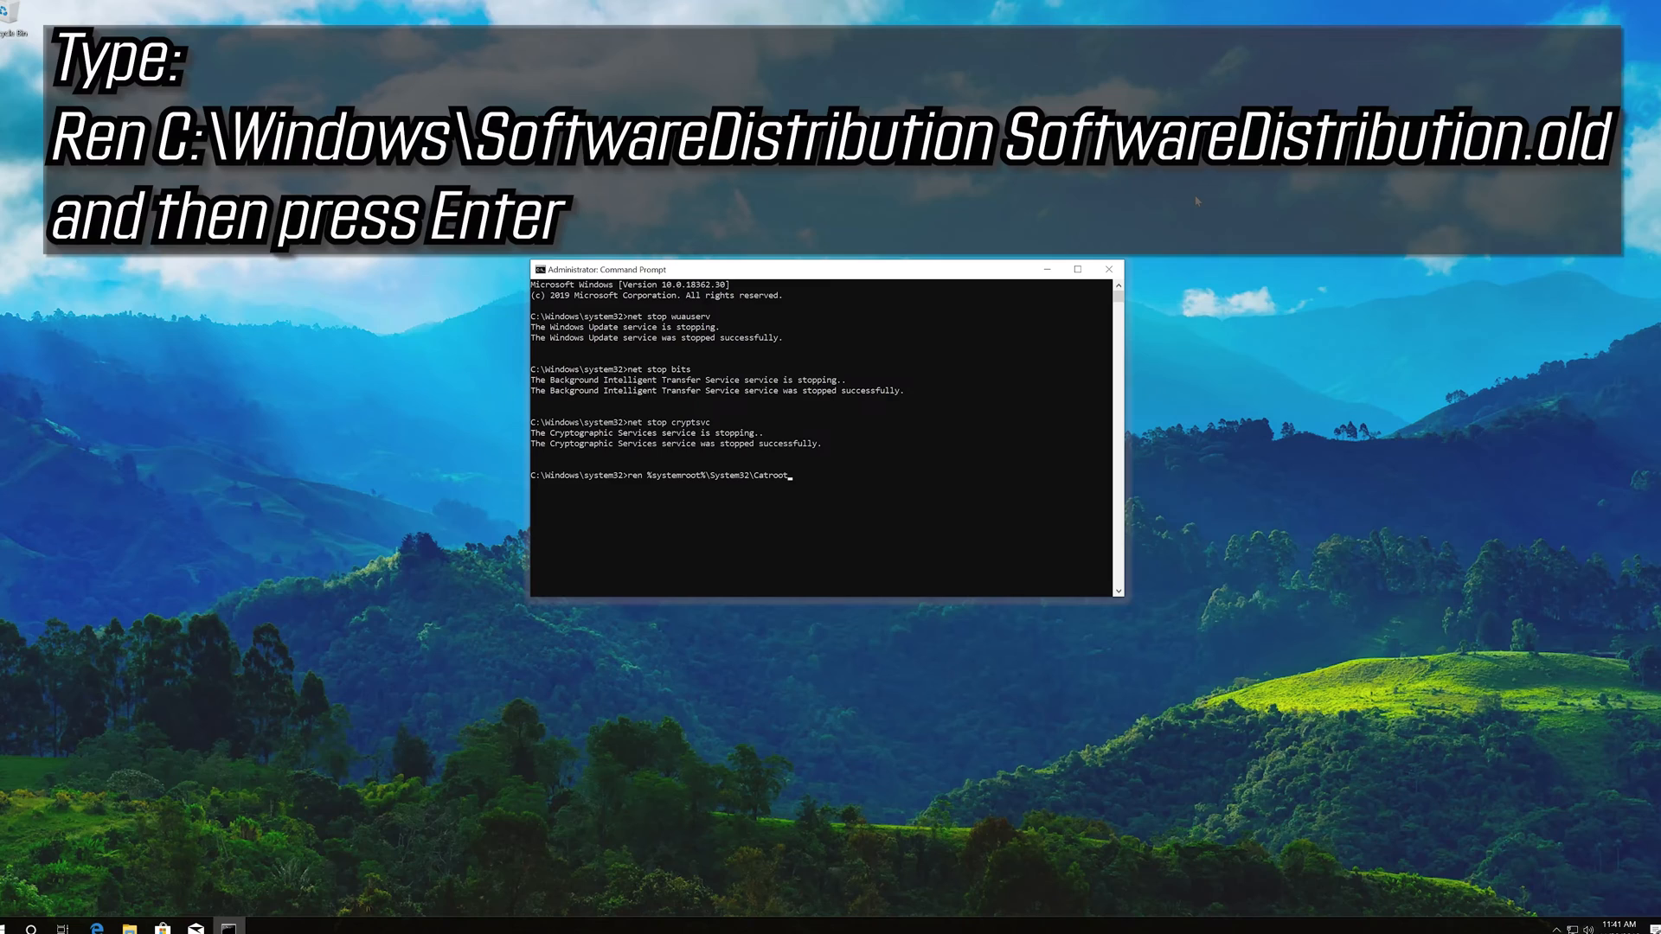
text(2)
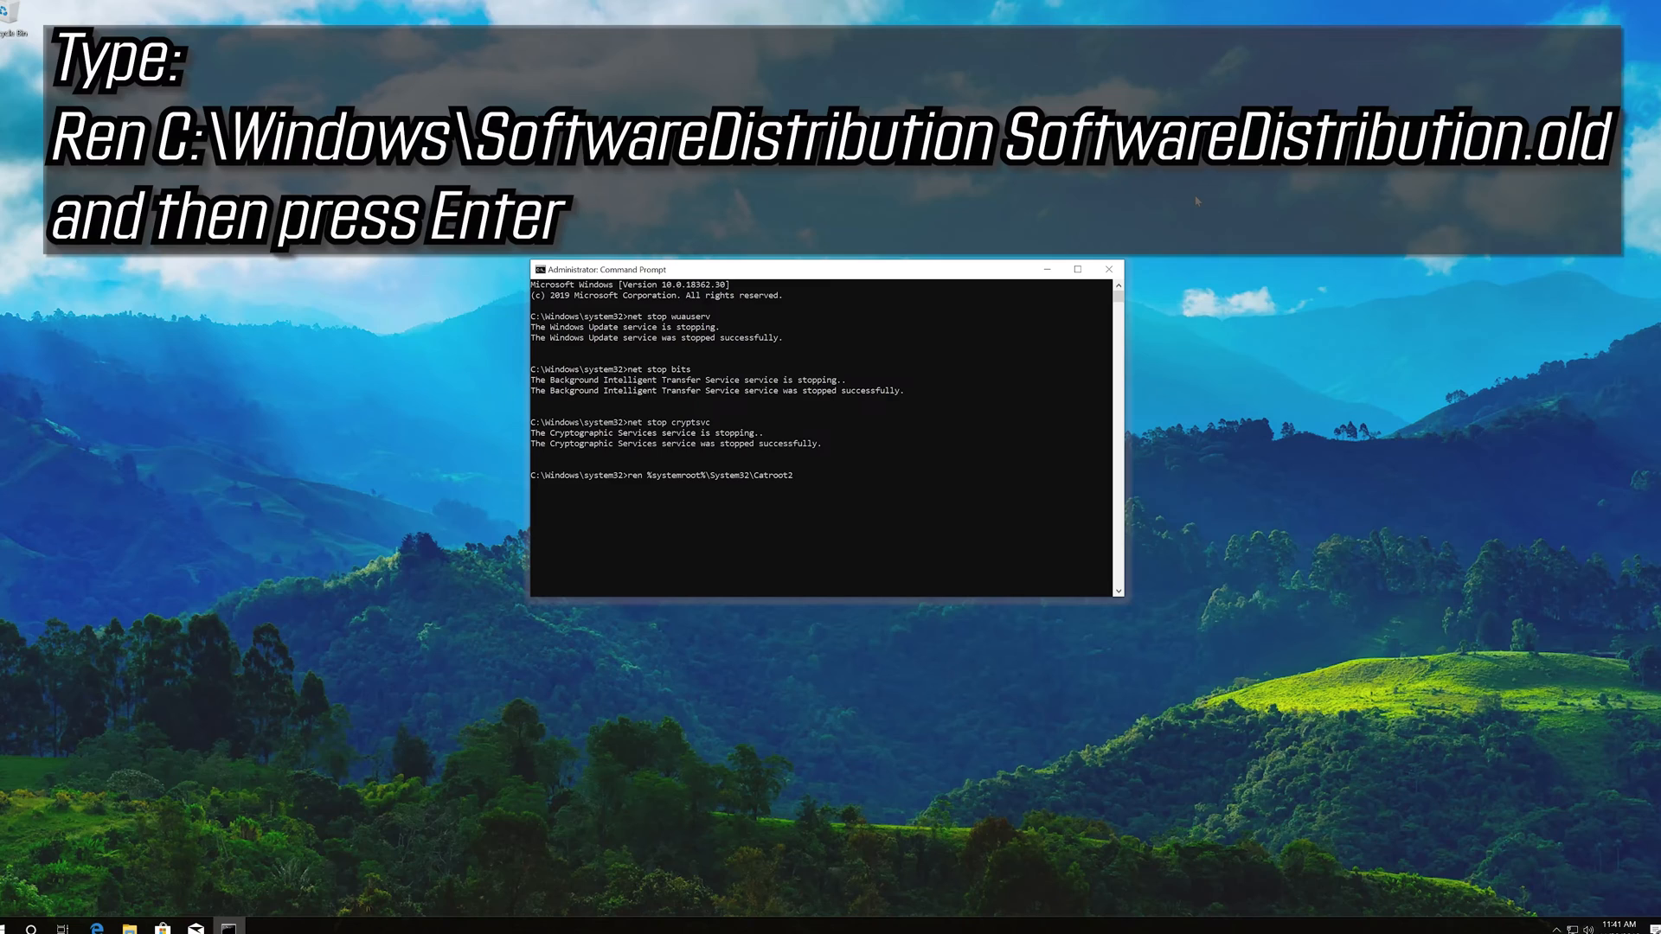
text(Cat)
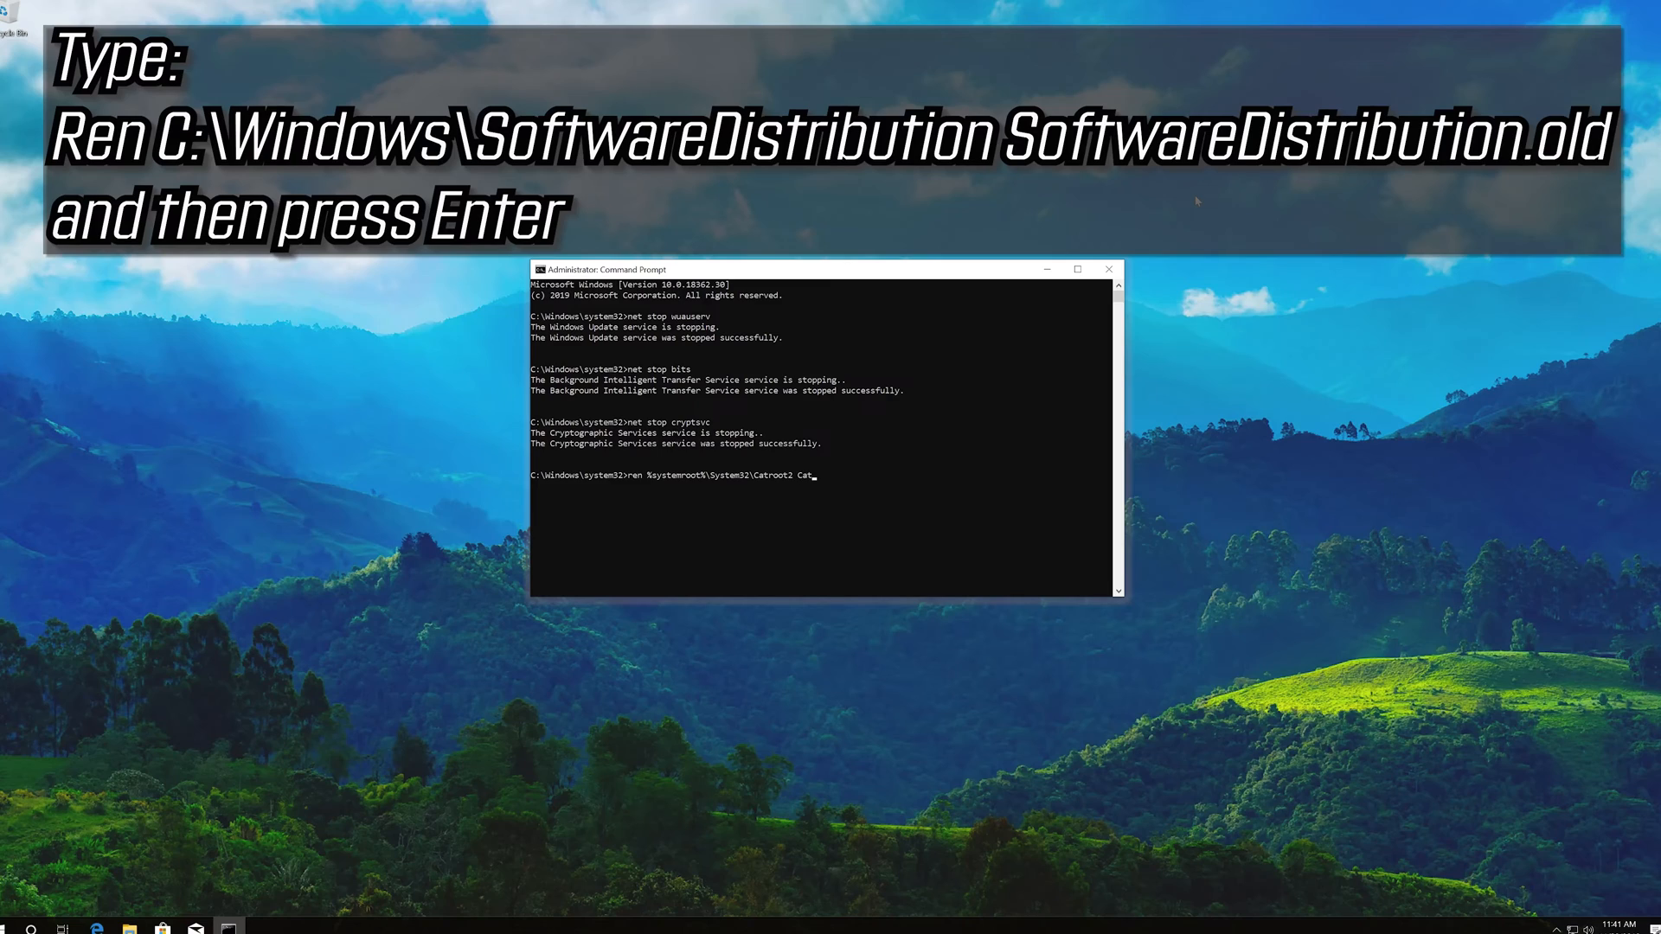
text(root2)
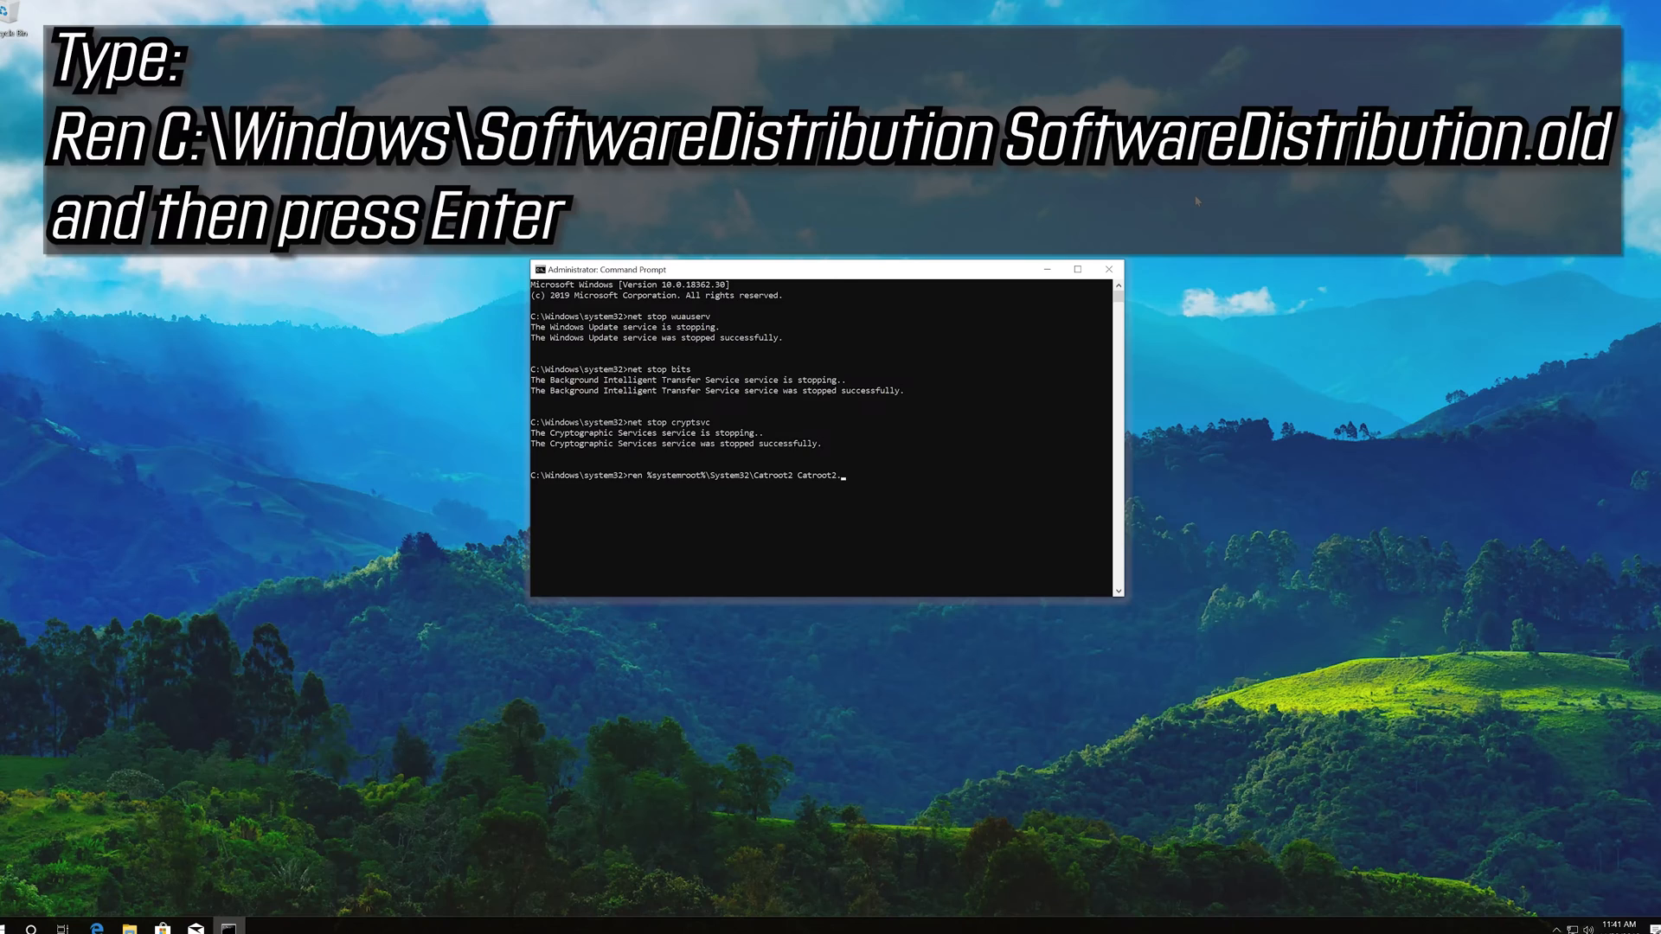
text(.old)
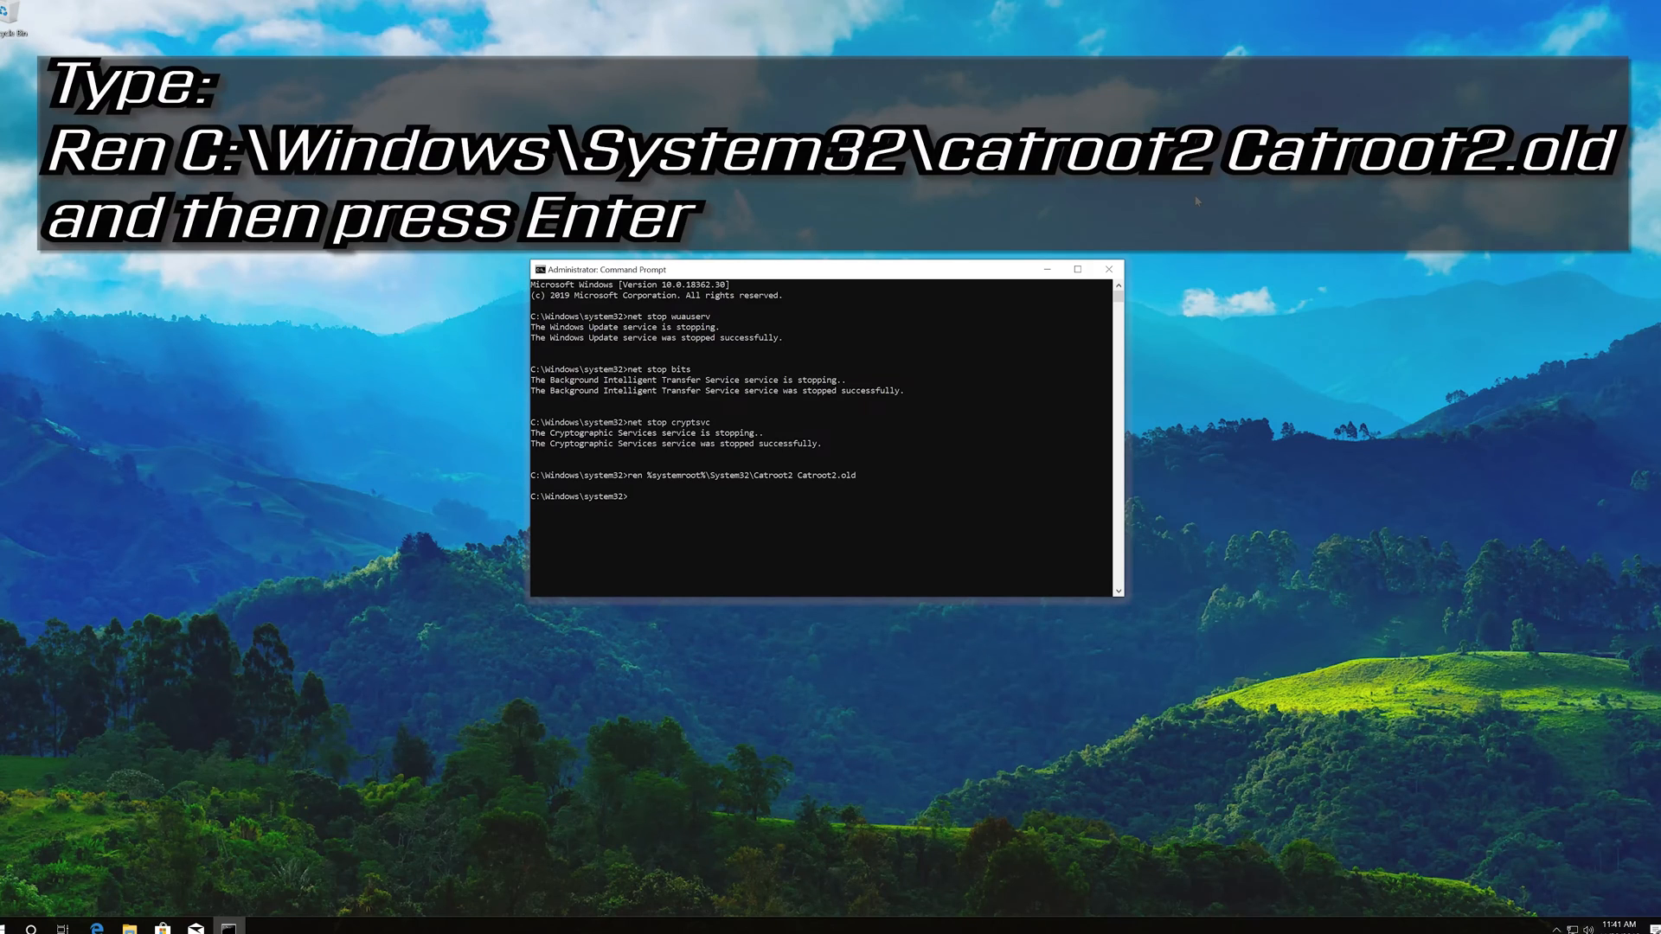
- Run ren %systemroot%\SoftwareDistribution SoftwareDistribution.old to rename that folder
text(ren)
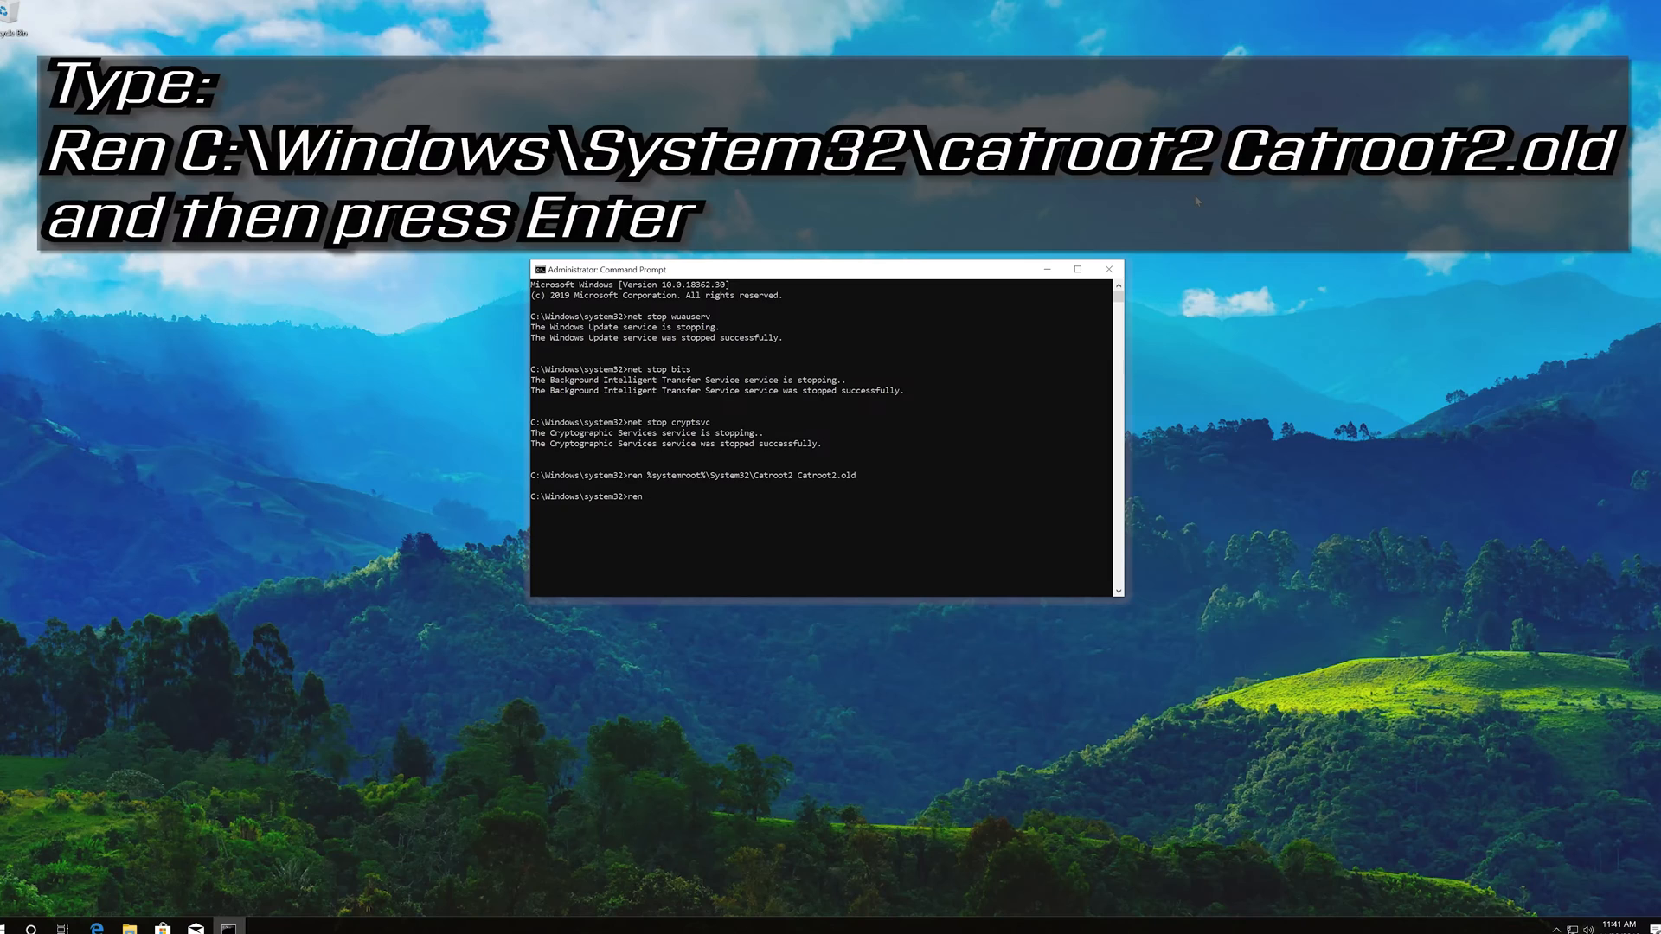
text(%s)
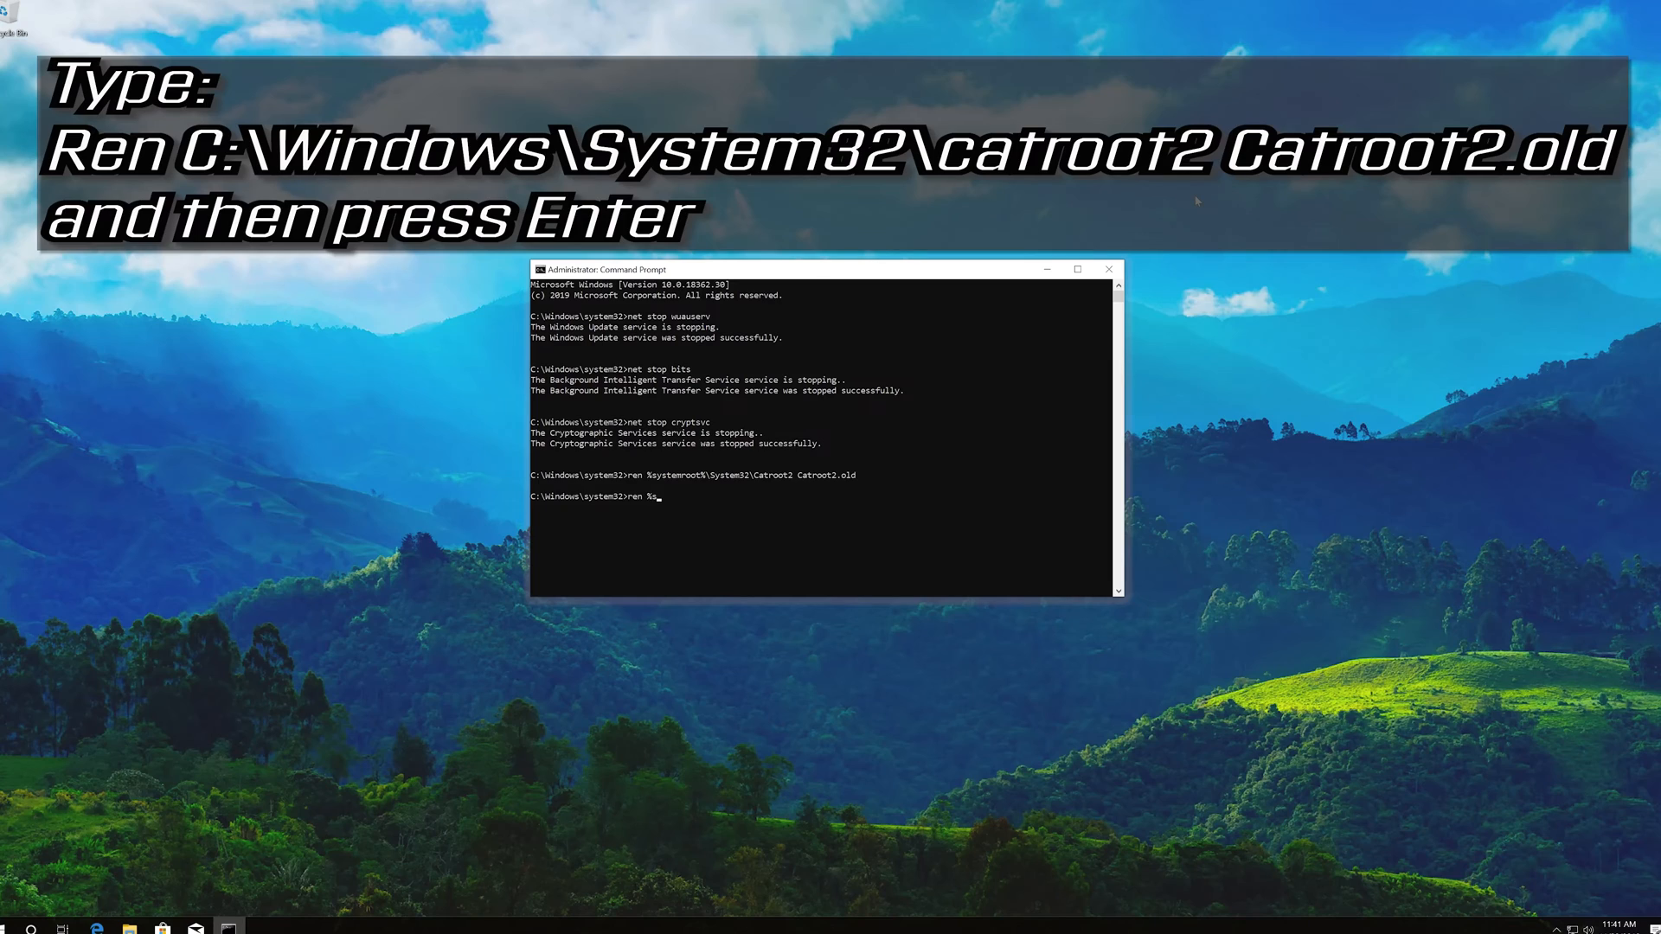
text(ystem)
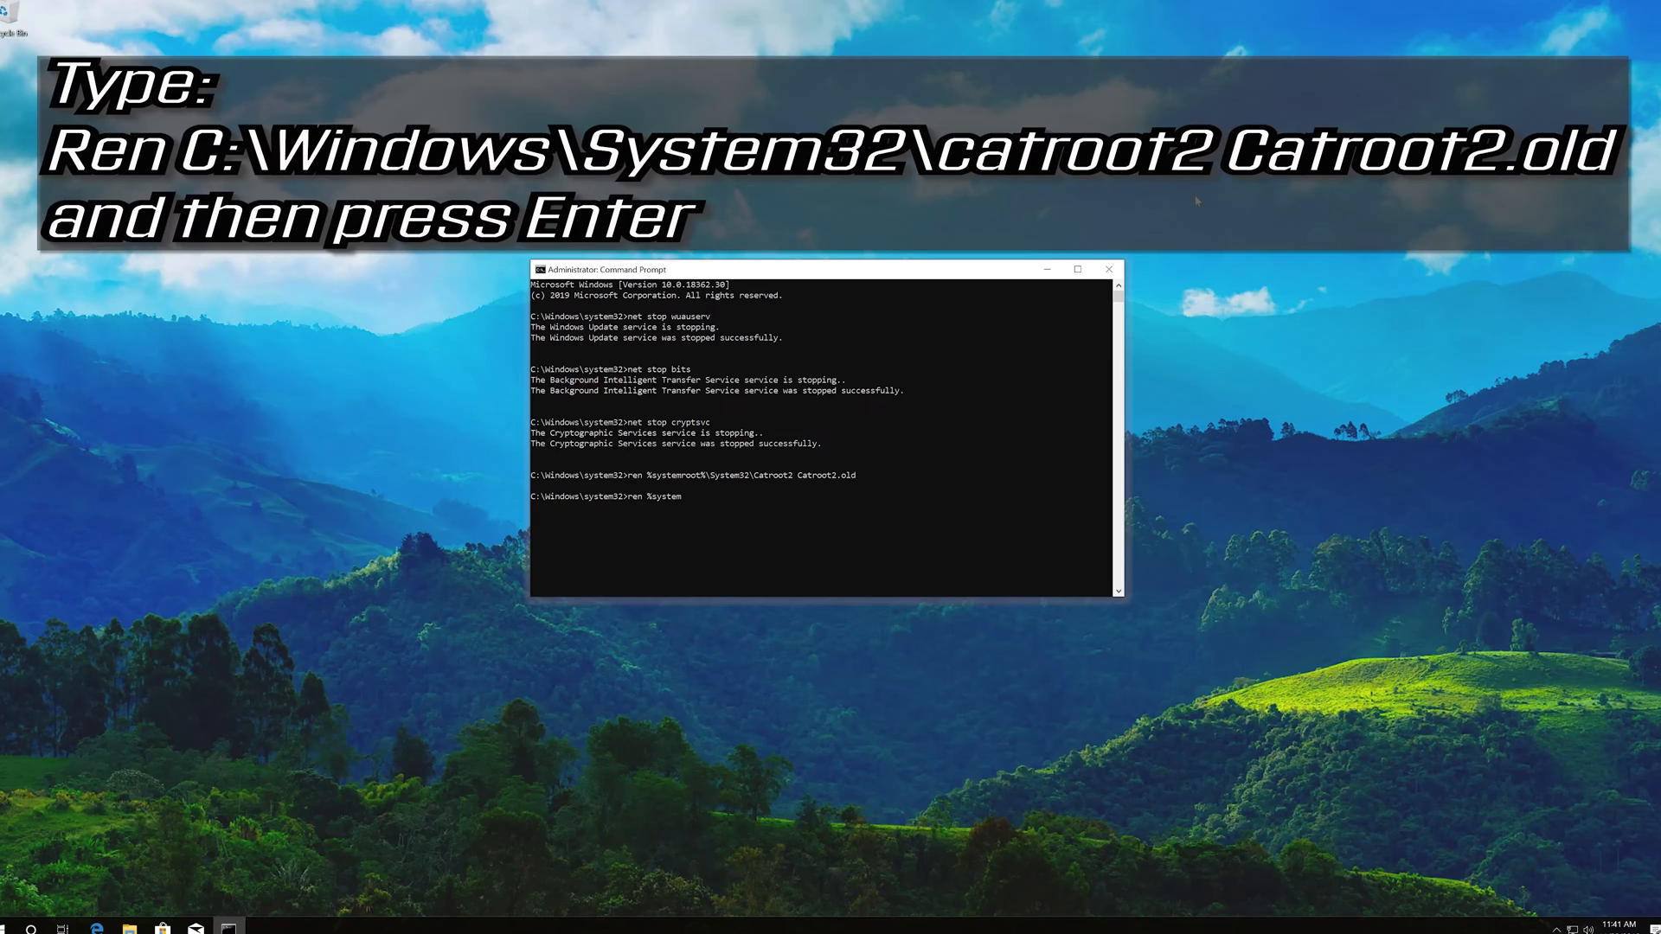
text(roo)
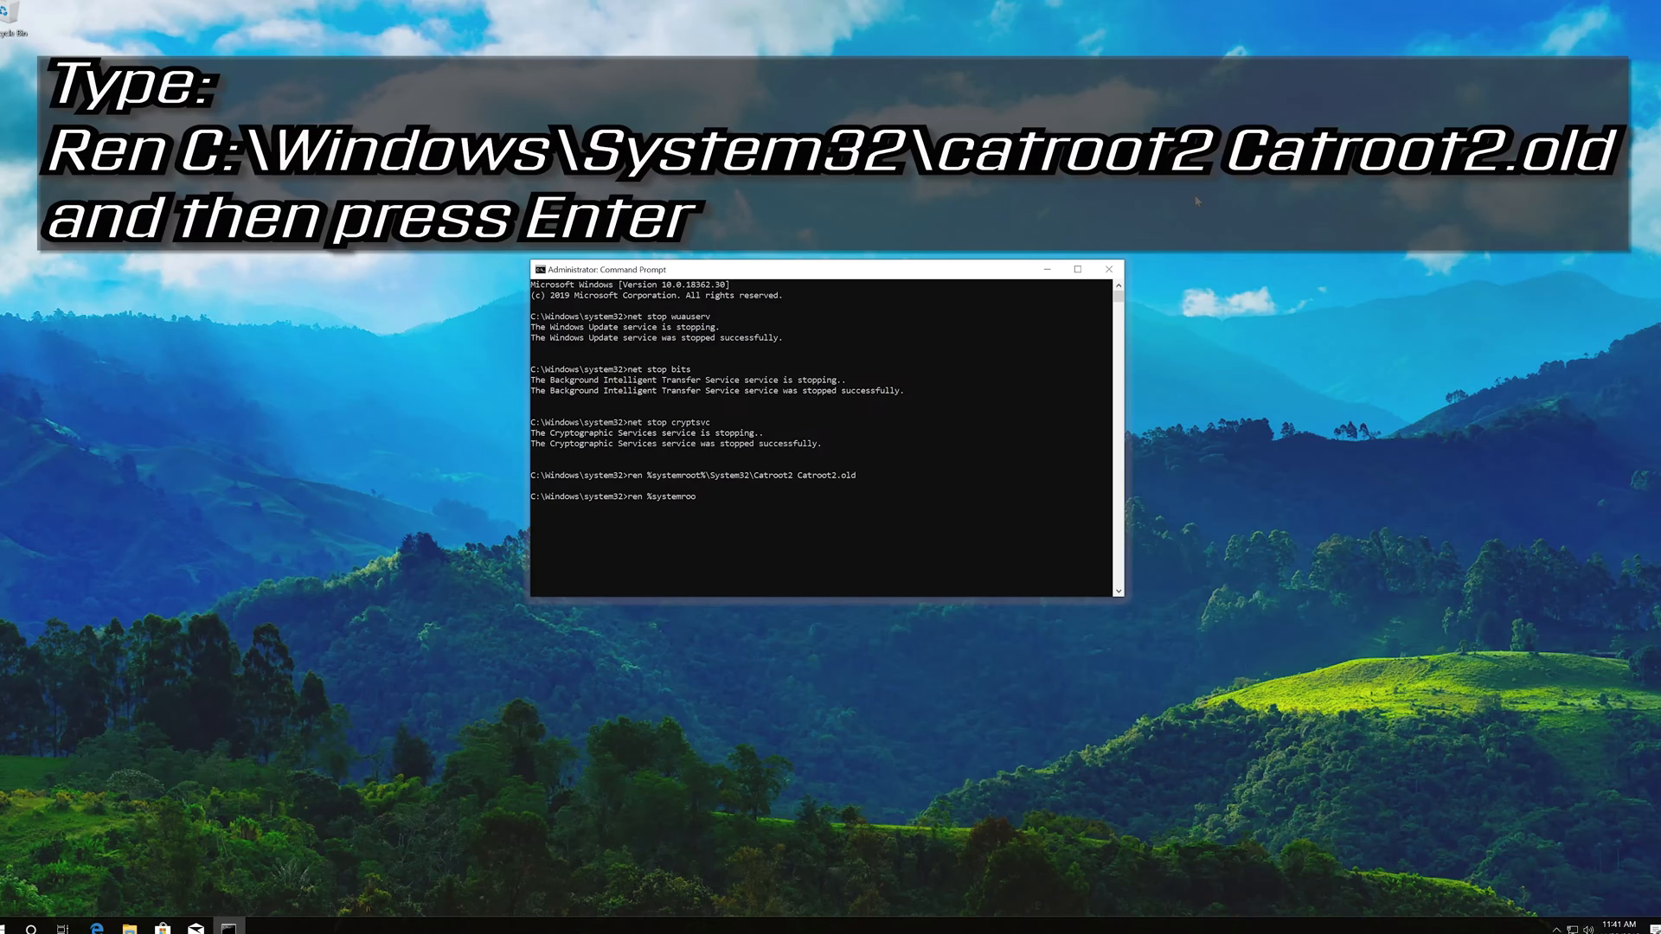
text(t)
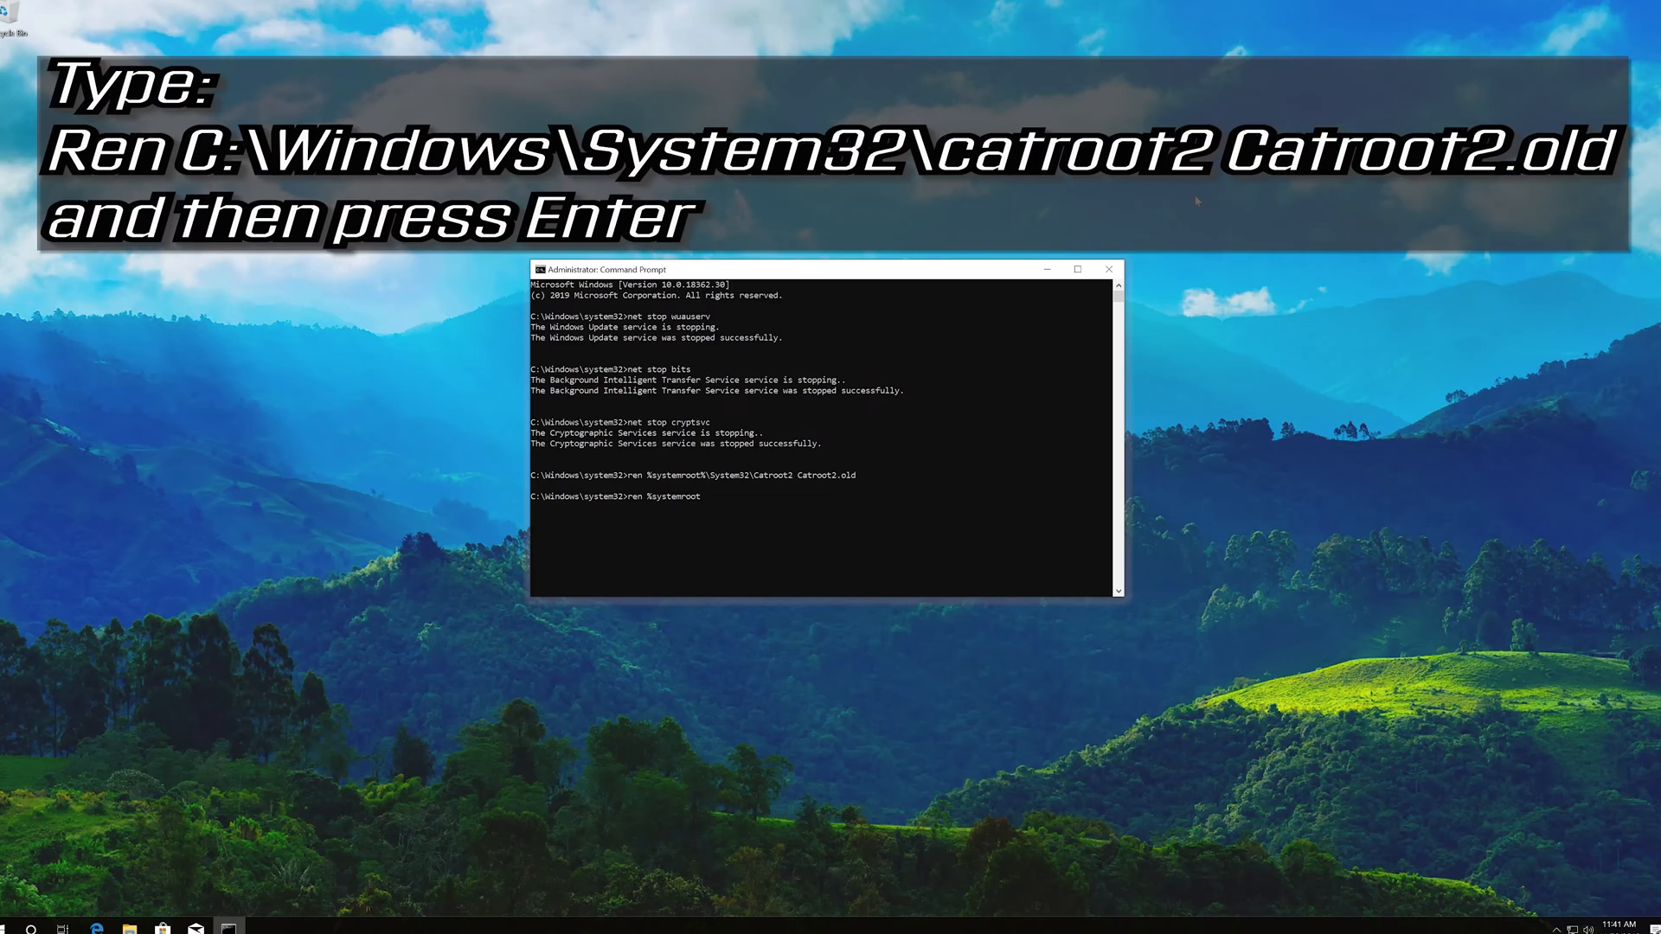
text(%\SoftwareD)
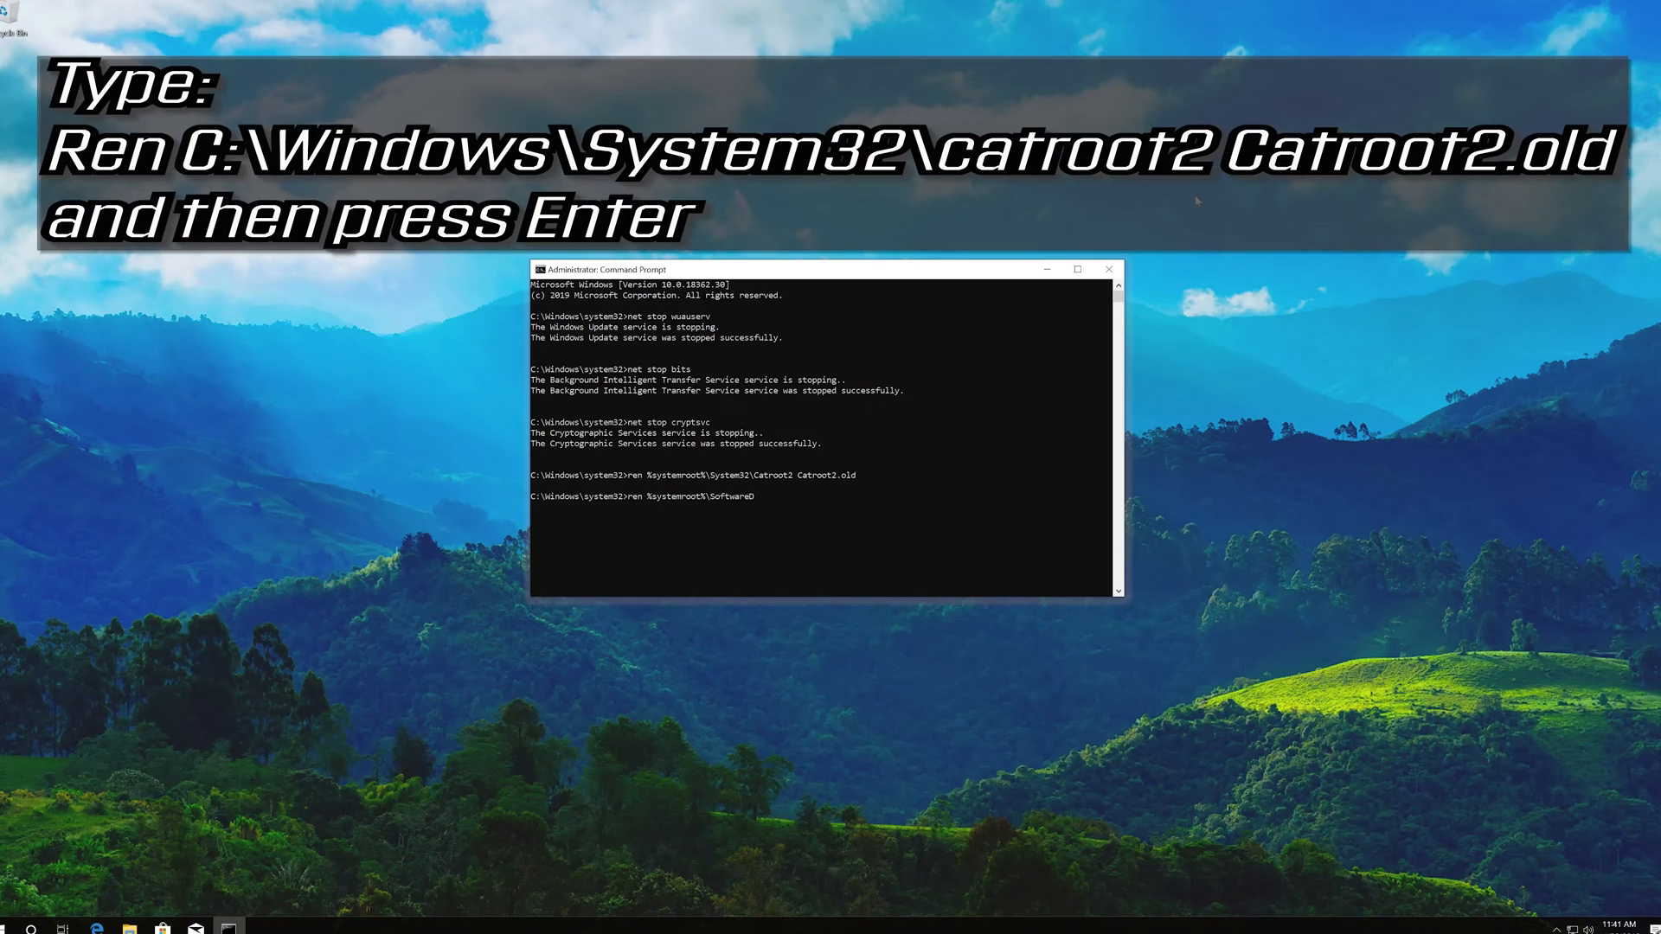
text(istrib)
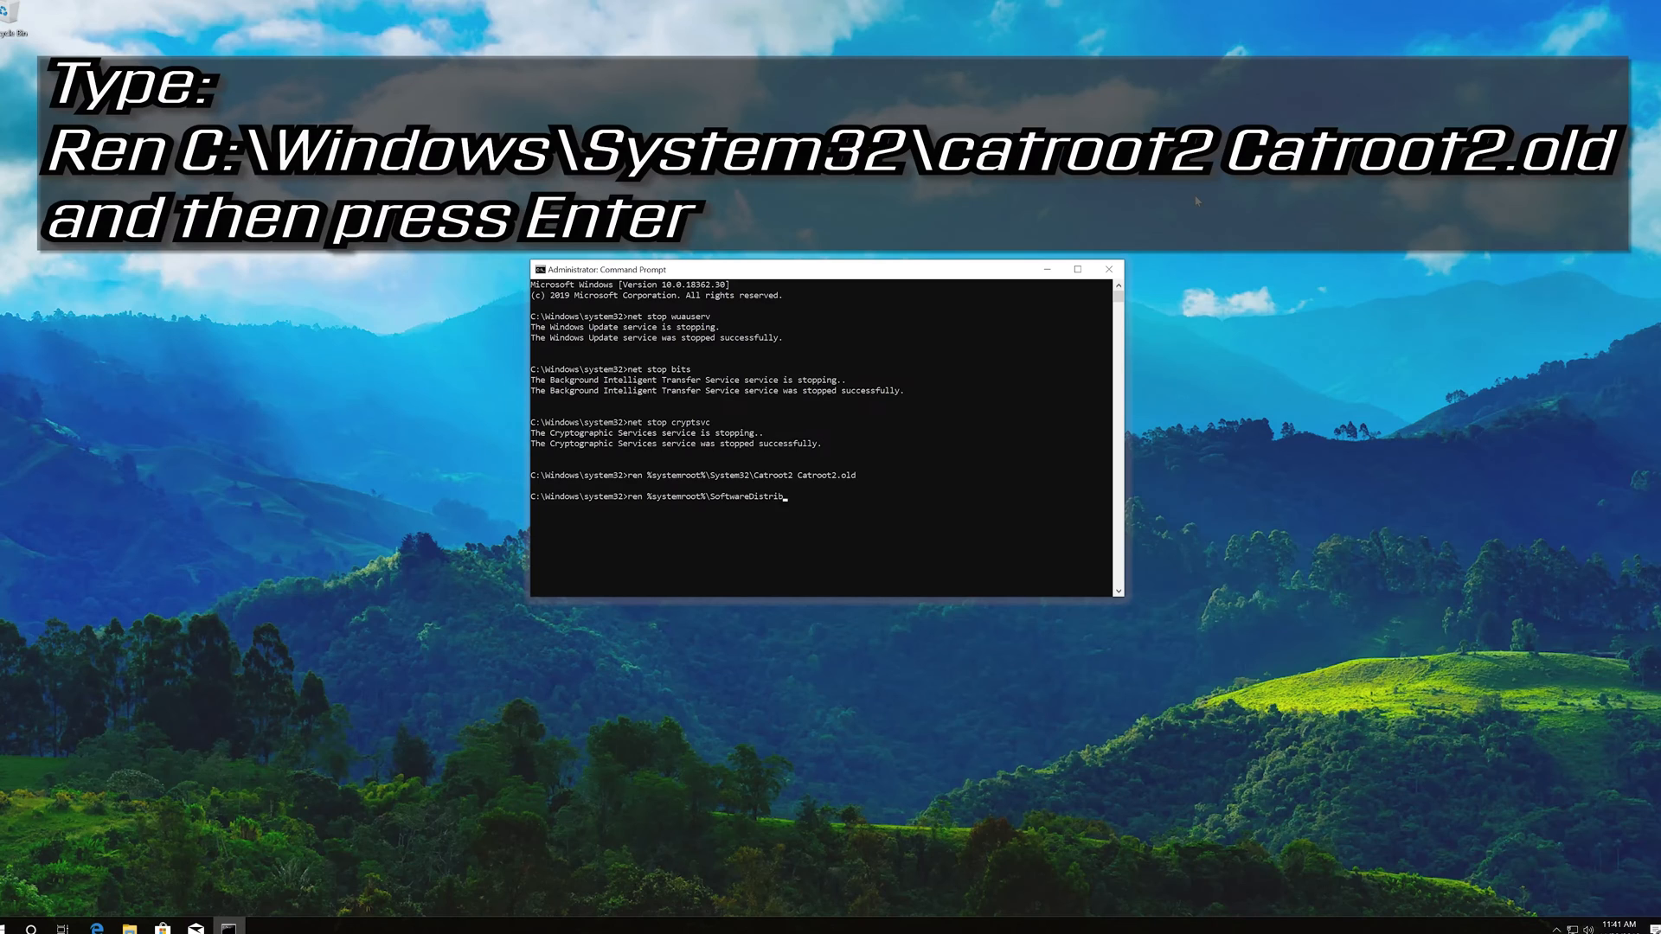
text(ution)
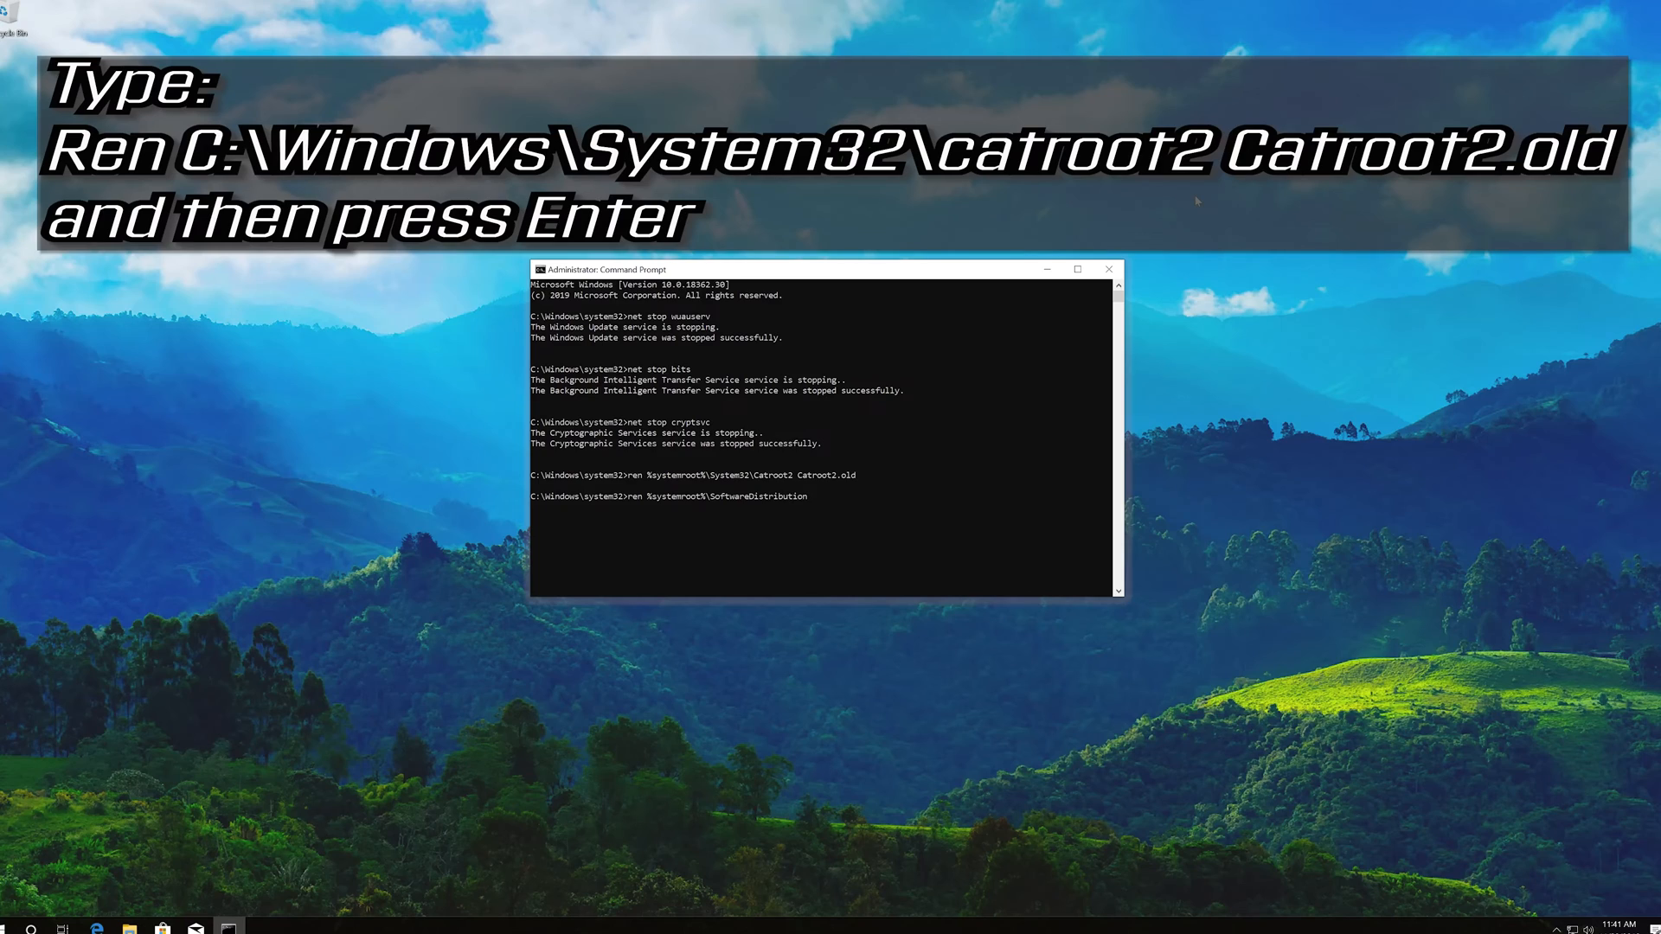
text(S)
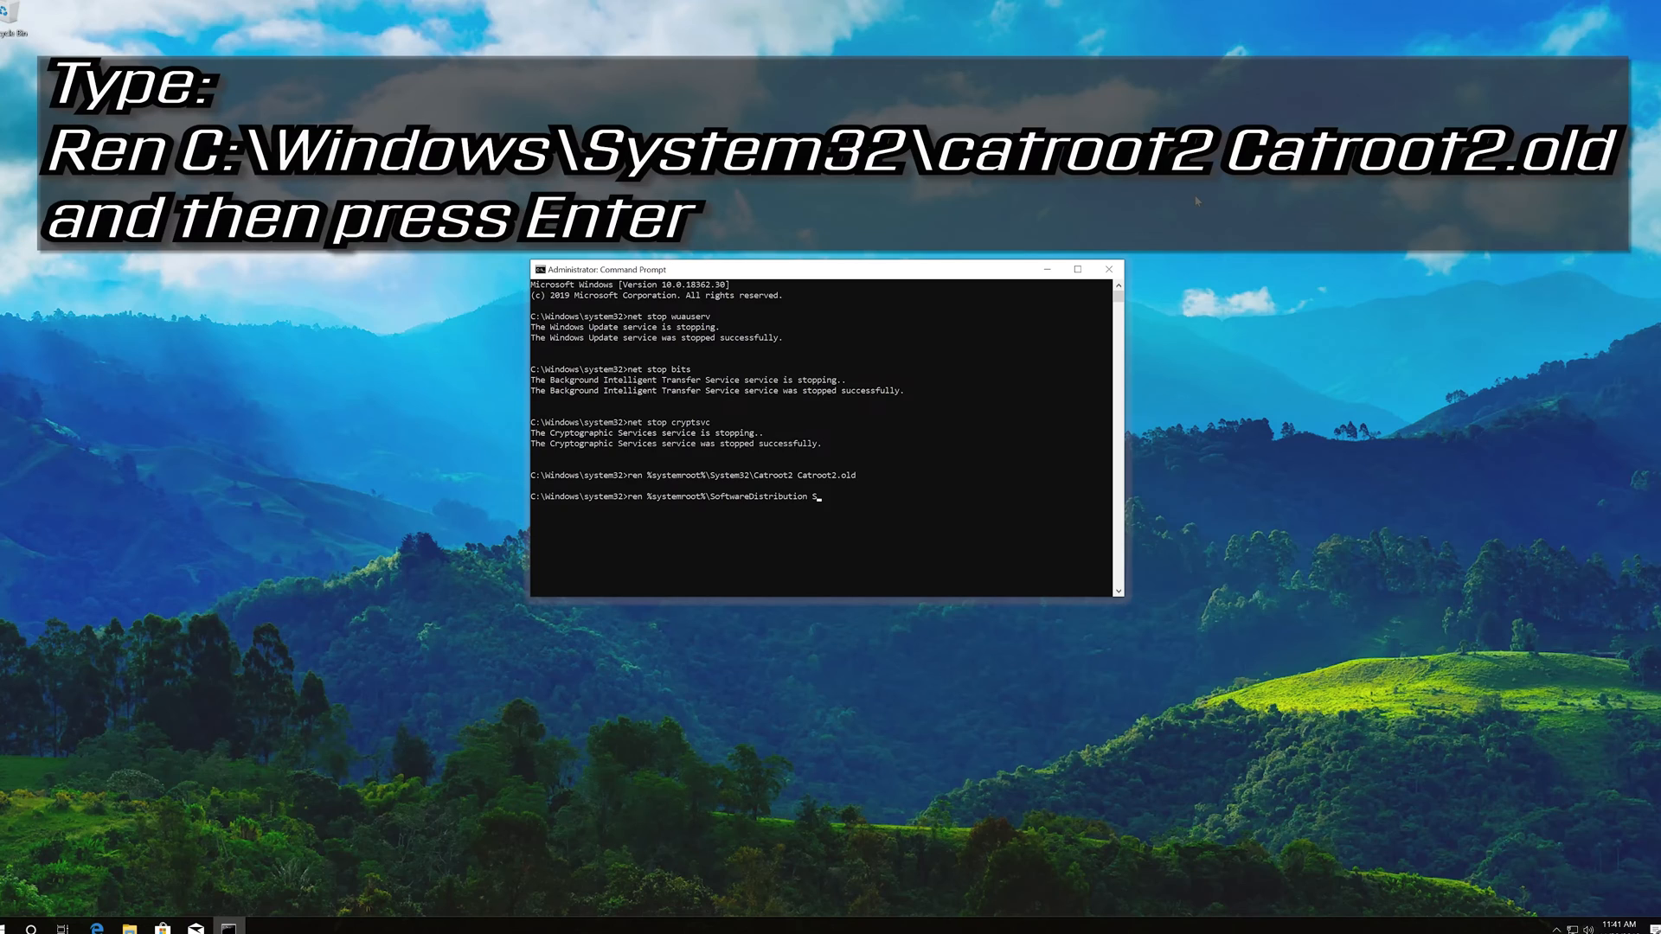
text(oftware)
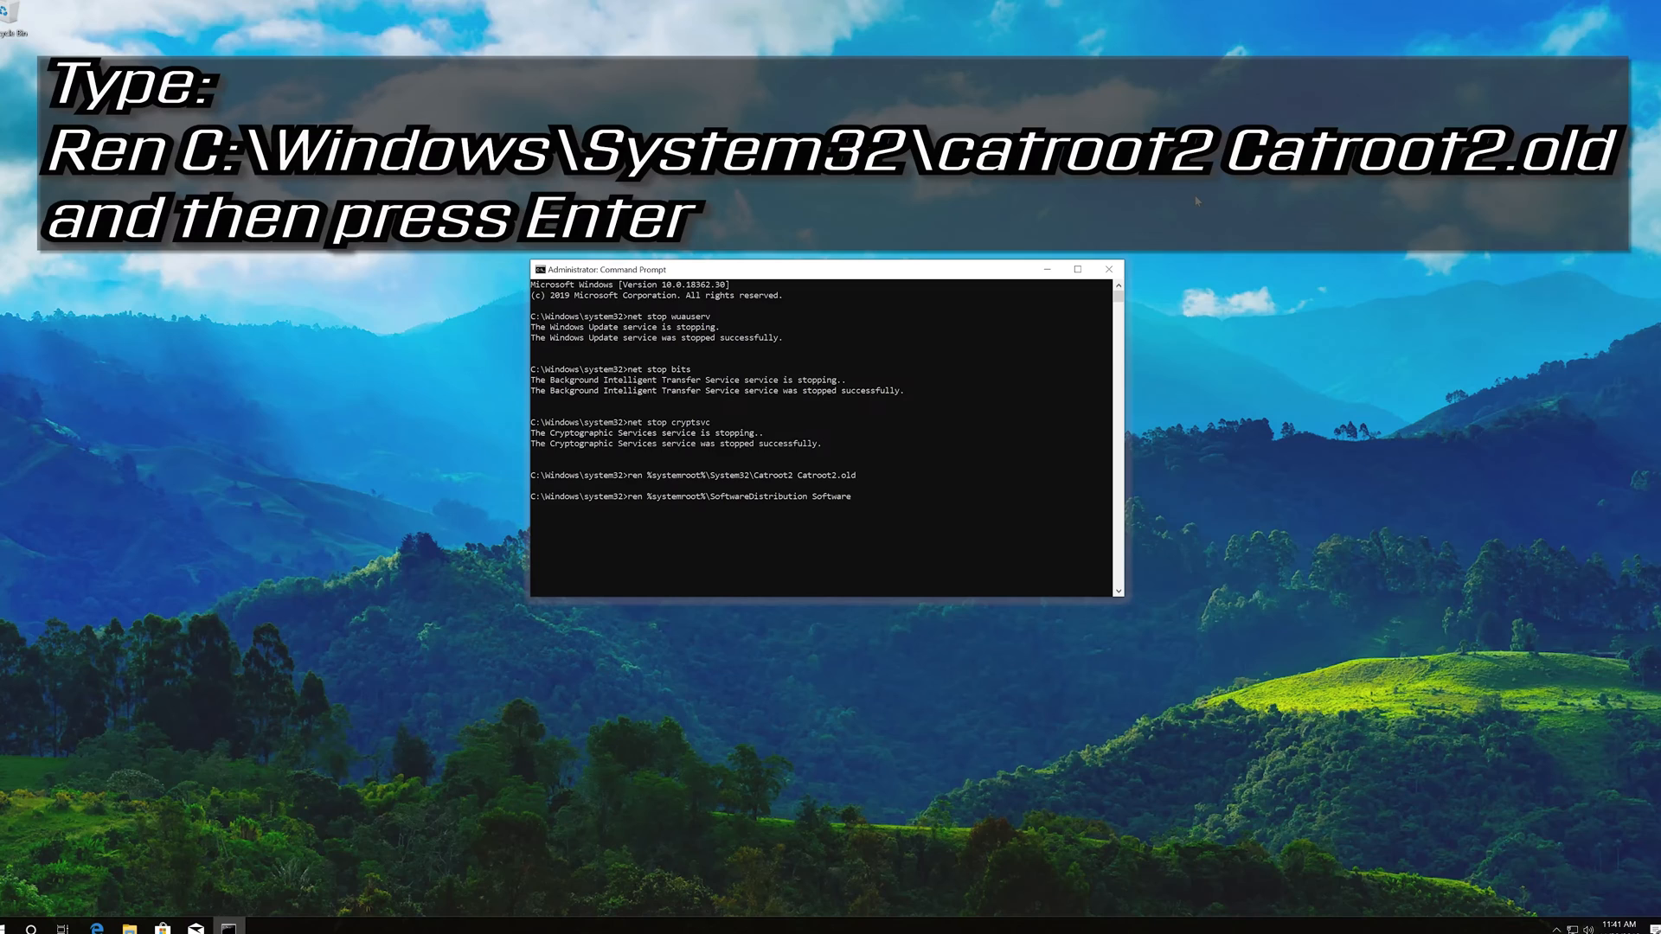
text(Distribution)
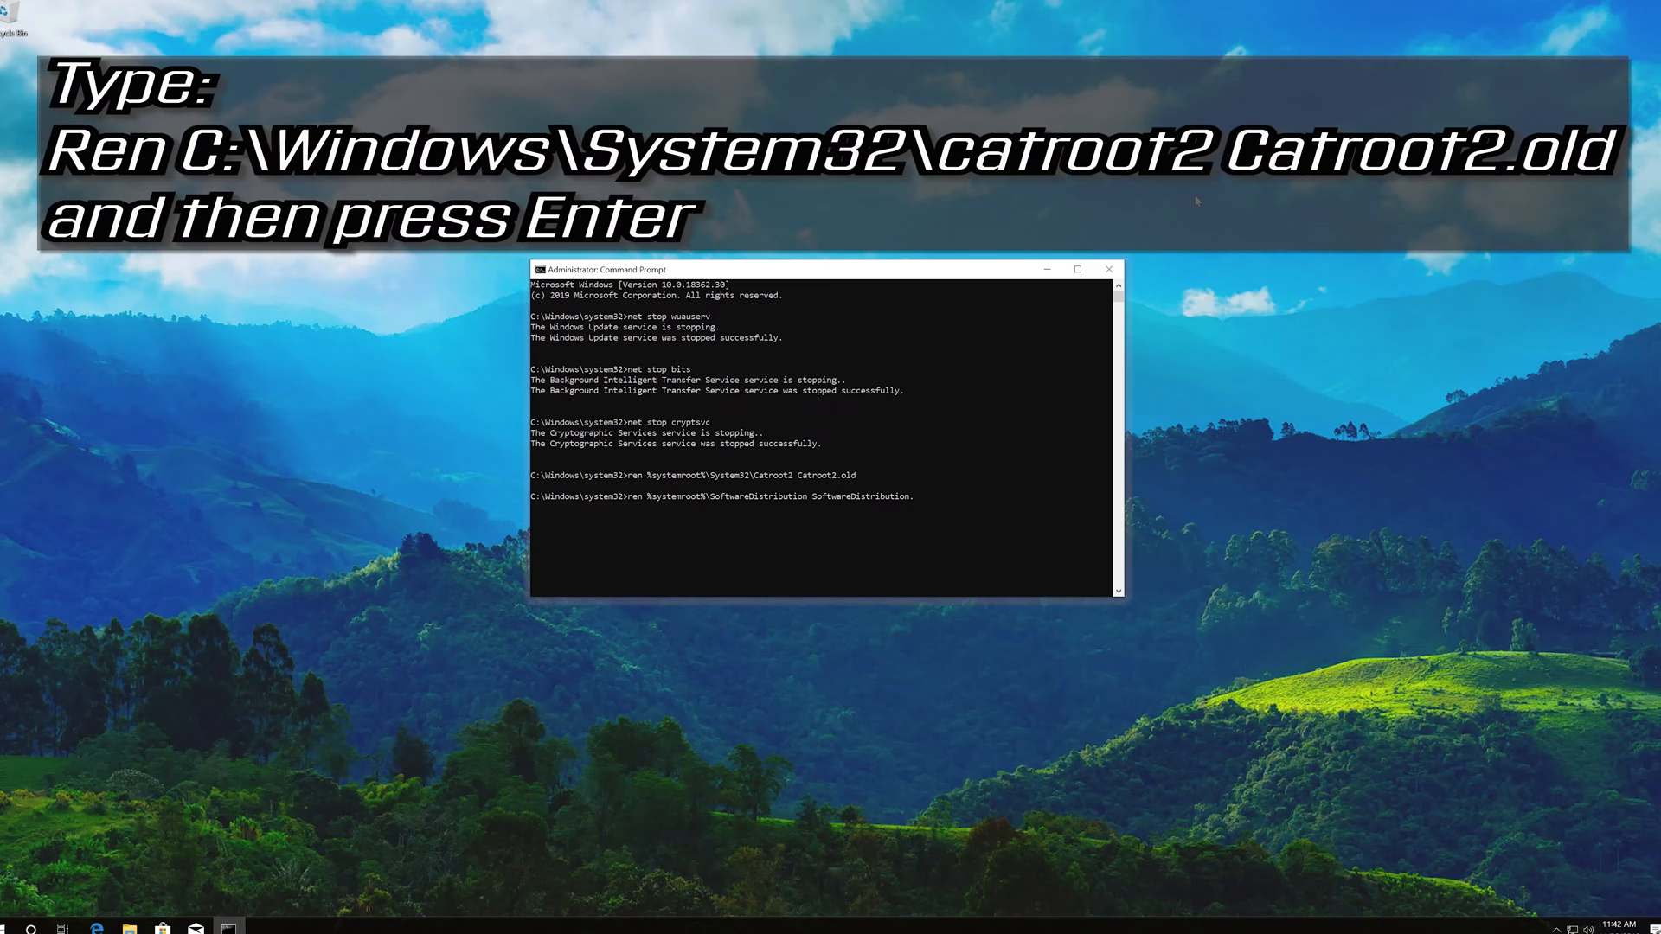
text(.old)
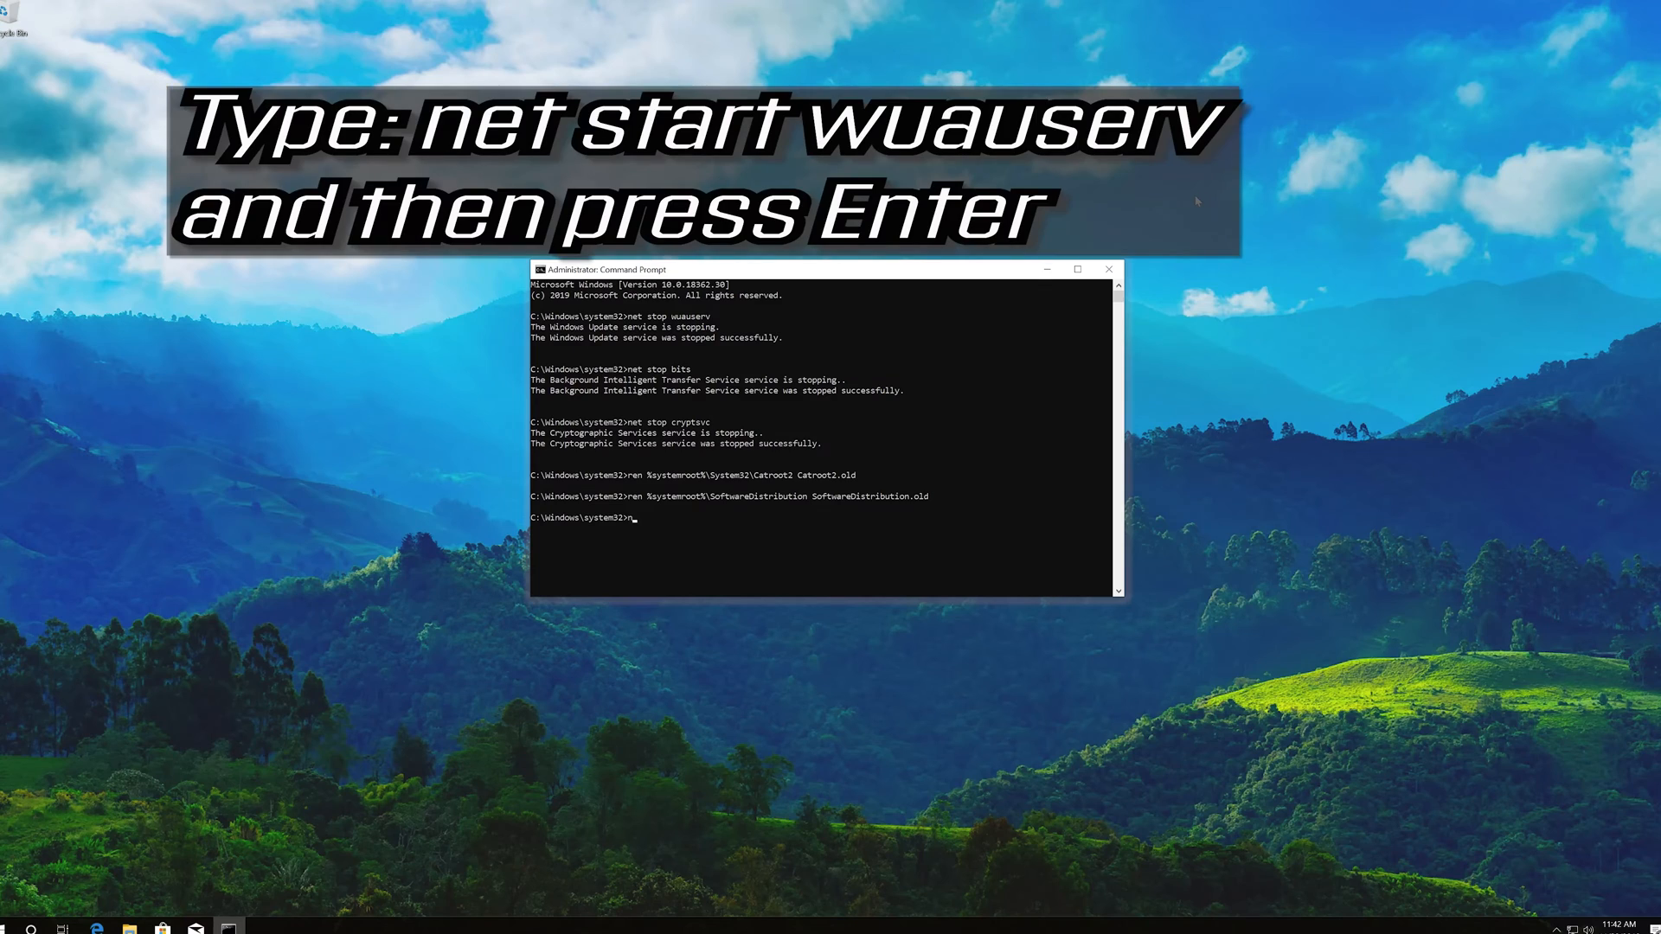
- Start the Windows Update and BITS services again with net start wuauserv and net start bits
text(net start)
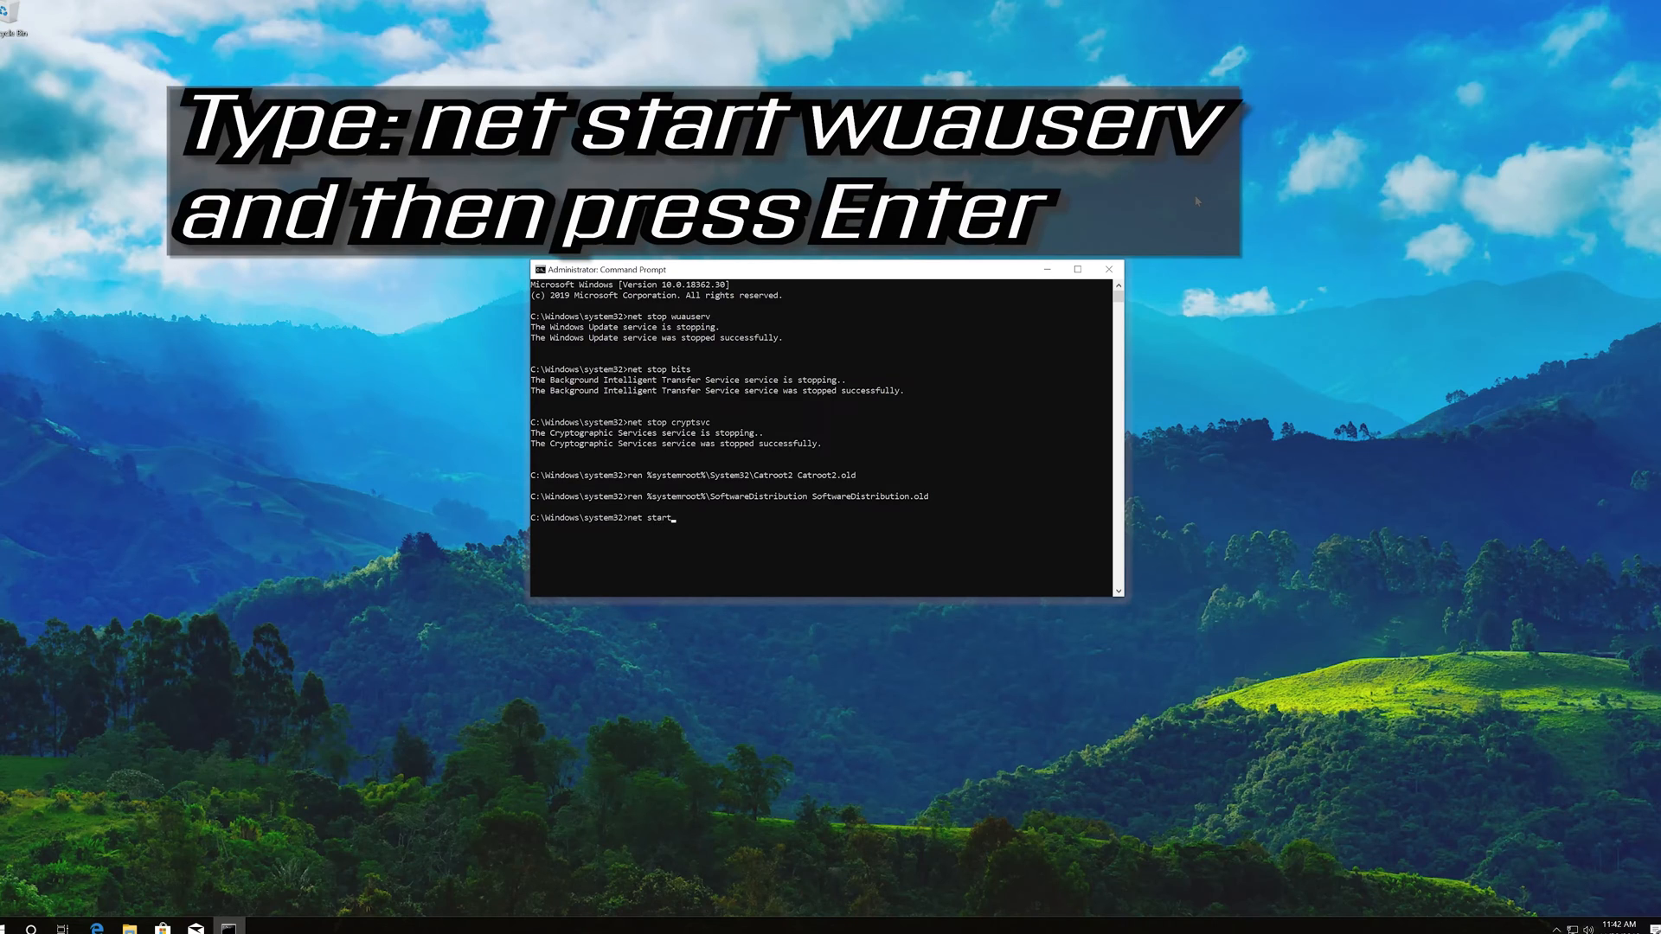
text(wuauserv)
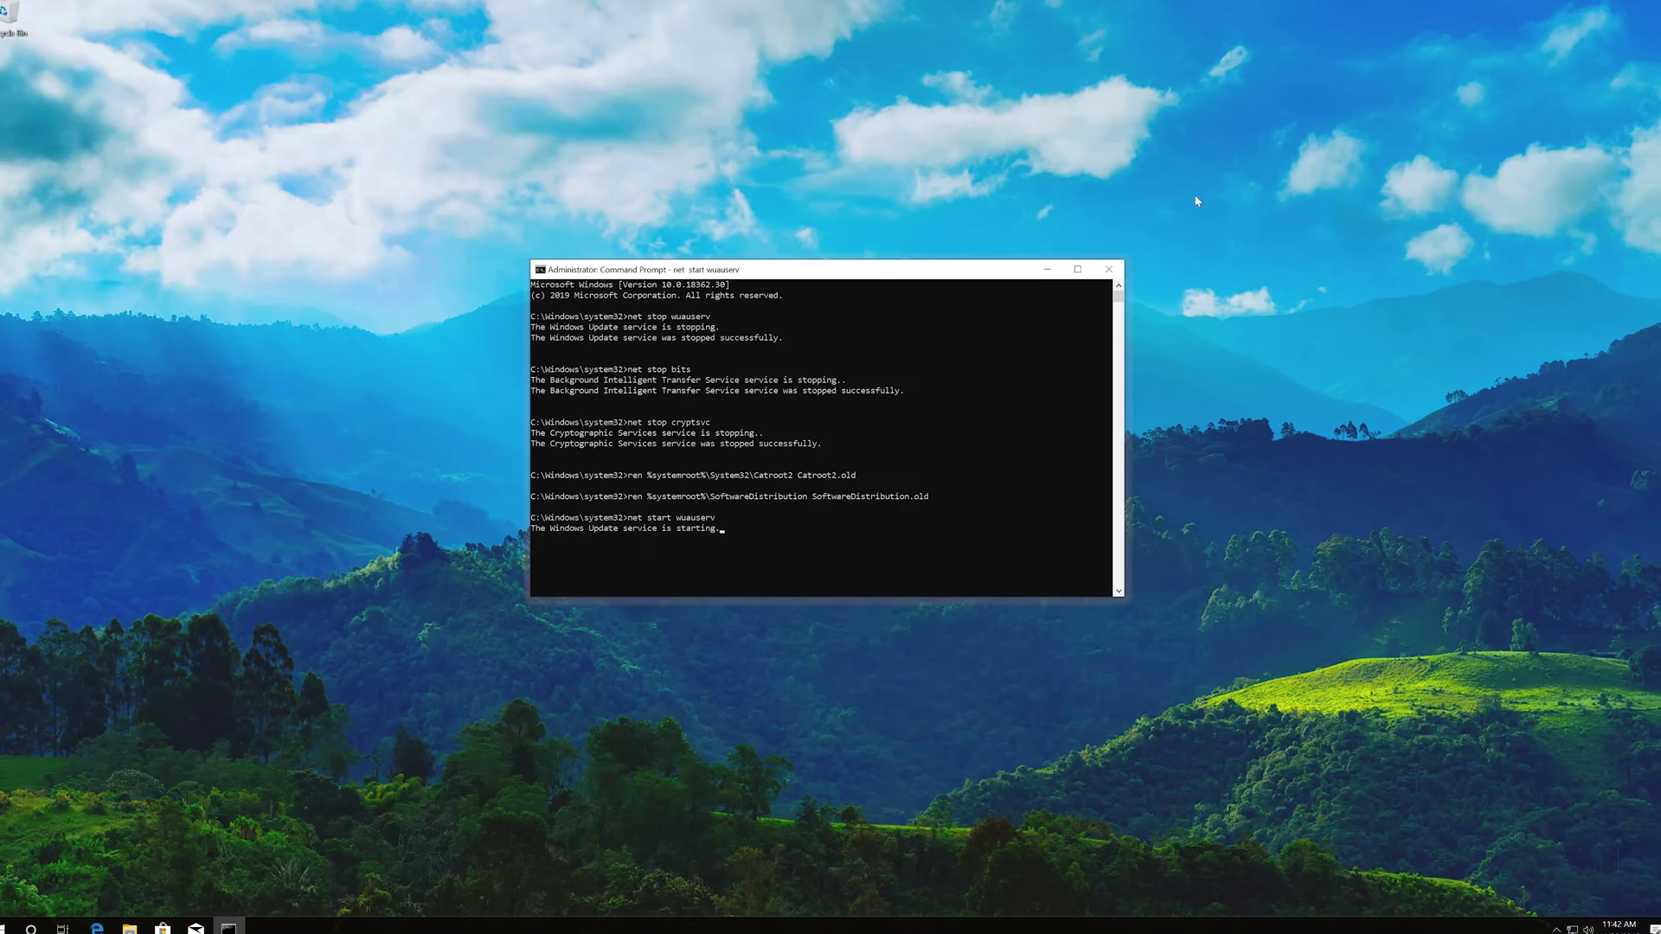
key(enter)
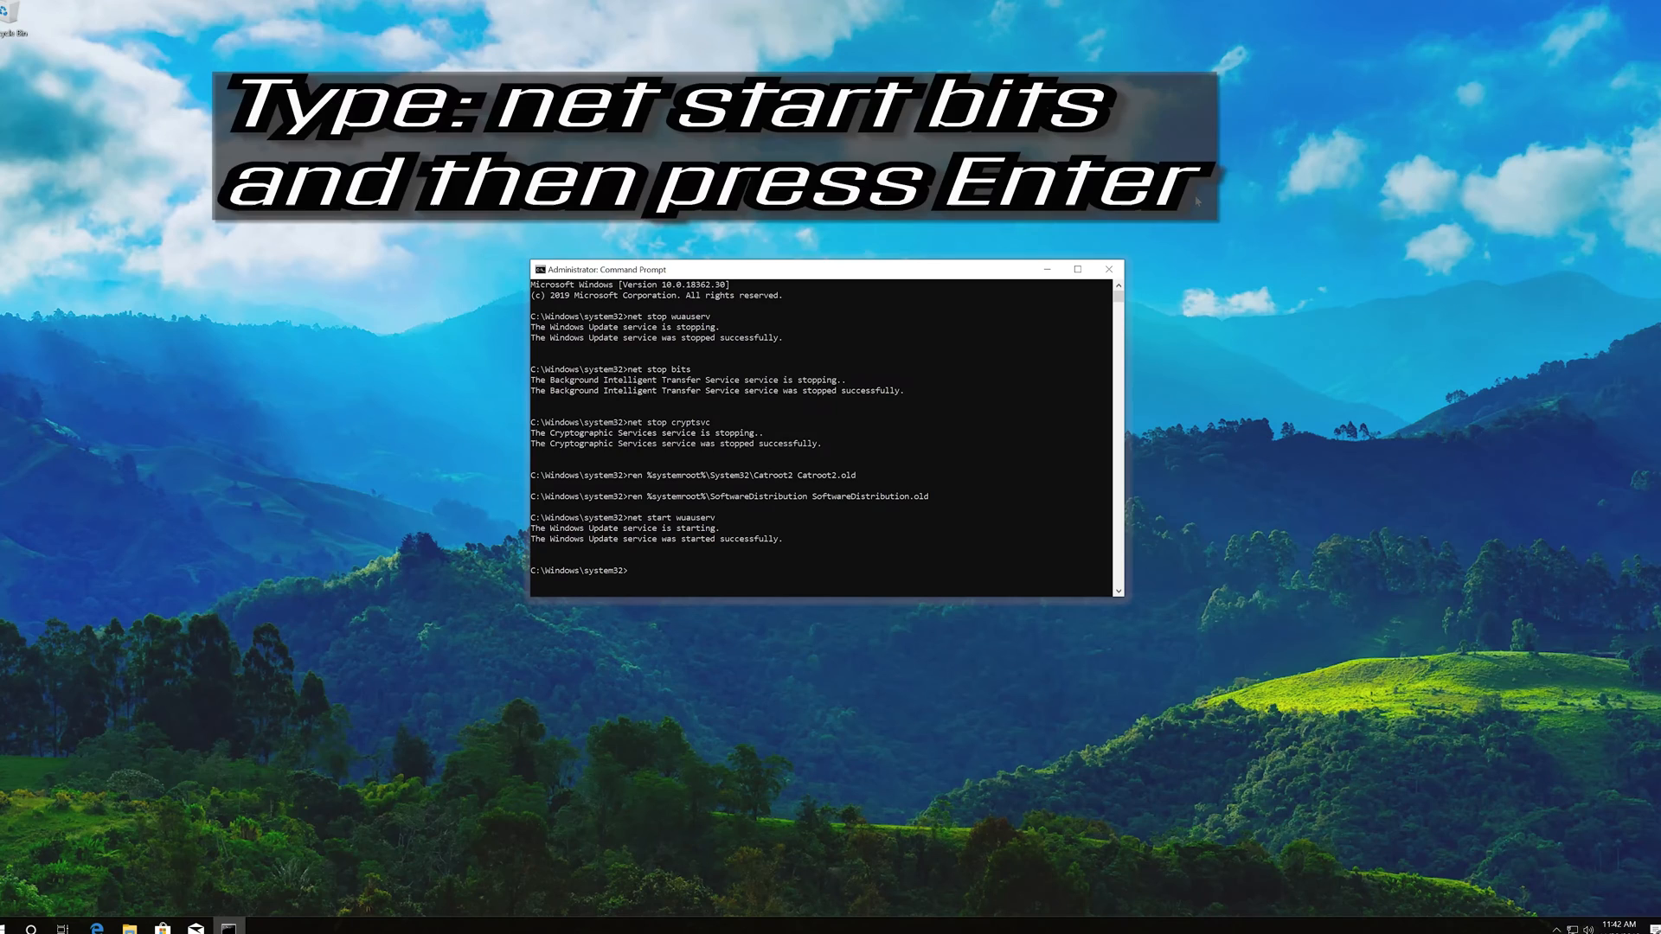
text(n)
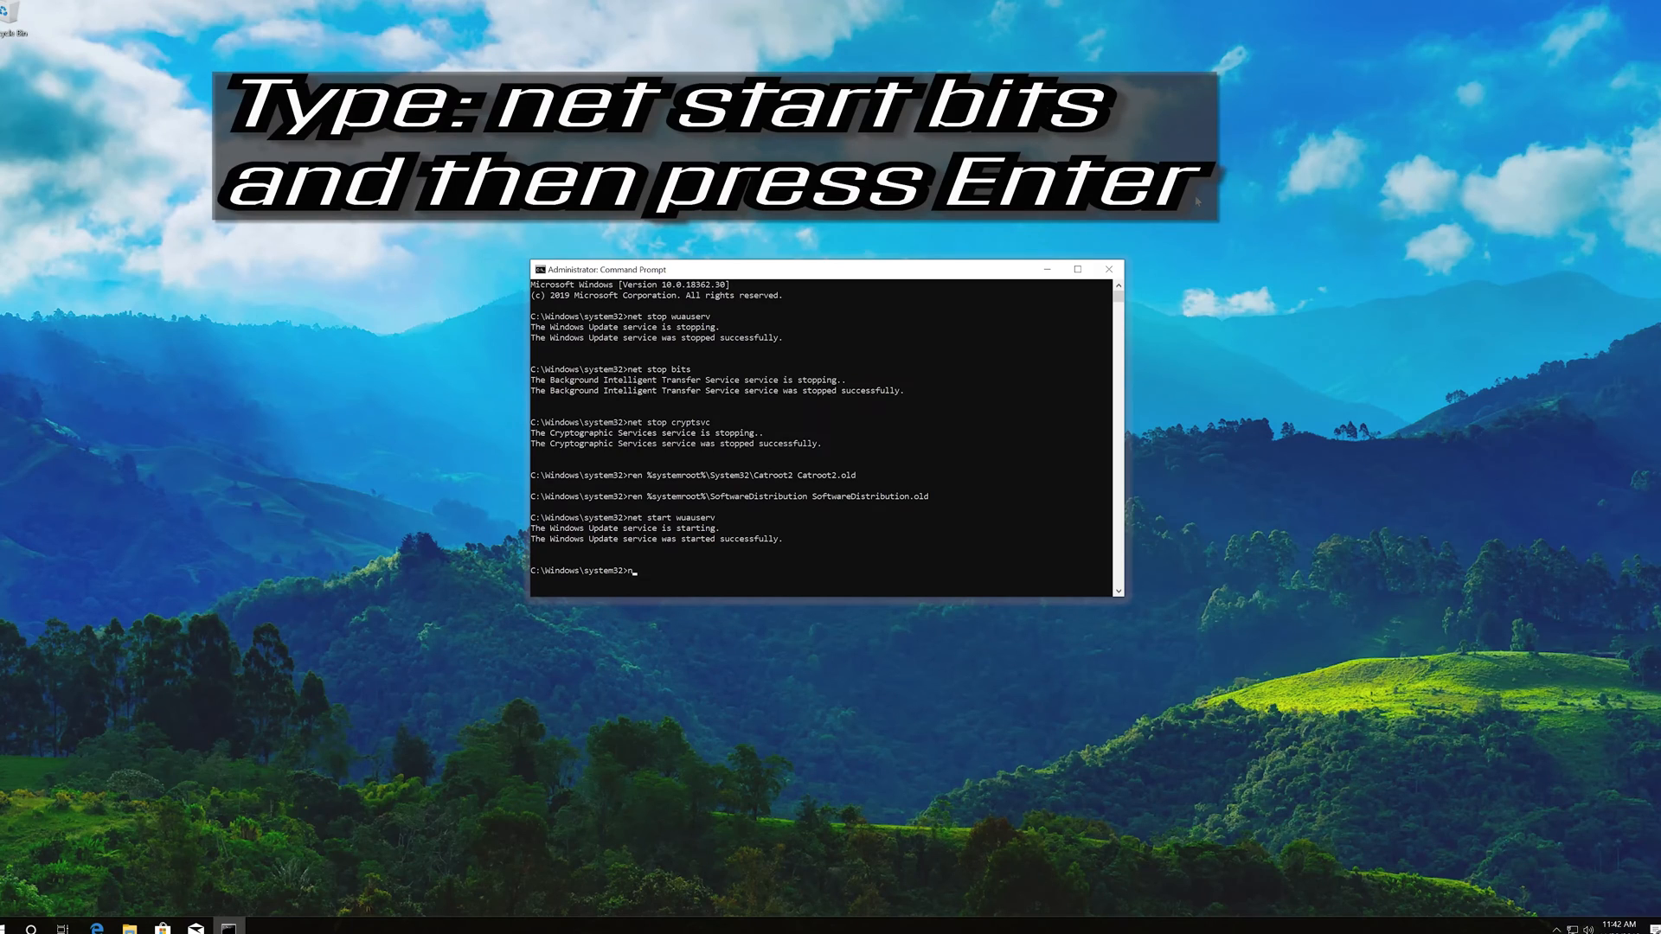
text(net start)
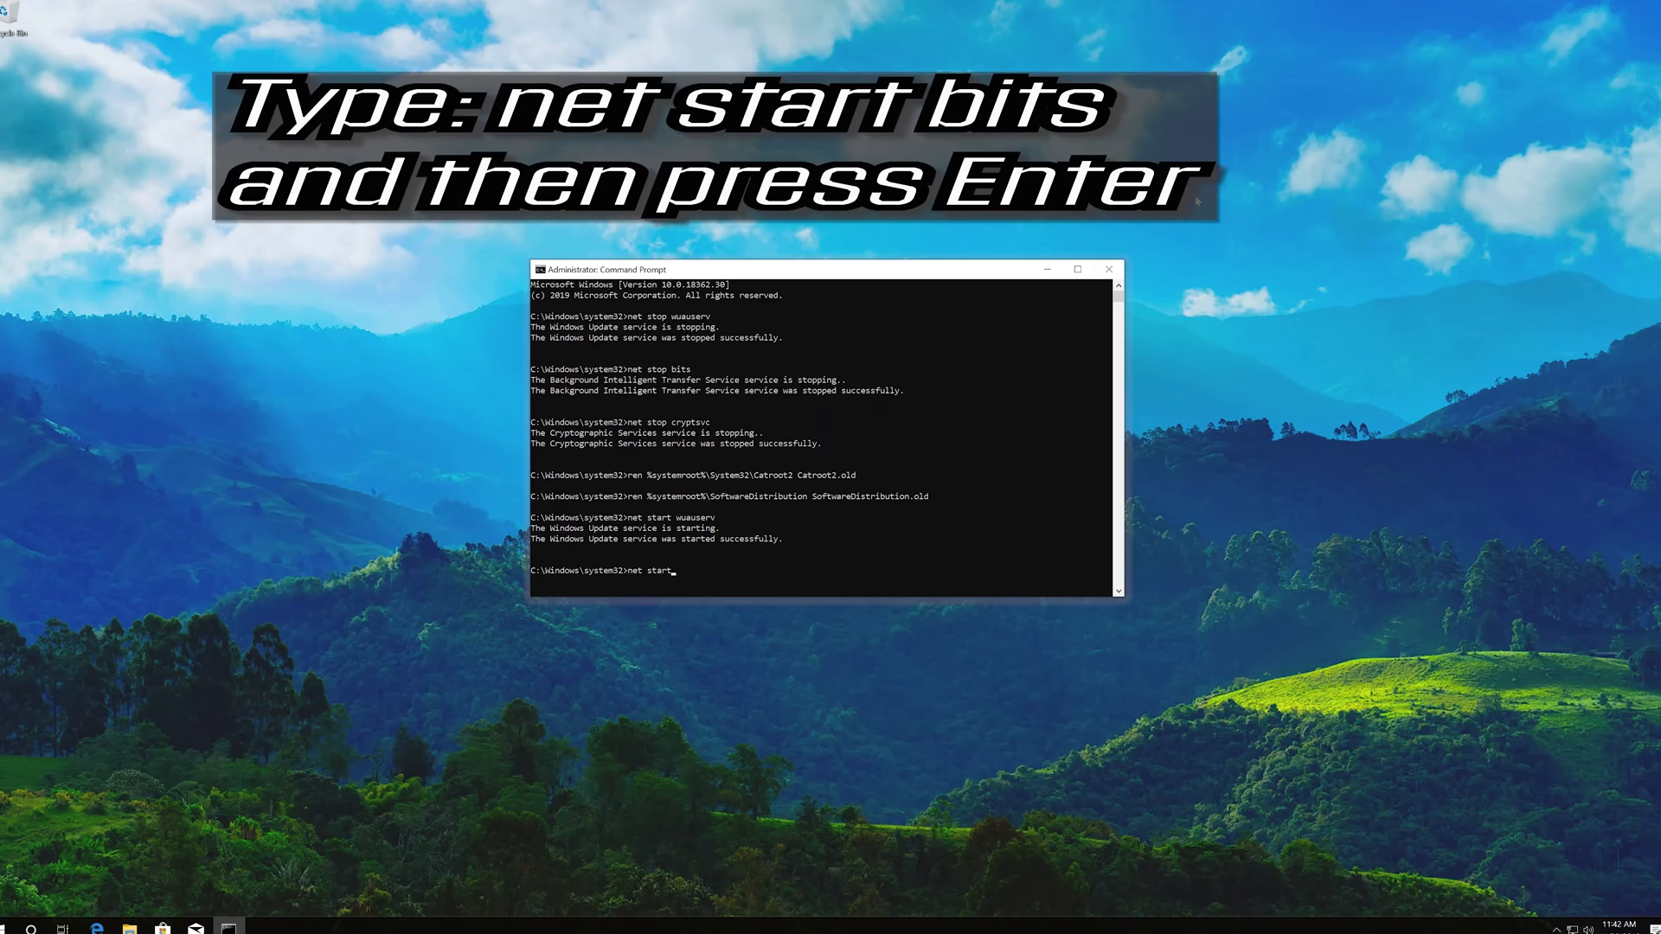
text(bits)
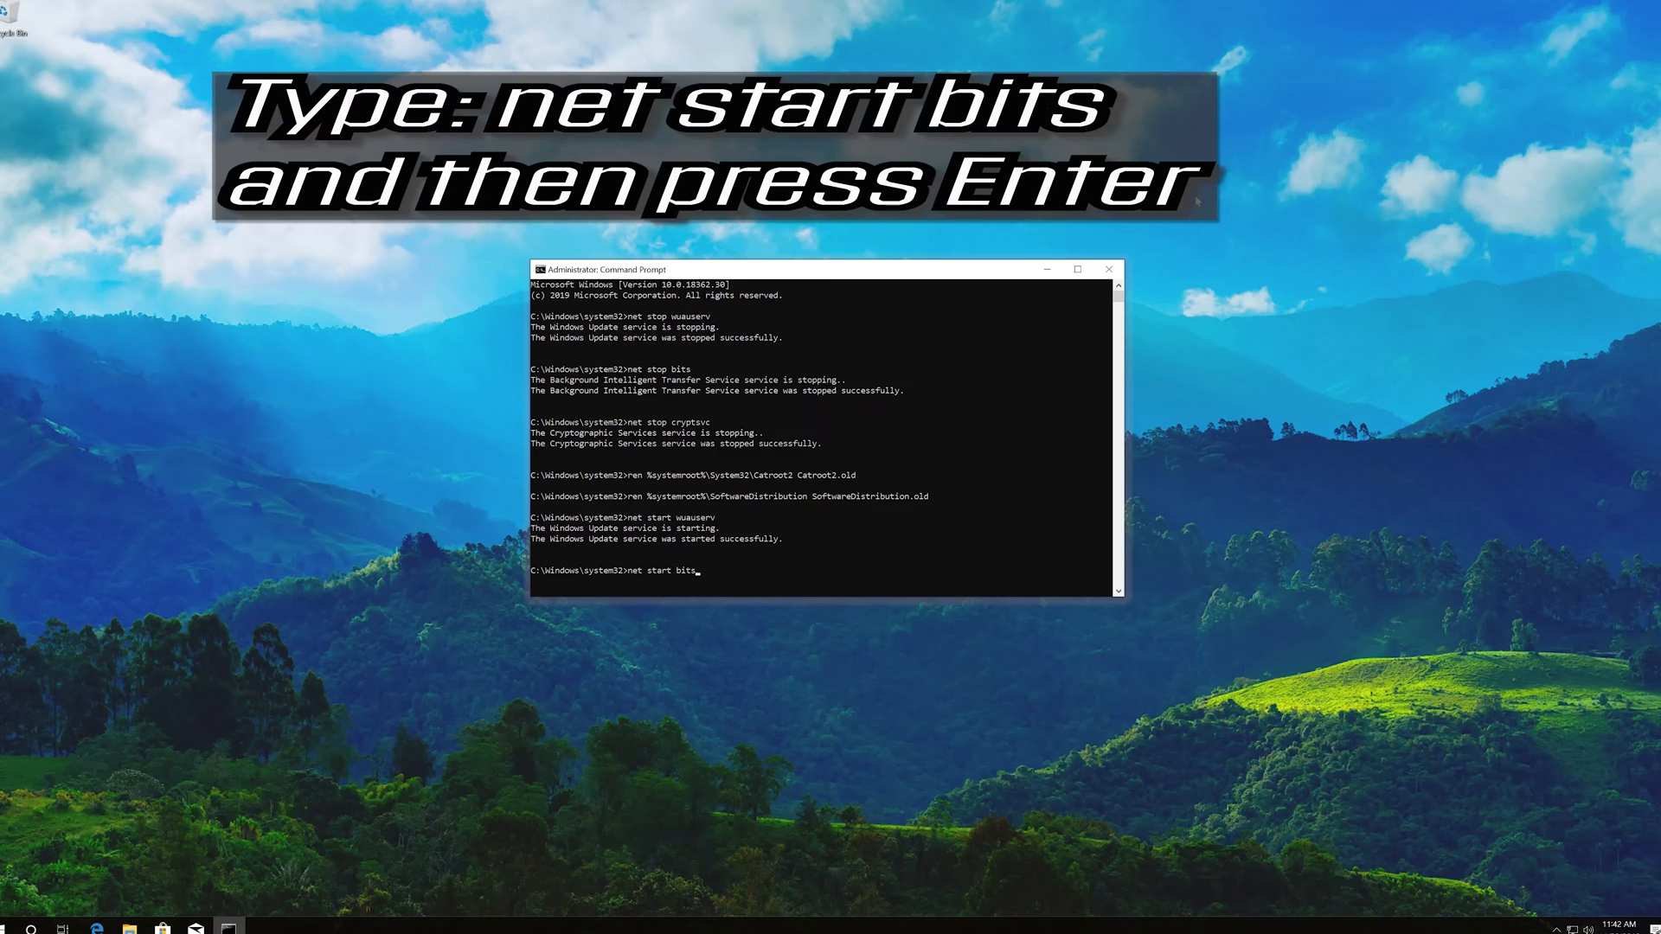
key(Enter)
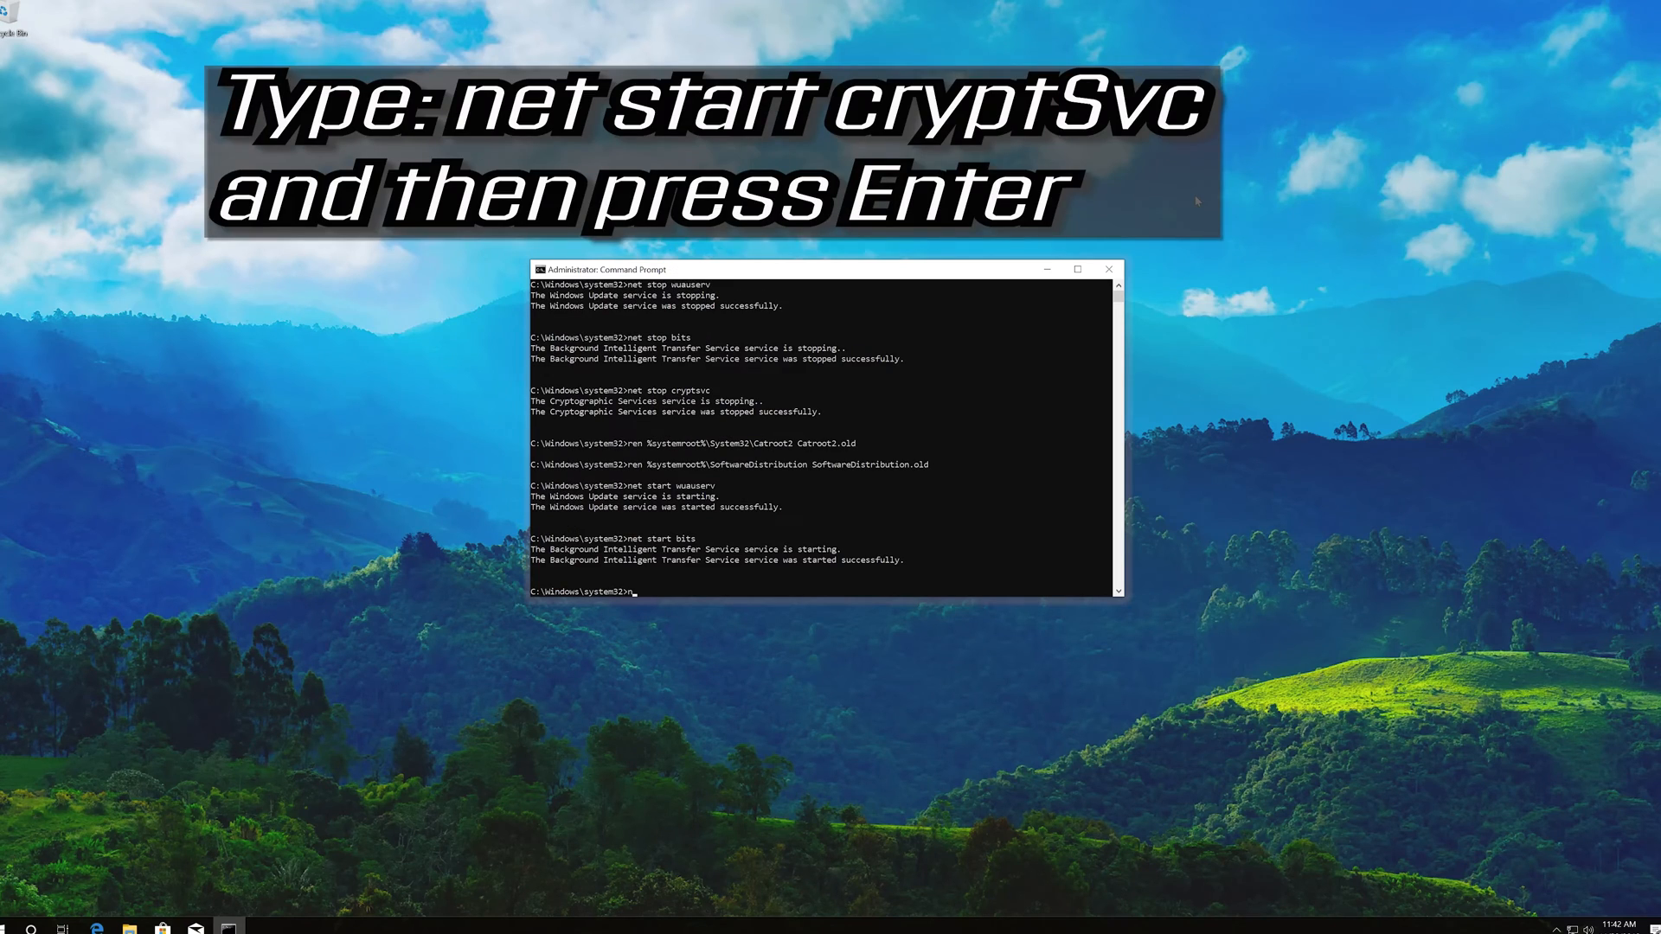
- Start Cryptographic Services with net start cryptsvc and begin the exit command
text(net start)
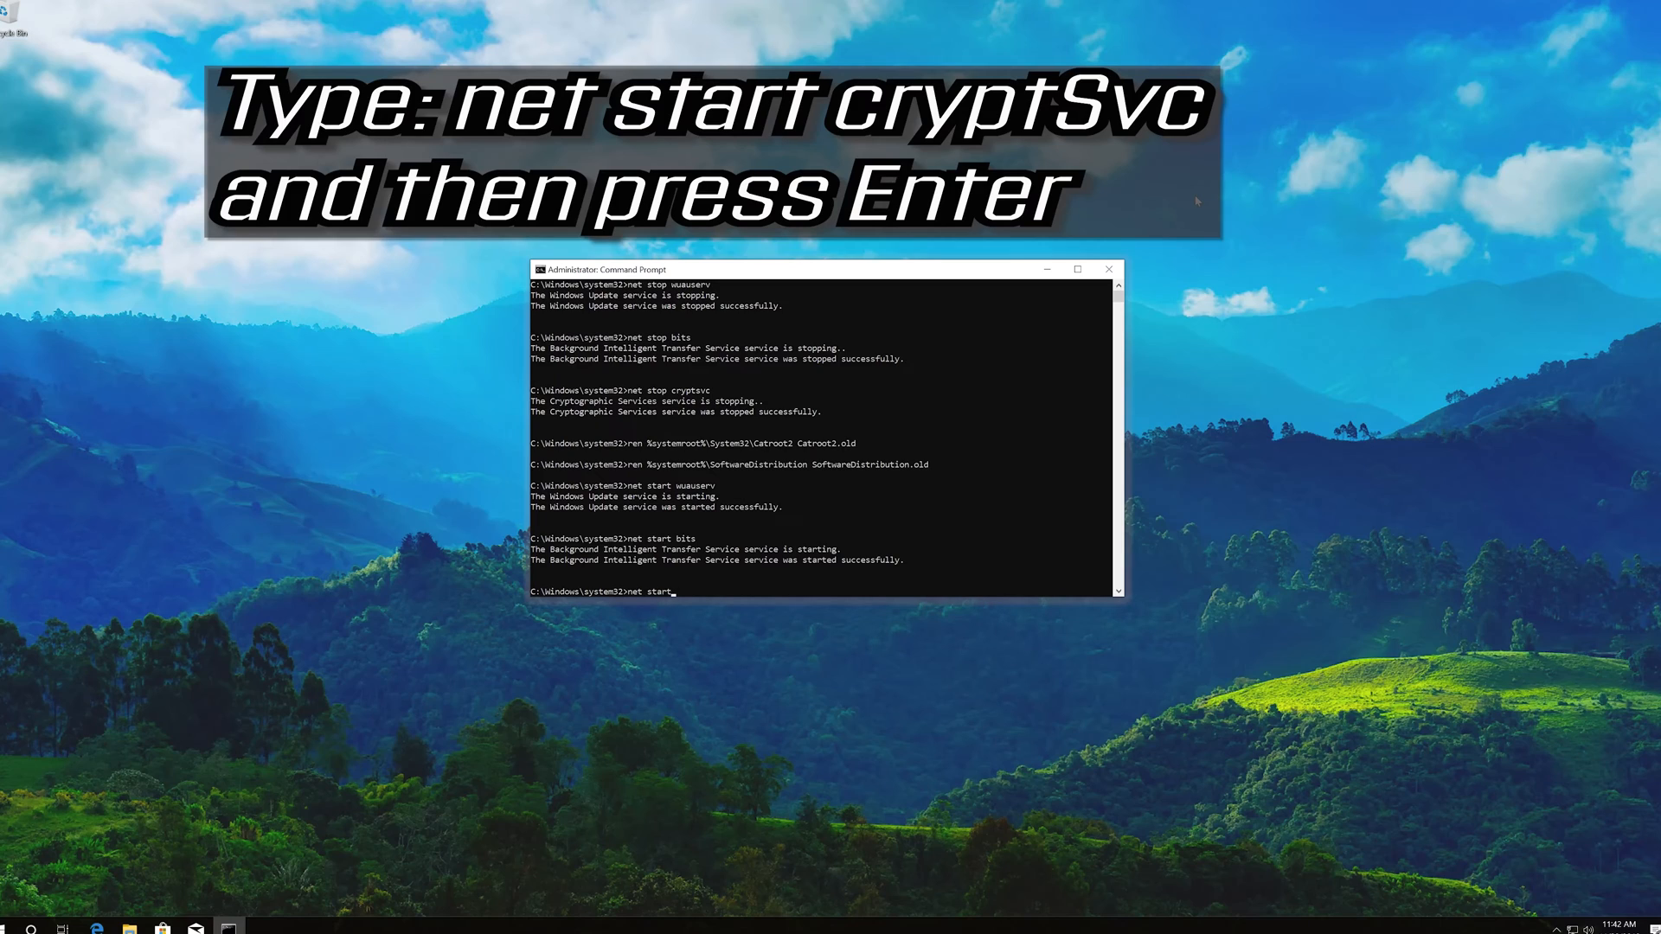
text(crypts)
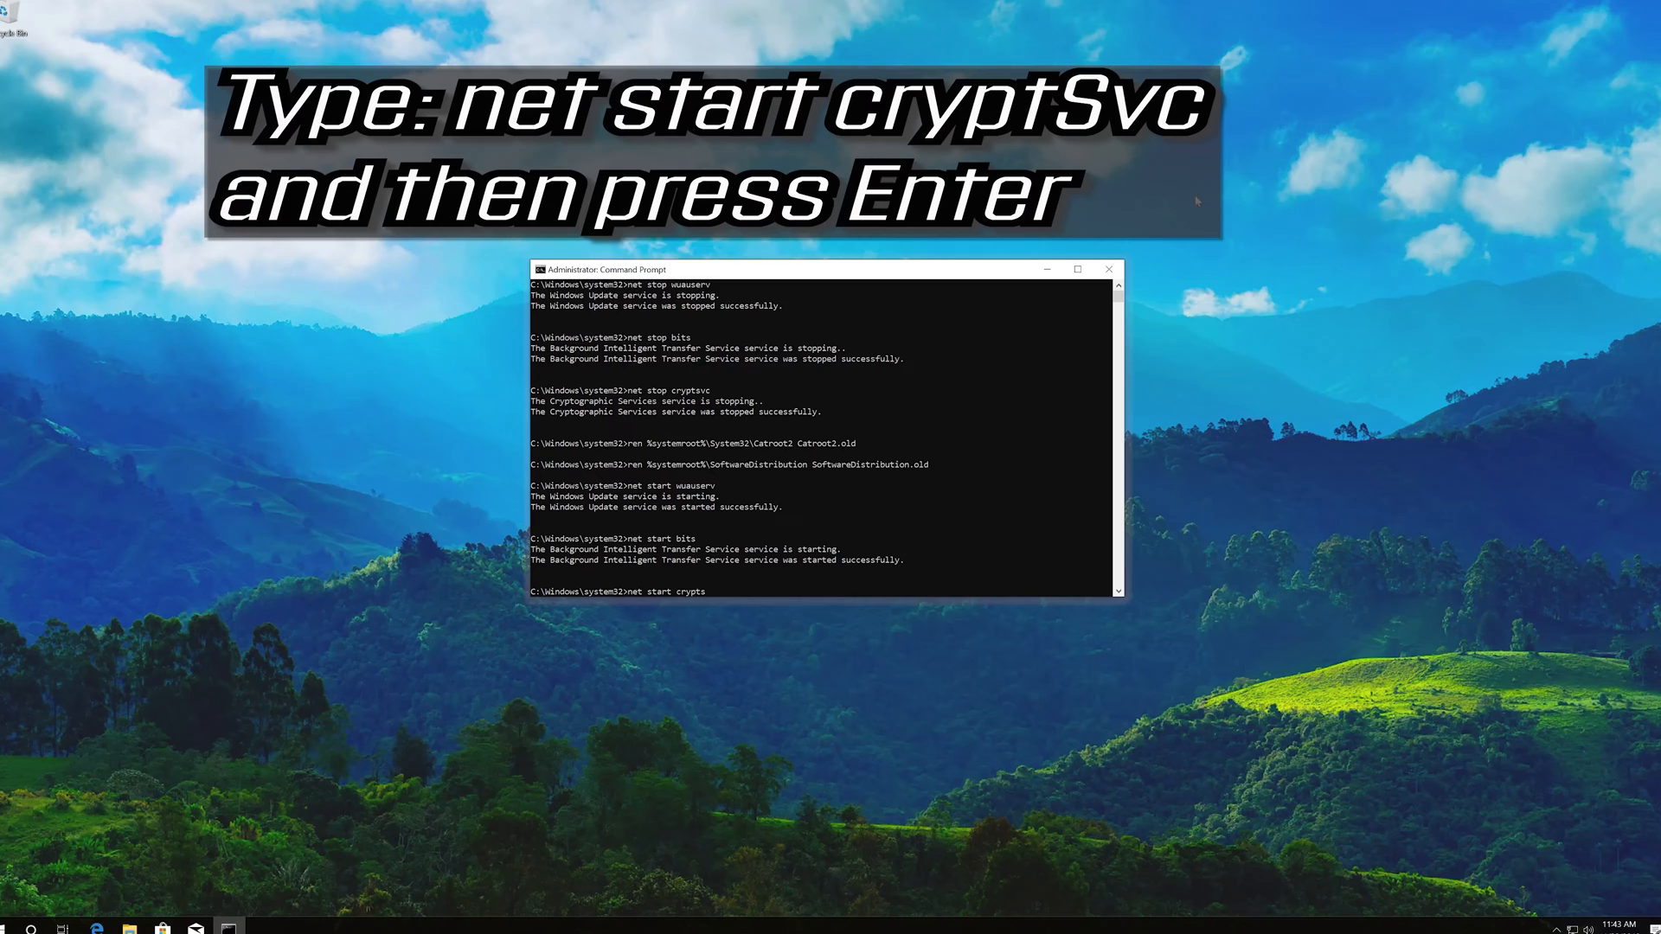
text(vc)
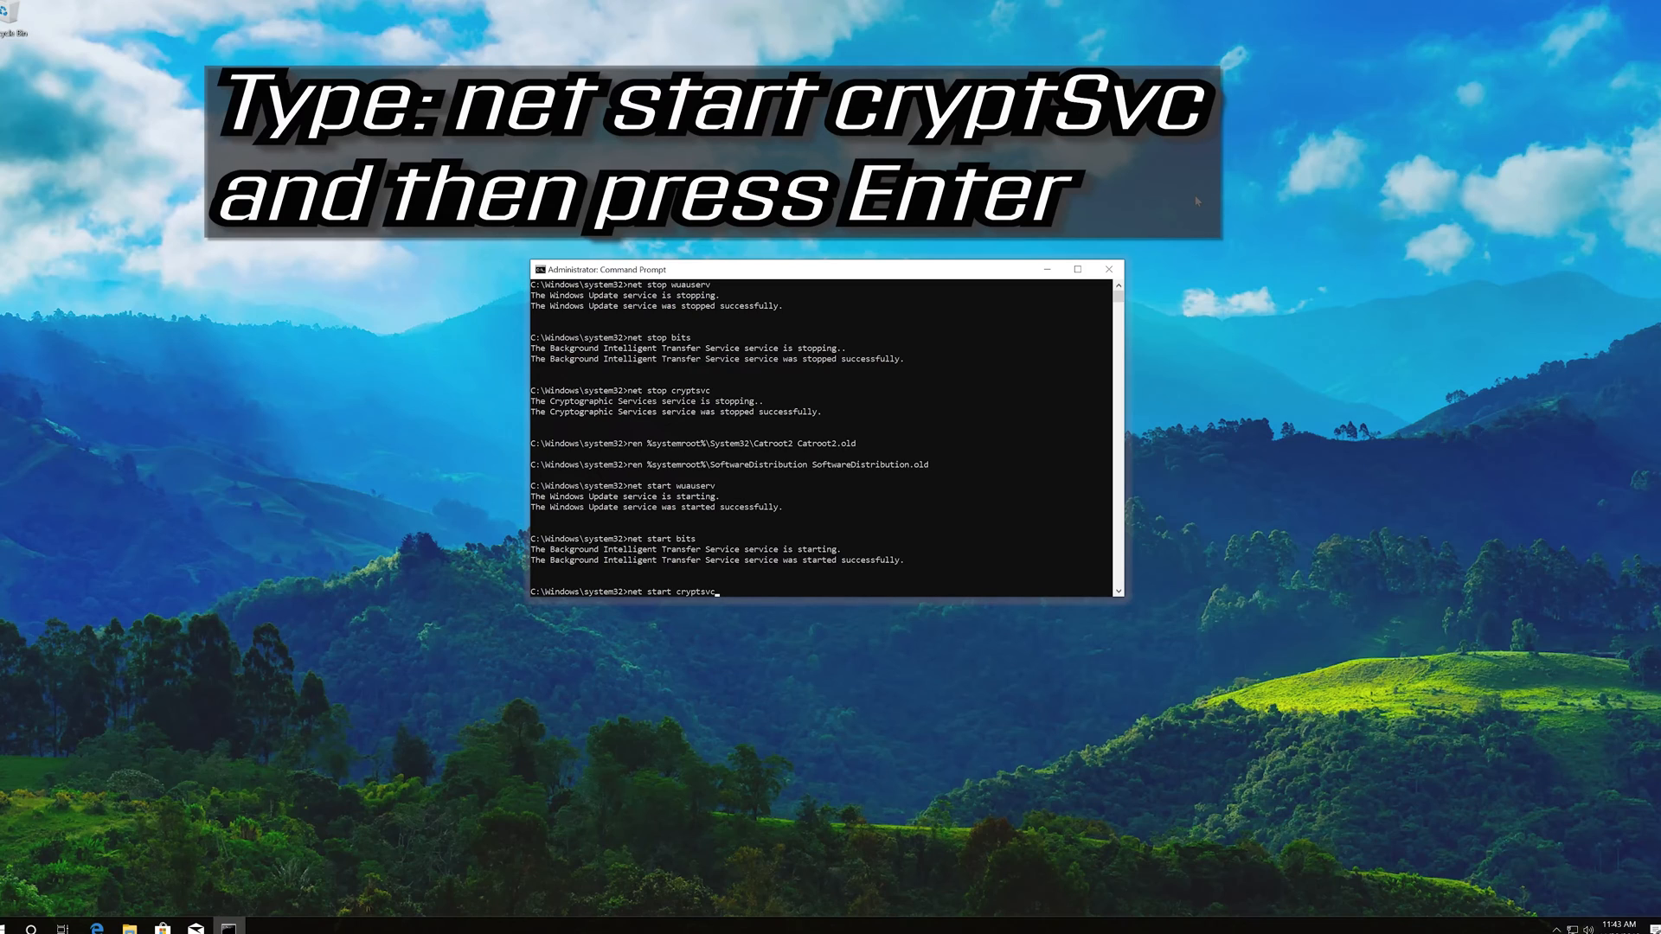
key(Enter)
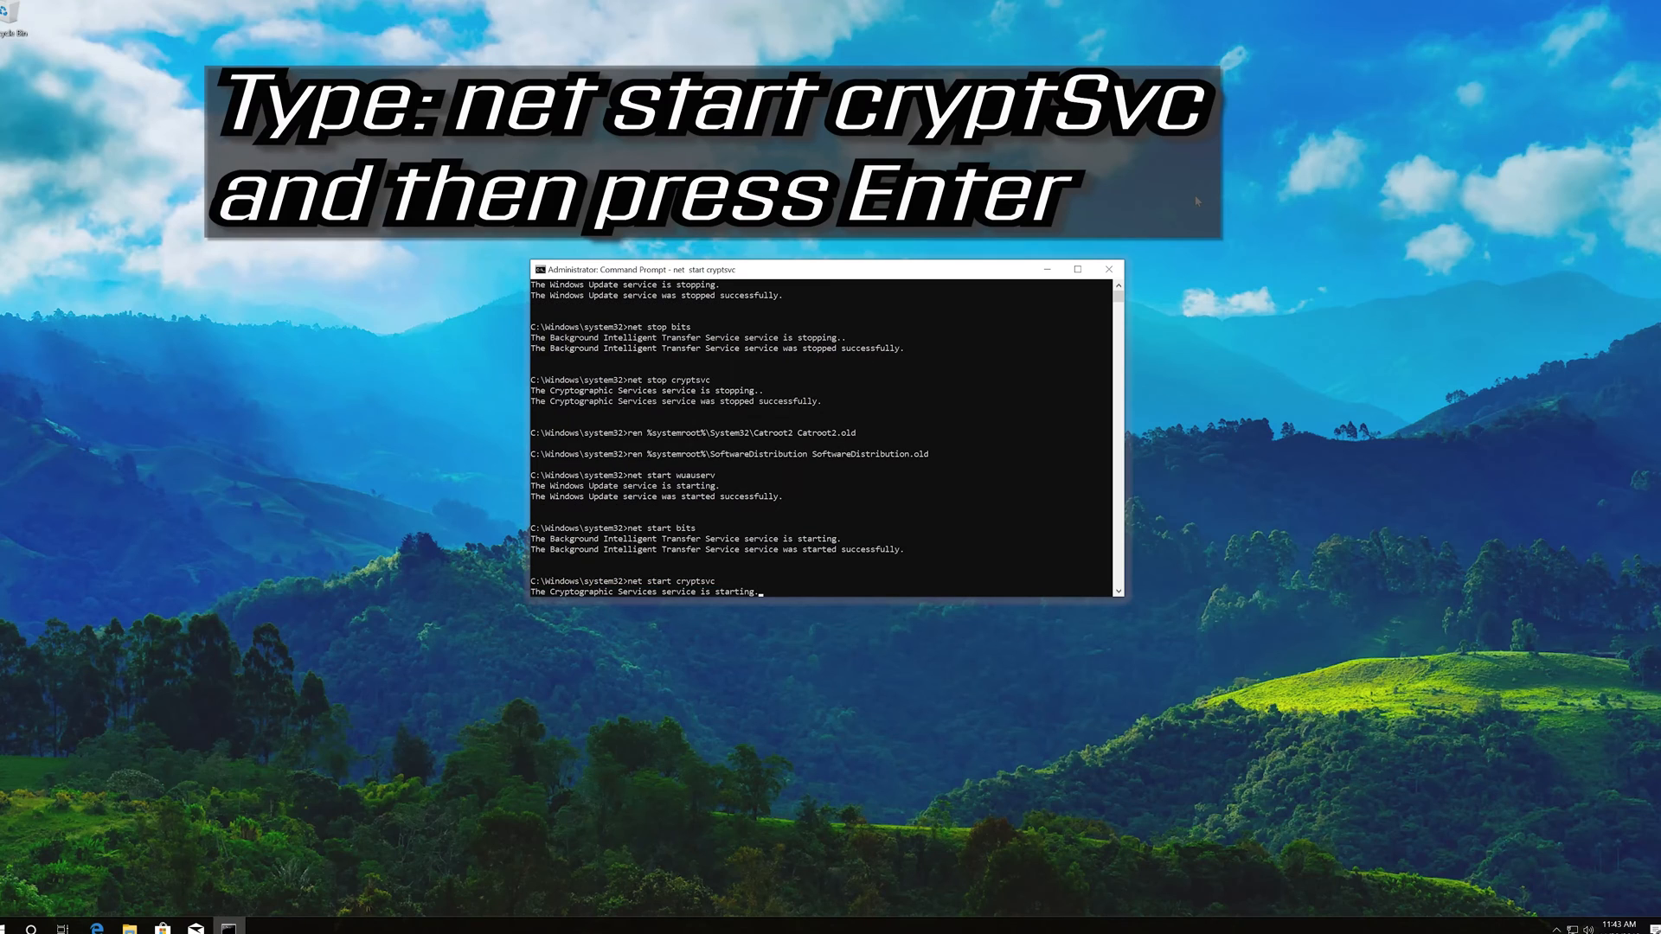
key(enter)
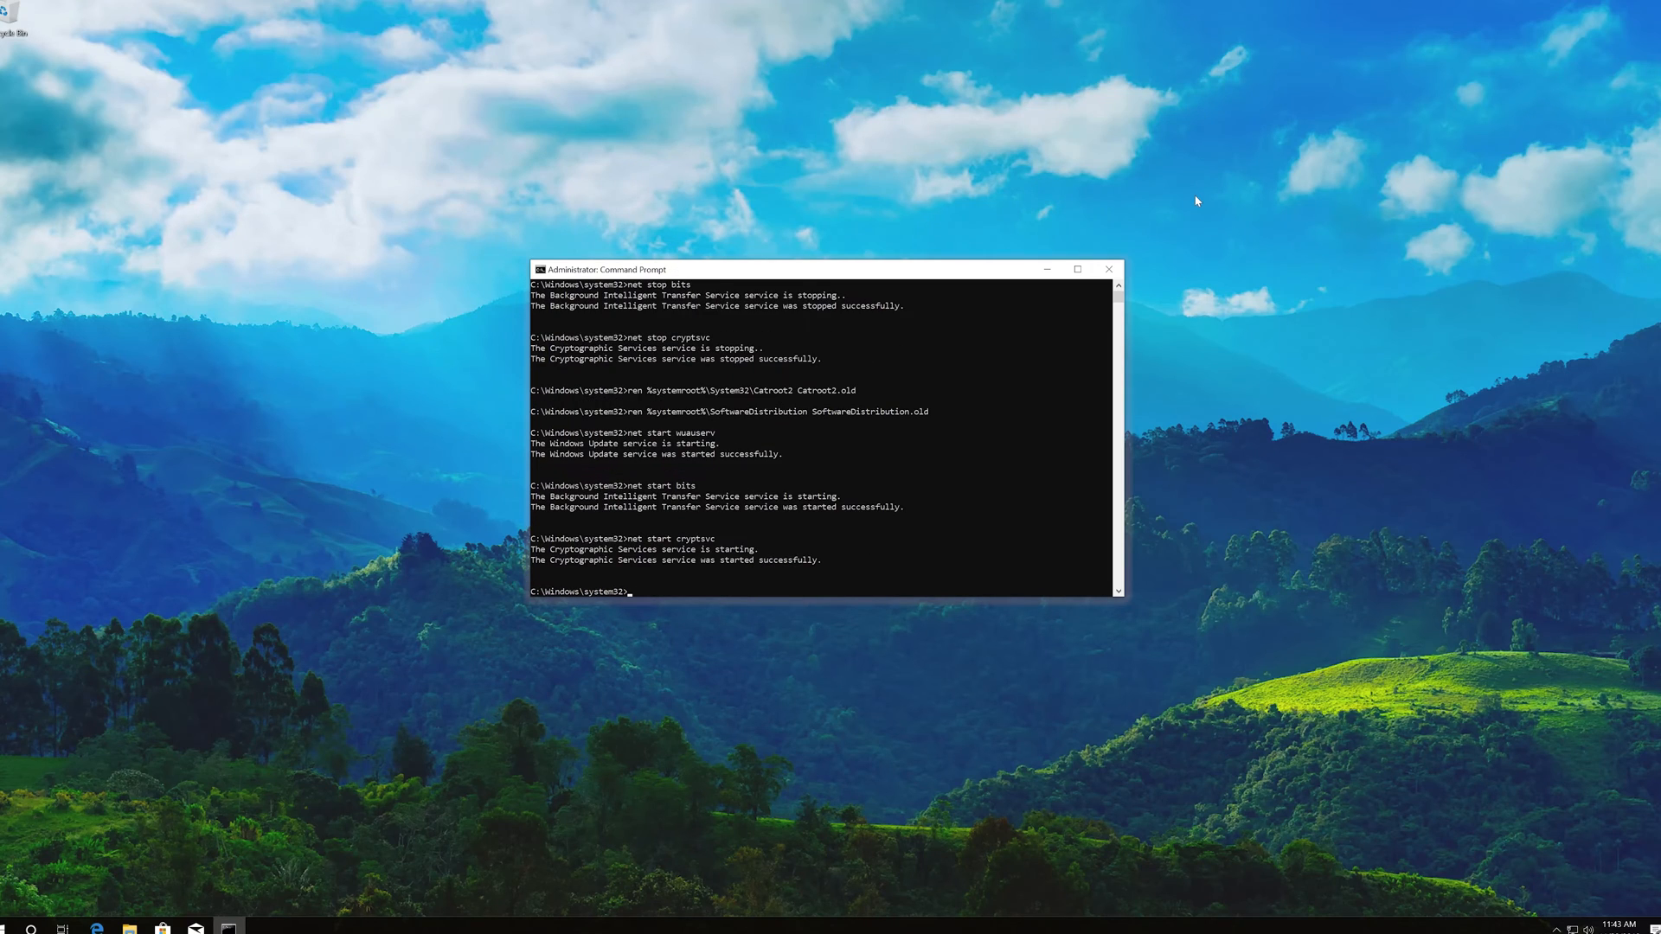
text(e)
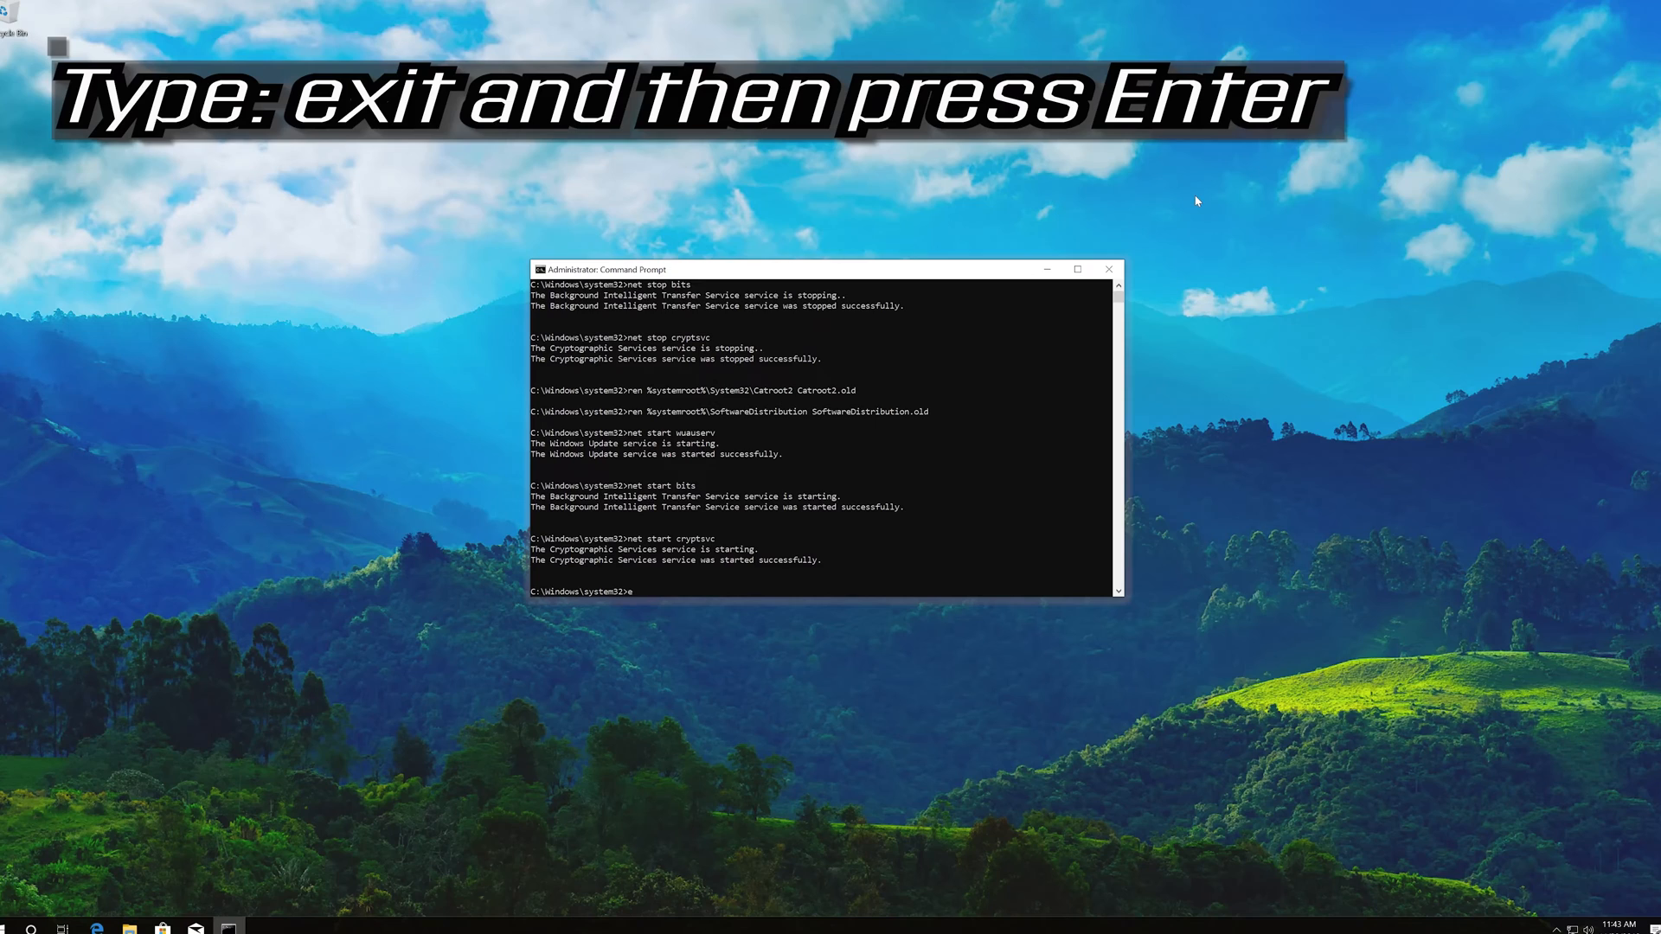
- Exit Command Prompt and open the web browser from the Start menu to Microsoft's Download Windows 10 page
text(xit)
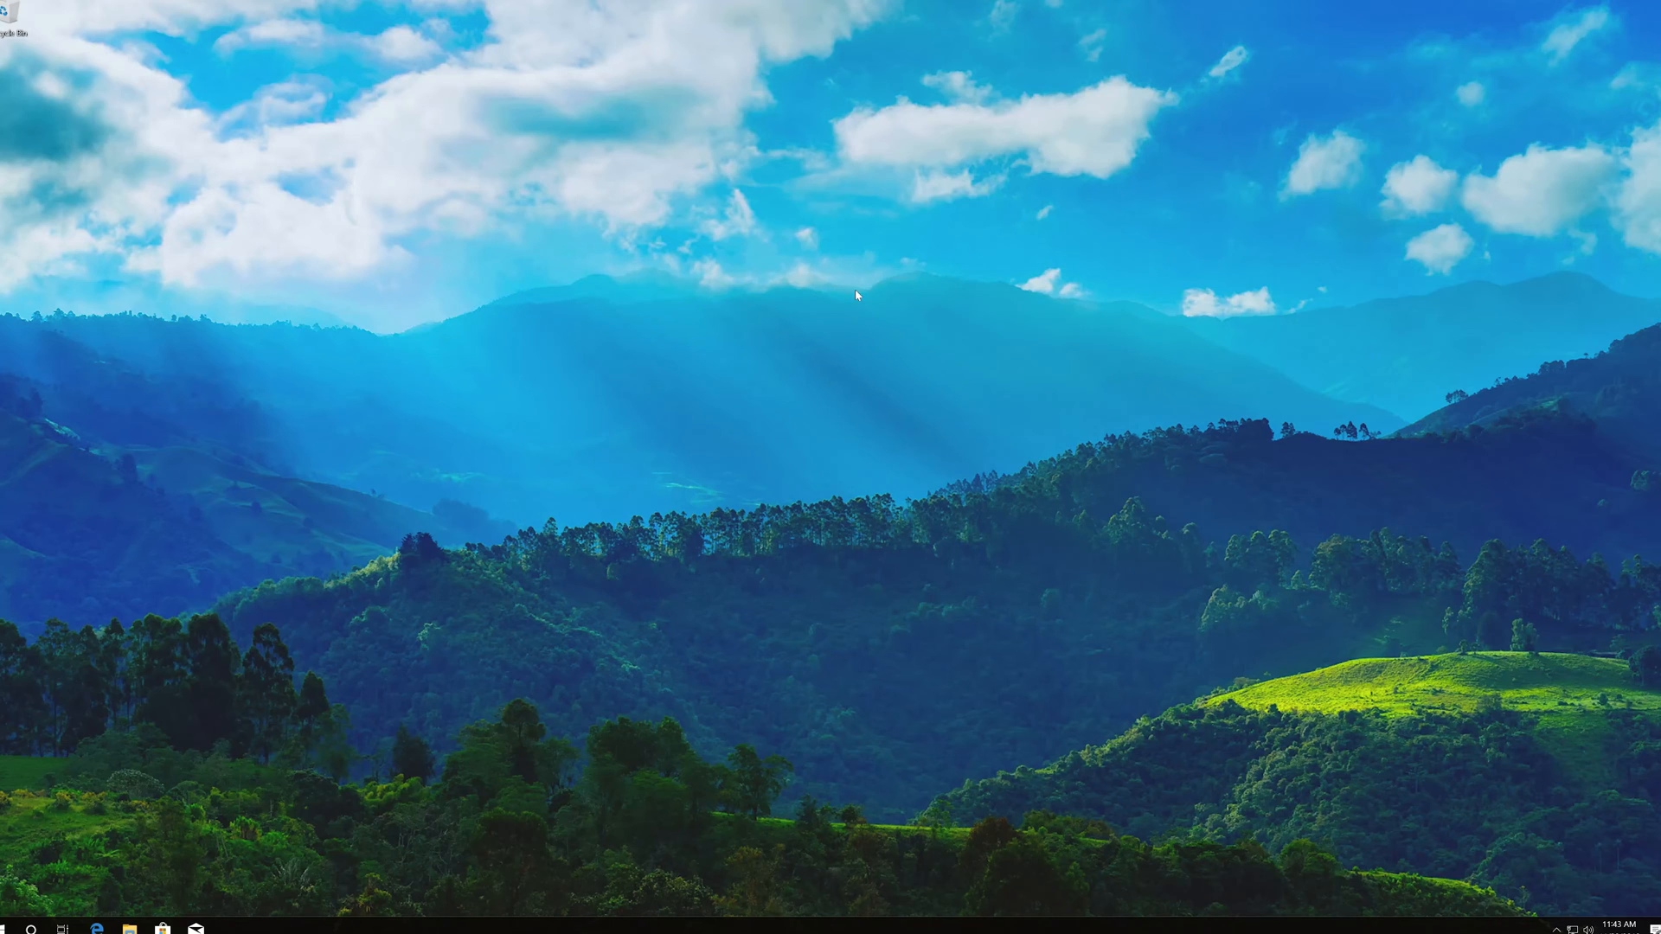
click(31, 929)
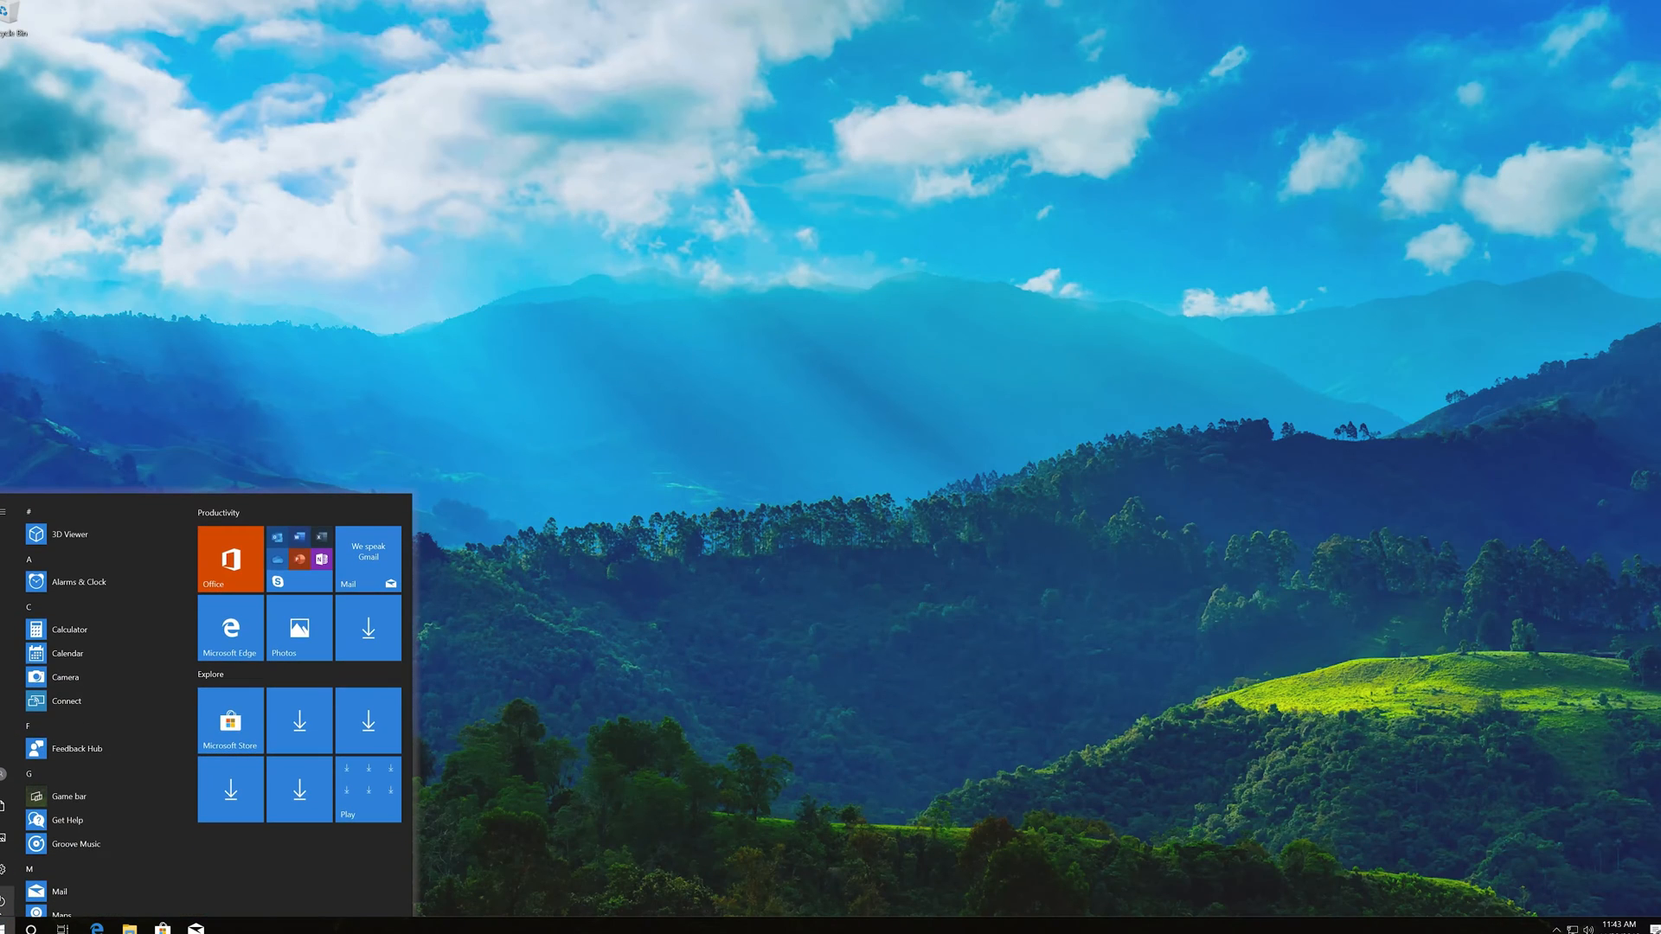
click(230, 628)
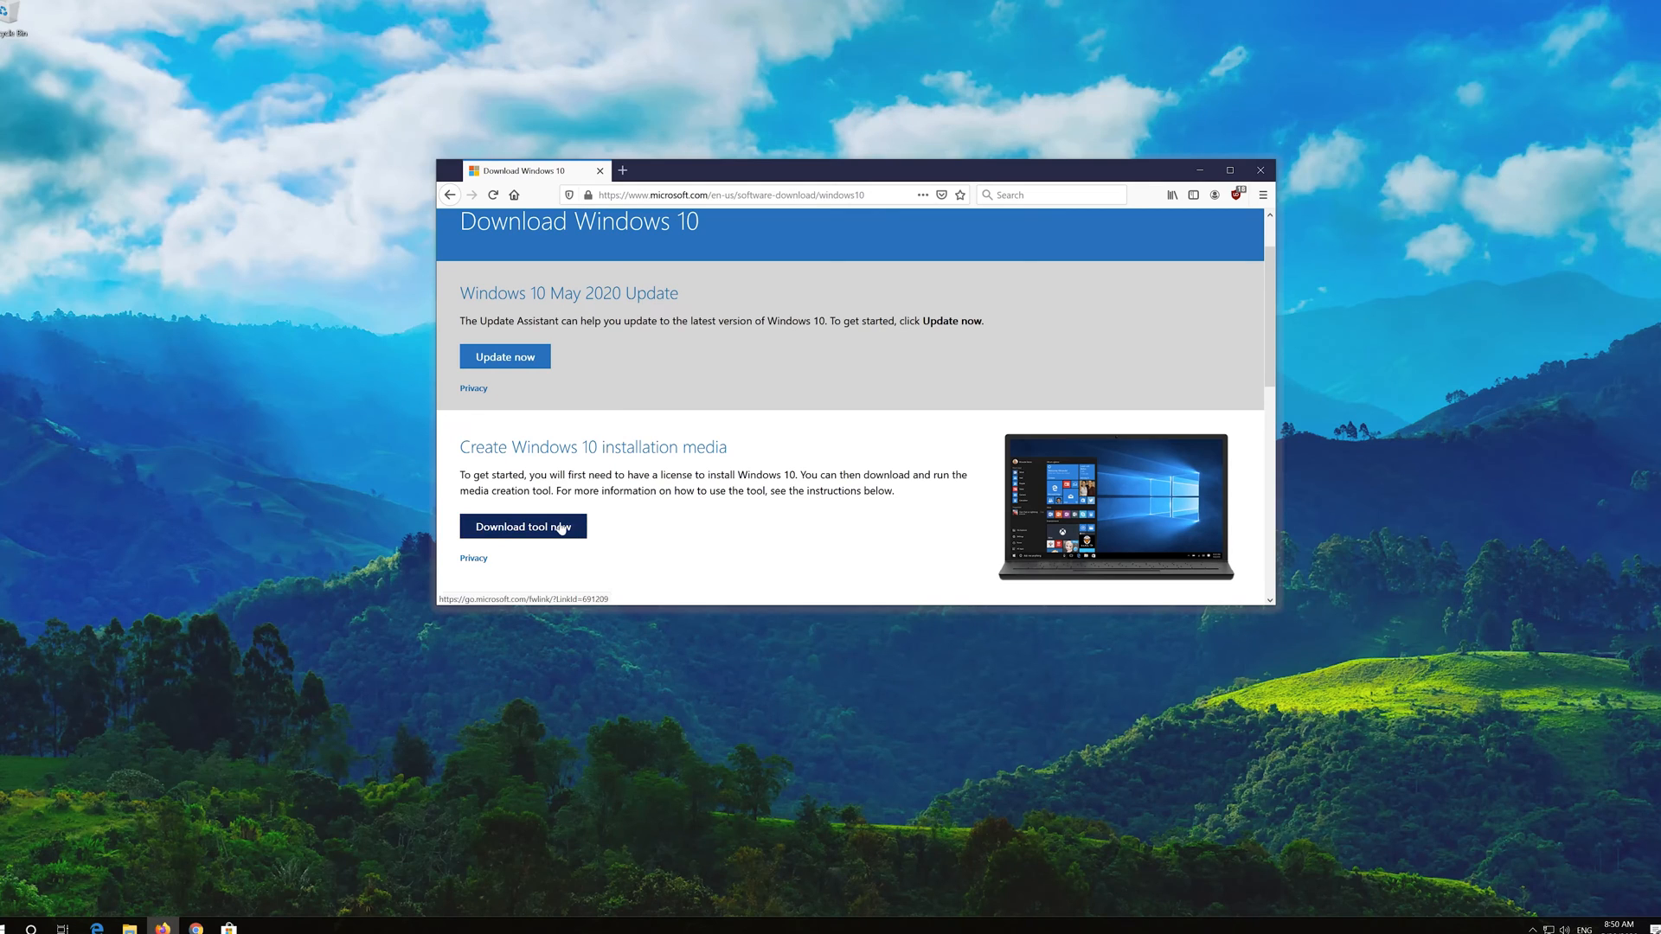
- Download the media creation tool via 'Download tool now' on the Download Windows 10 page
click(523, 526)
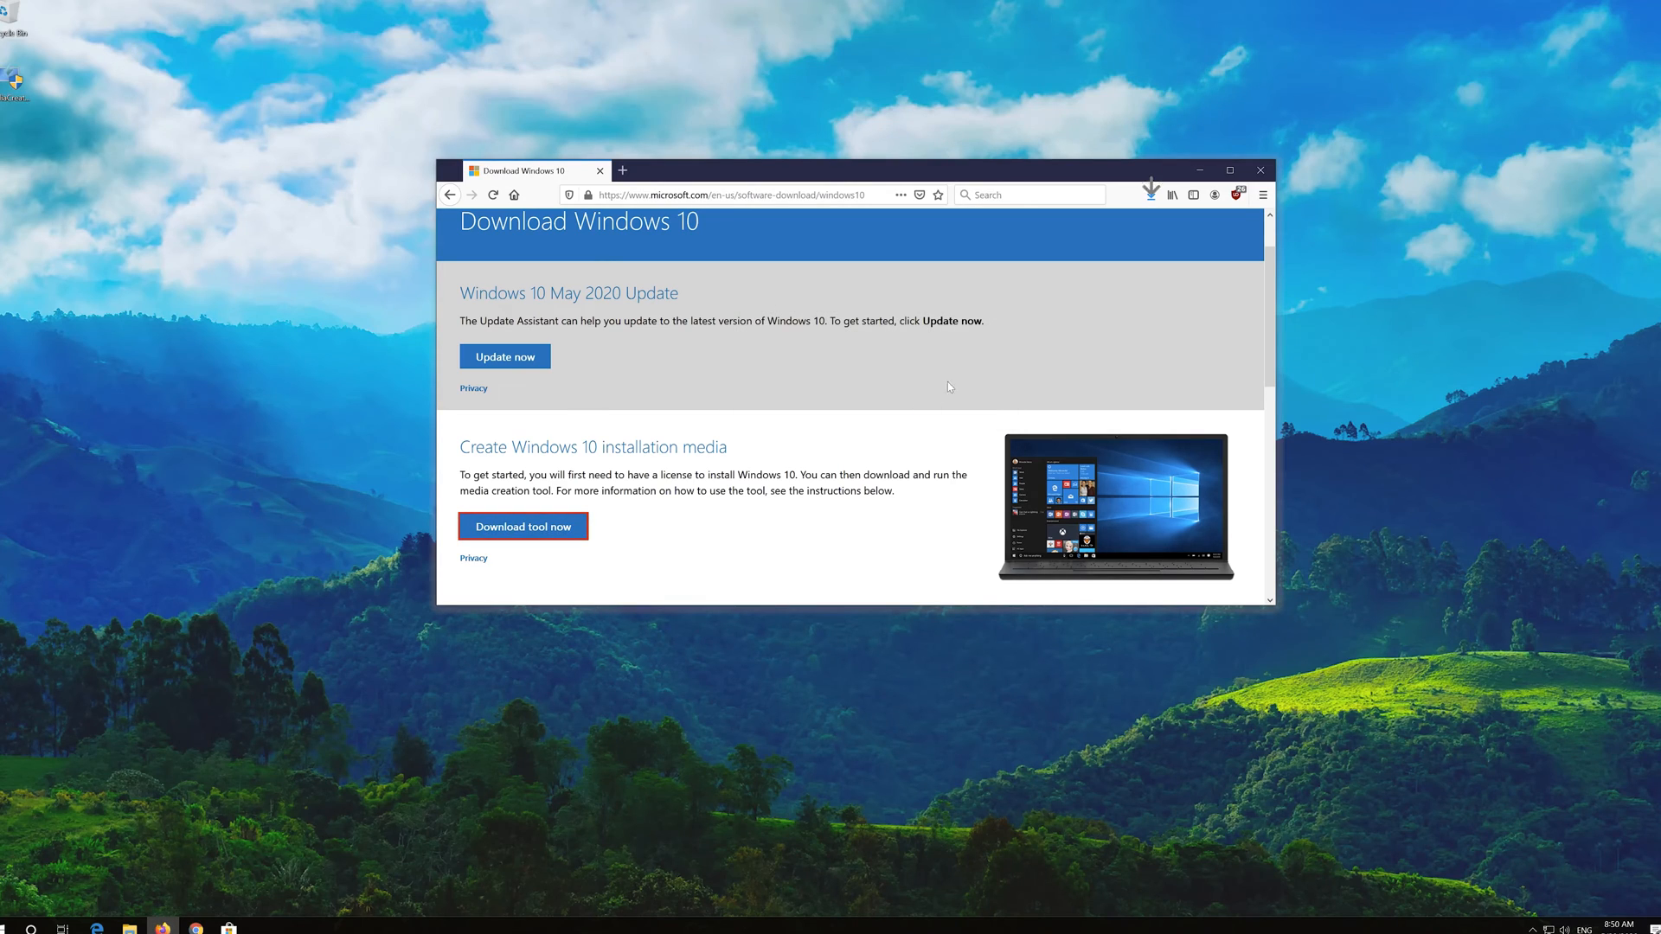
mouse_move(1260, 169)
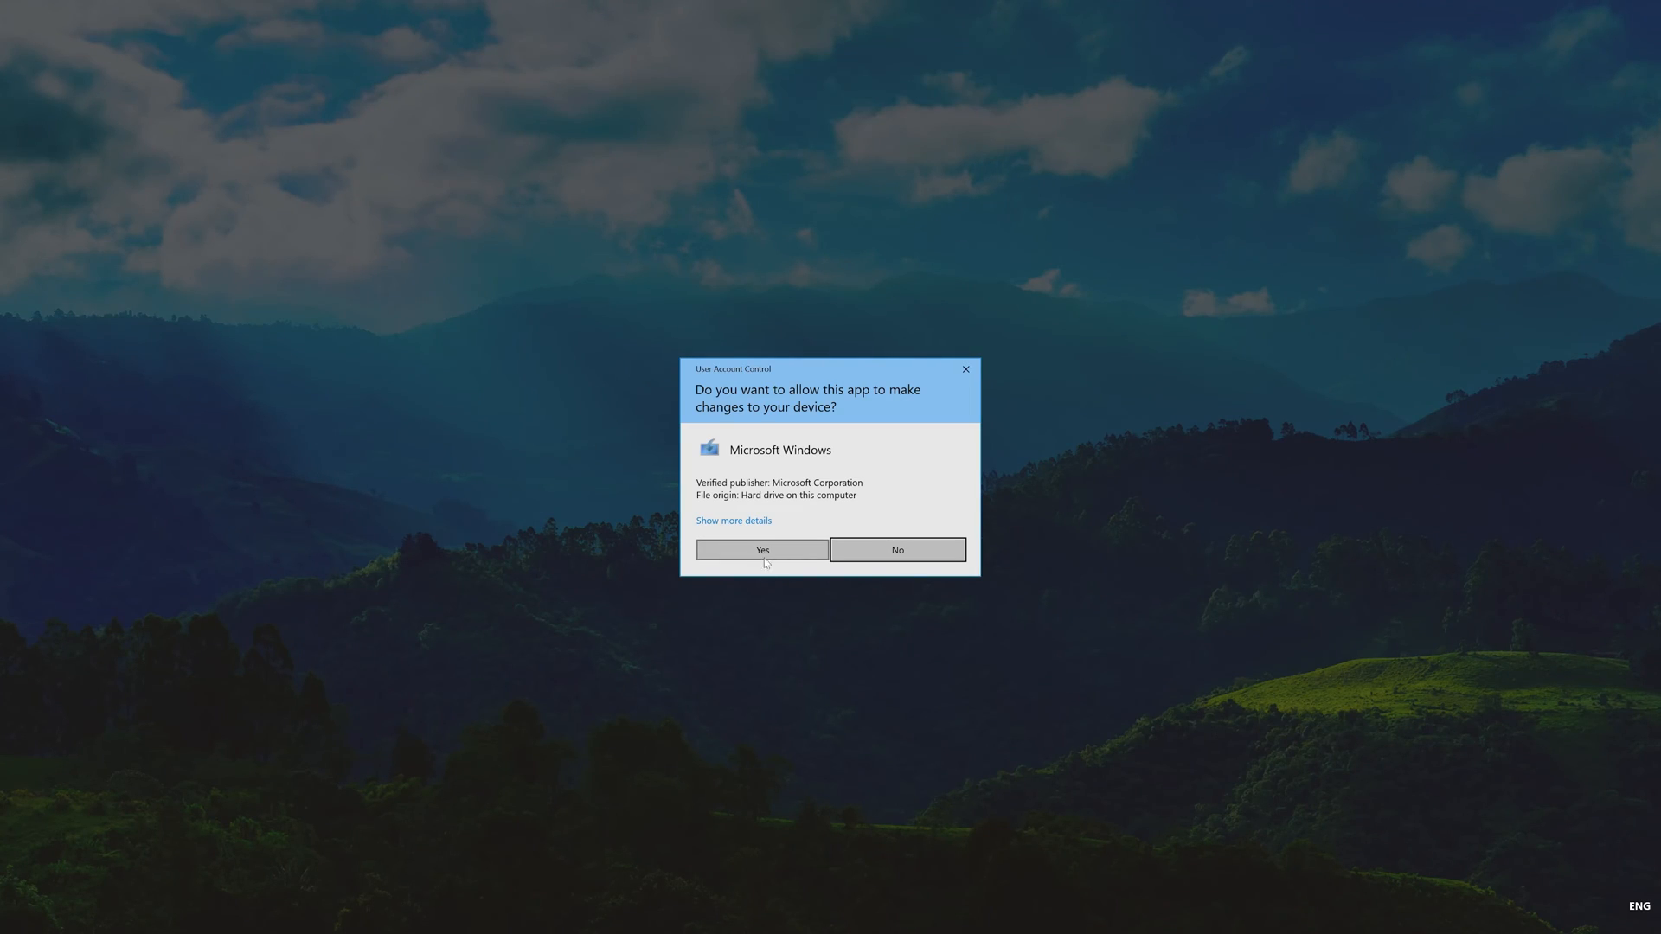
- Allow the UAC prompt, accept both license screens, choose Upgrade this PC now, and begin installing Windows 10 Pro
click(761, 551)
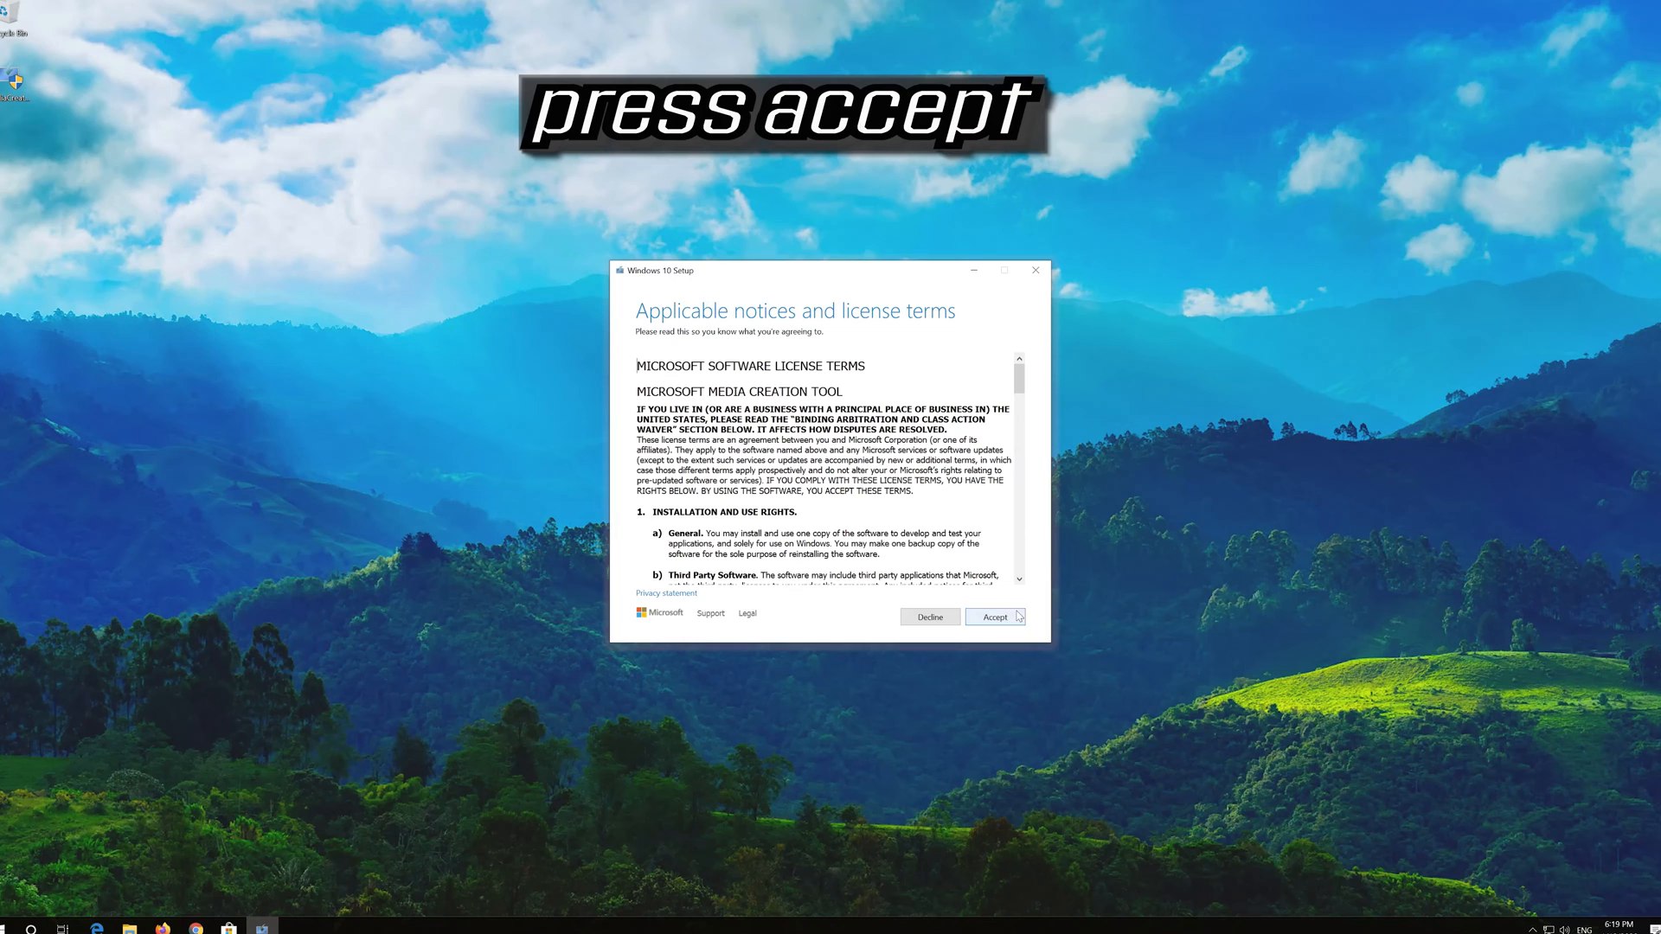
click(995, 616)
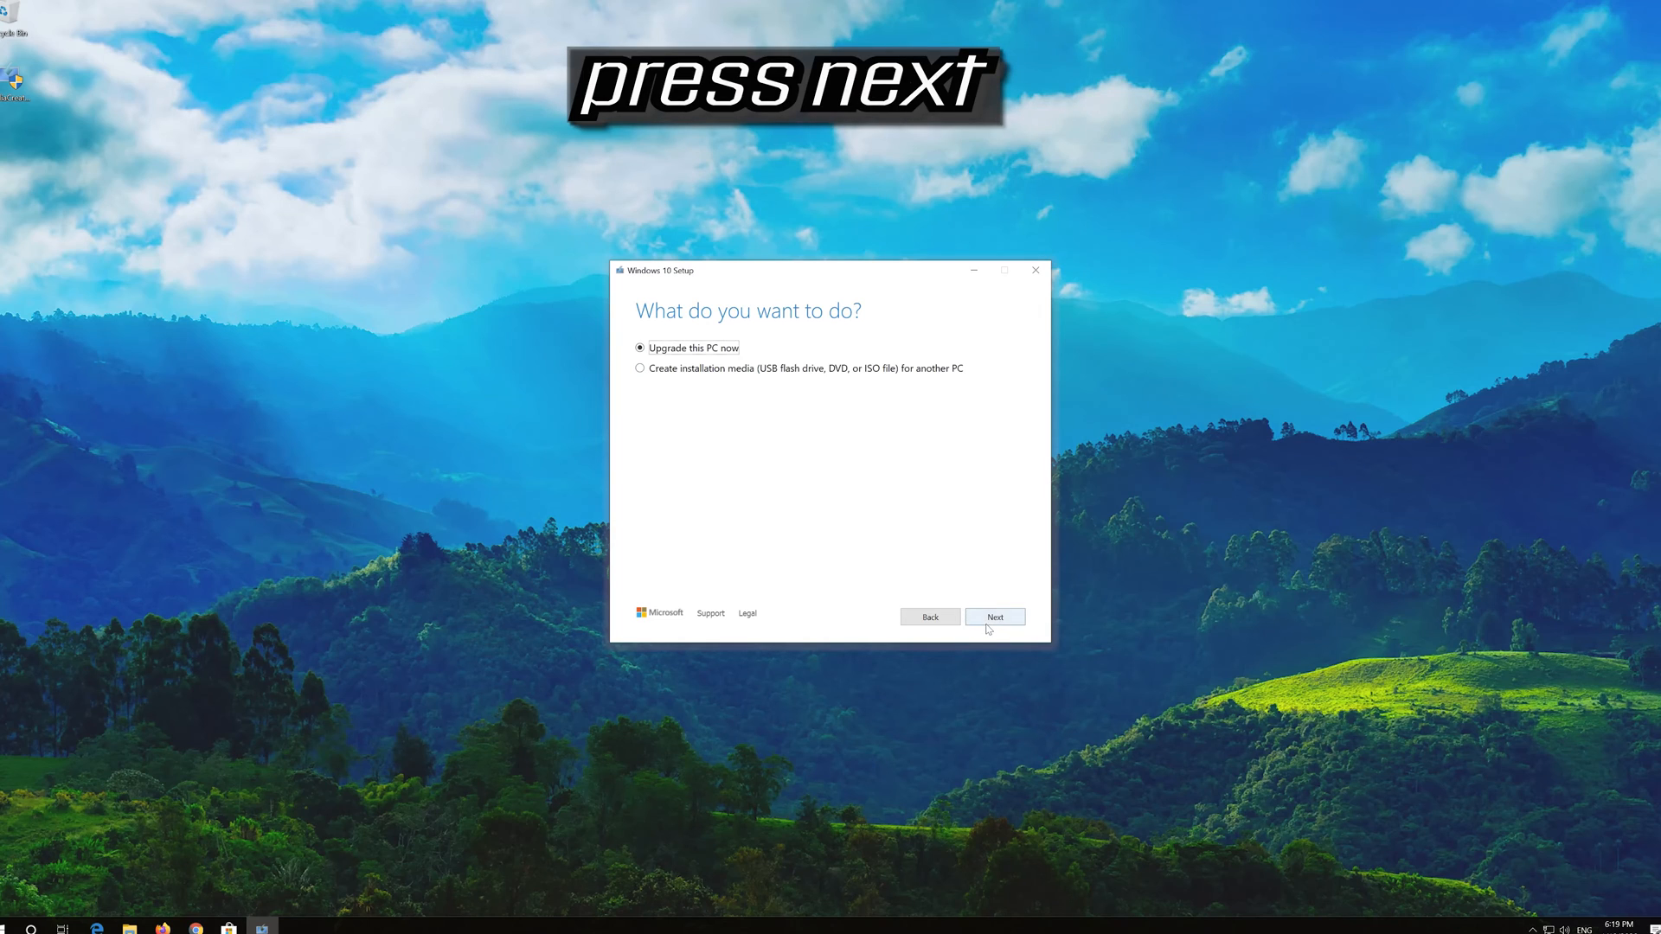
click(995, 616)
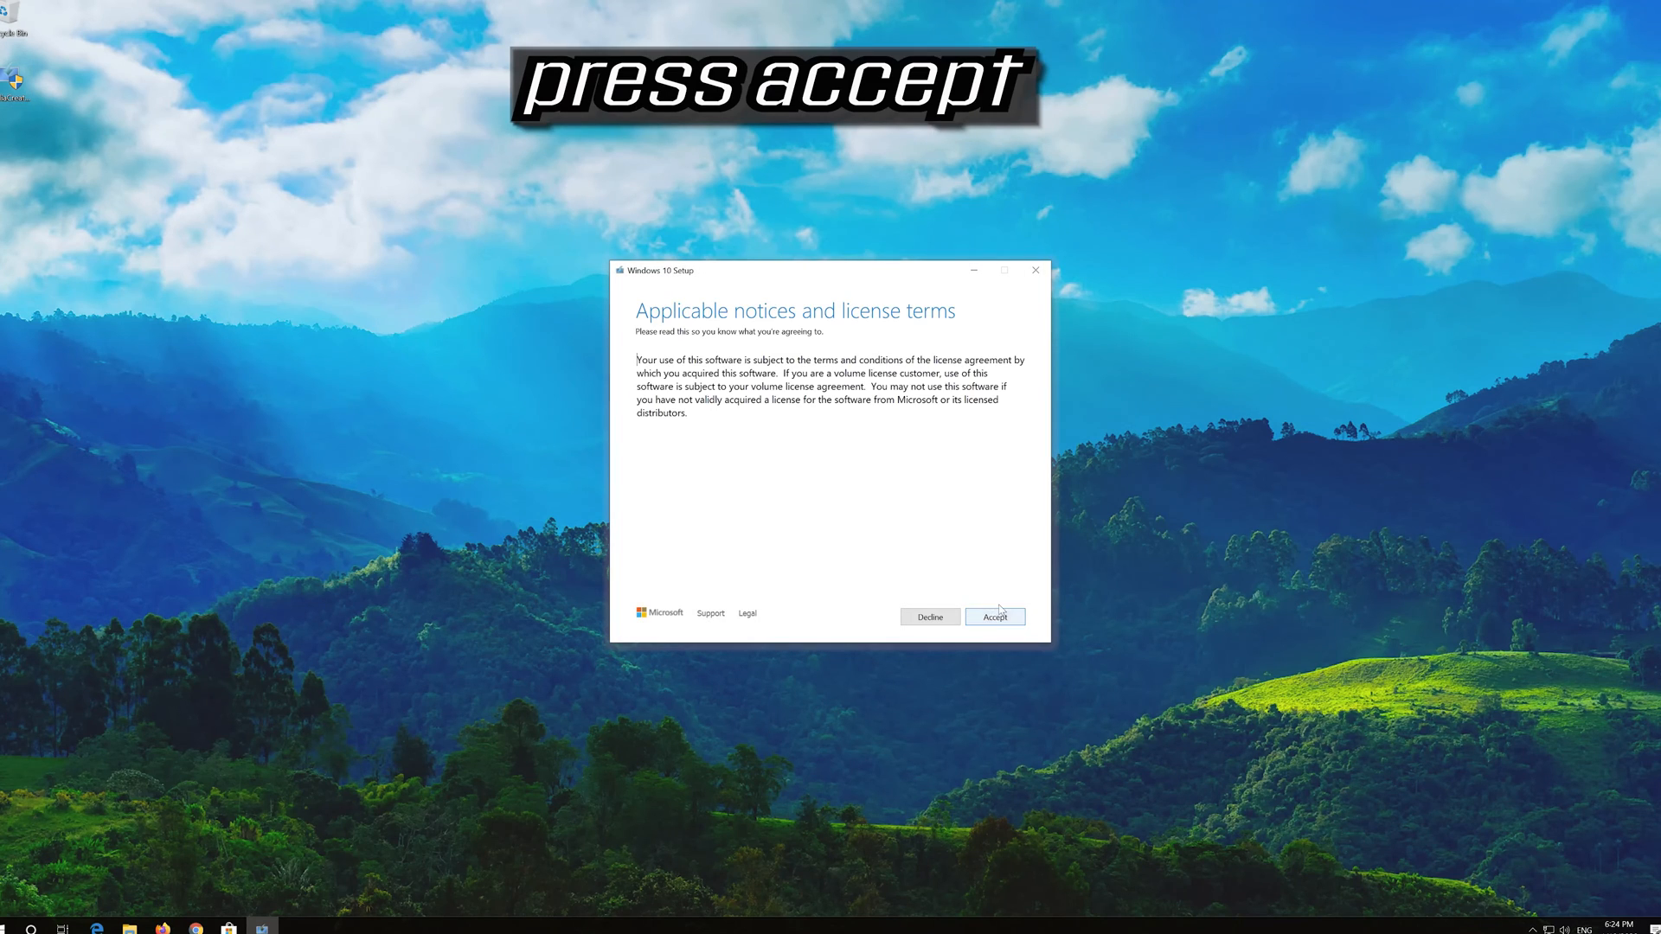
click(994, 616)
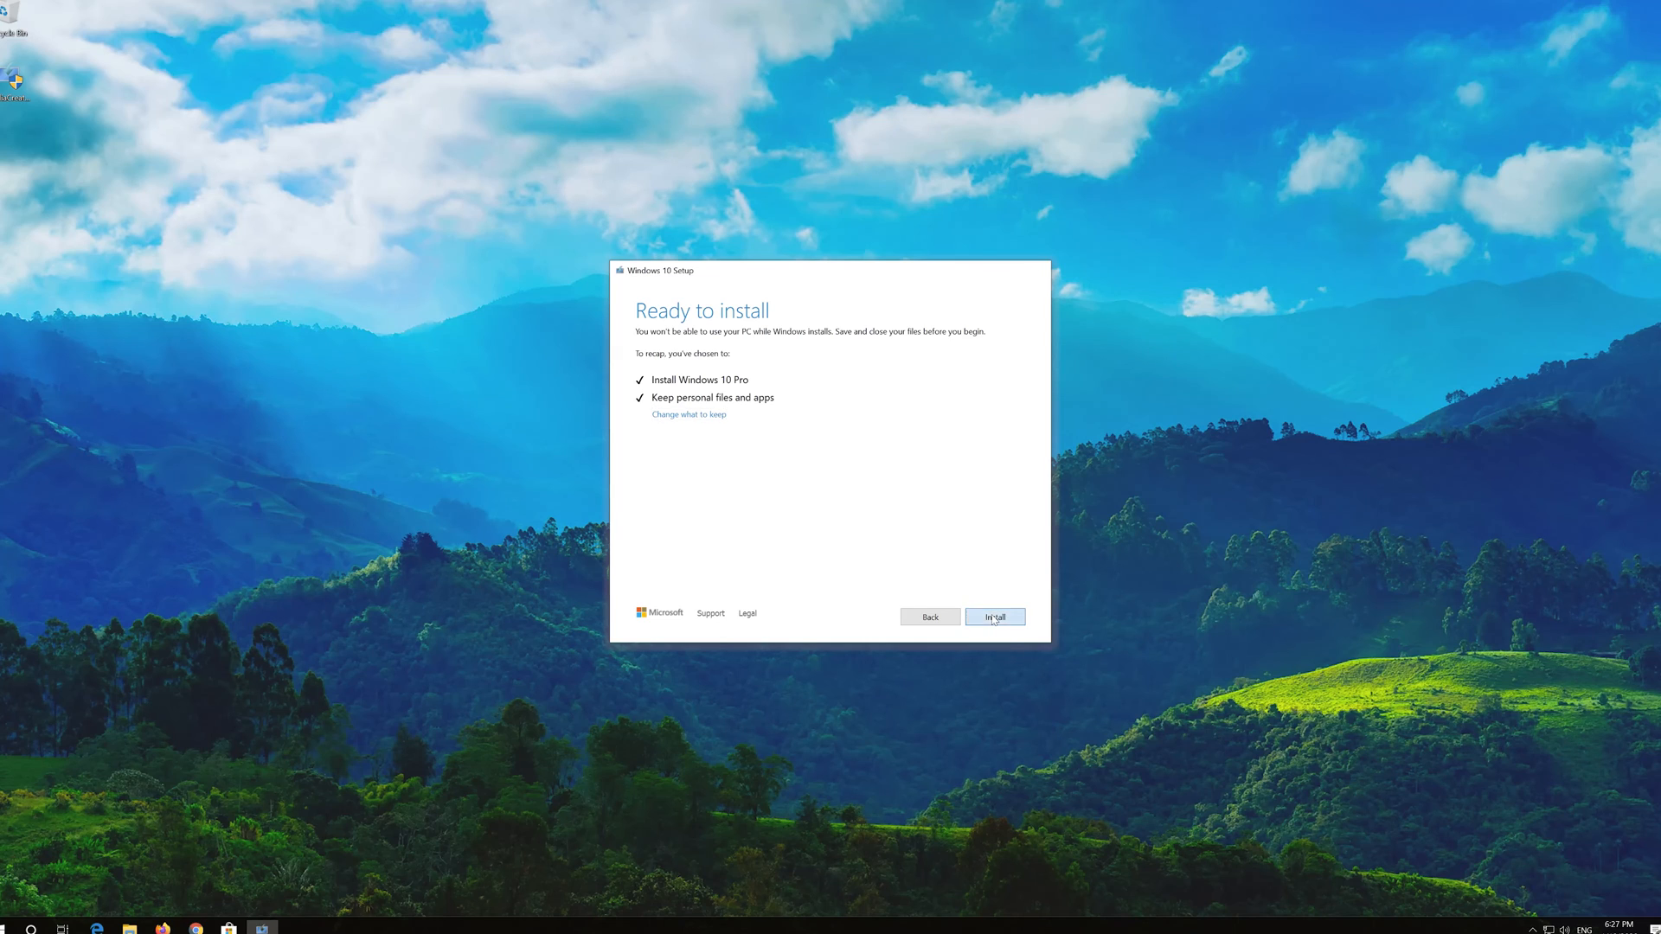
click(995, 616)
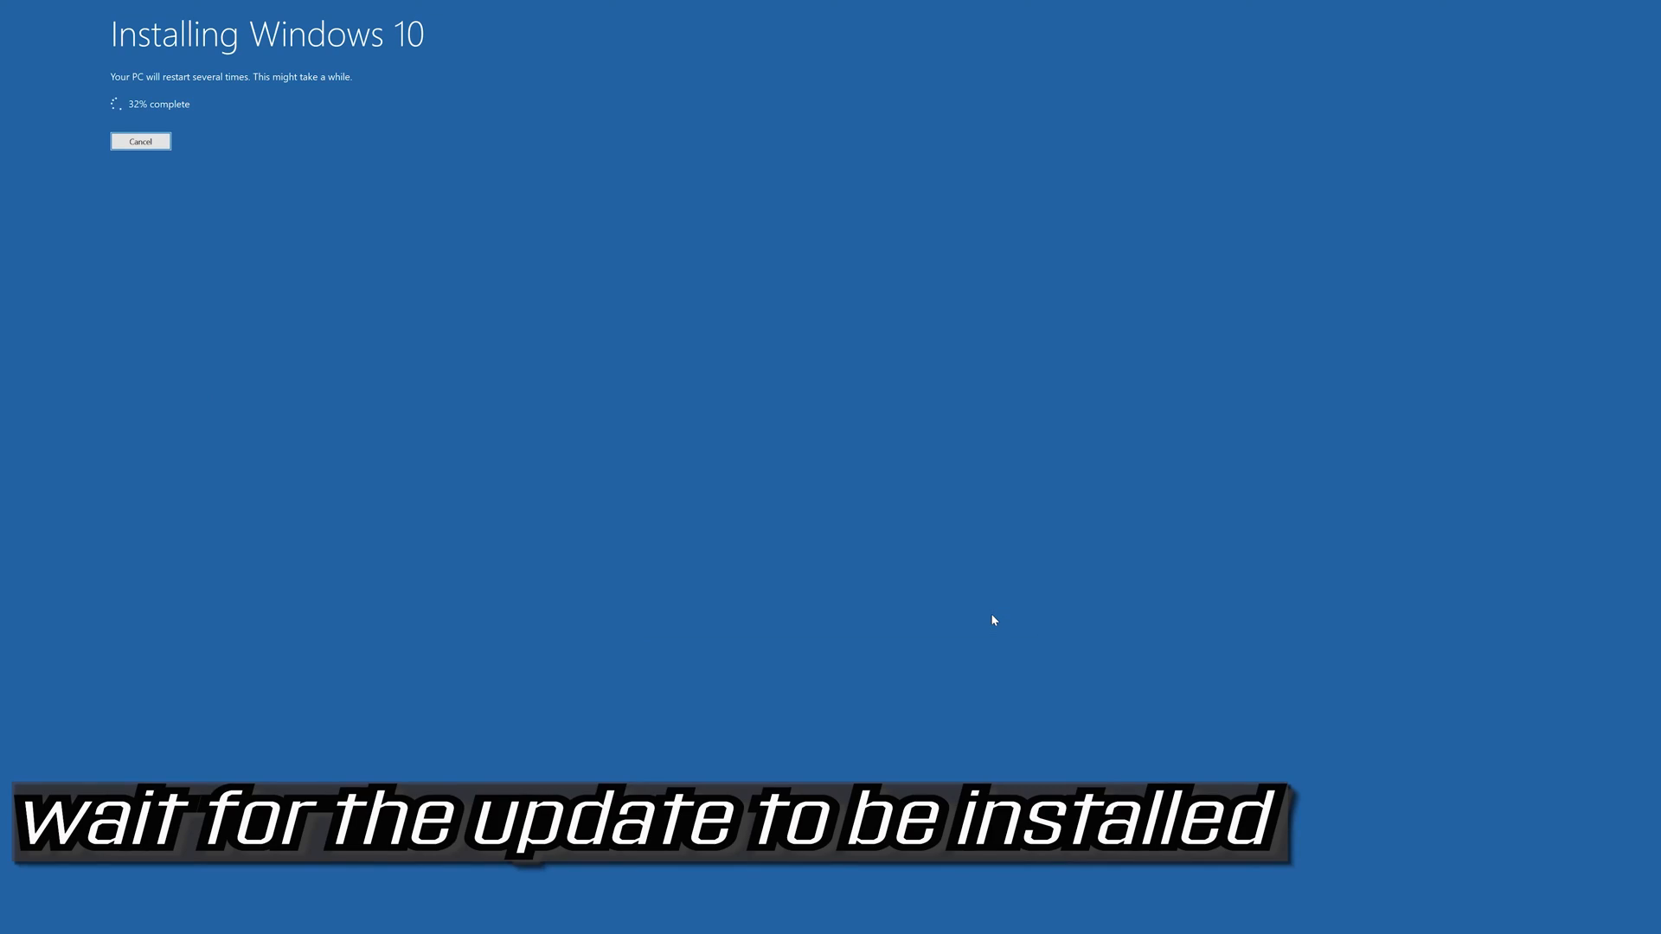